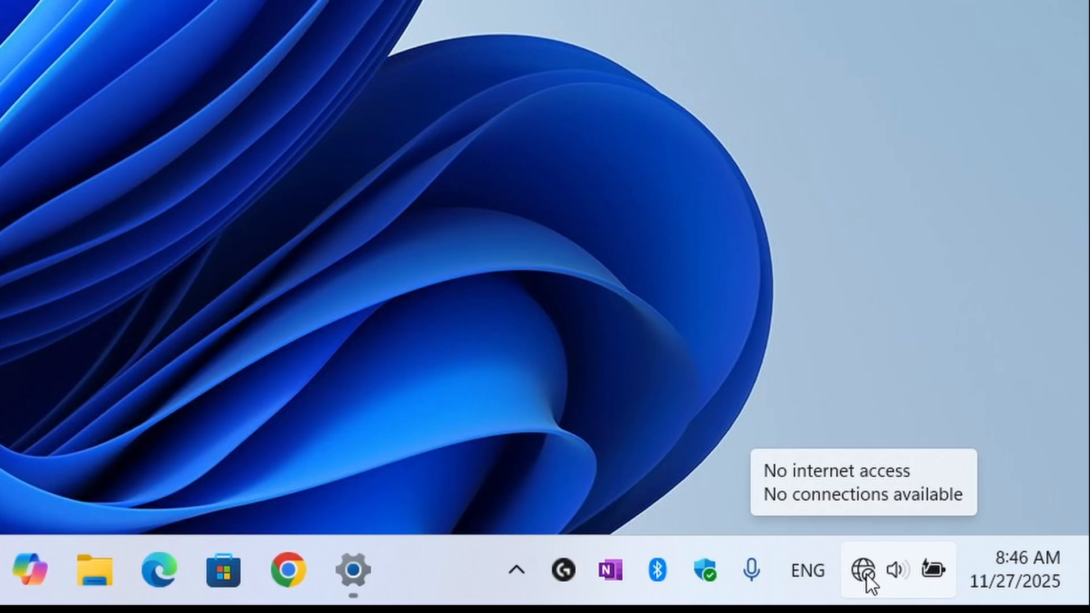
# Check available network connections, then search 'device manager' and launch Device Manager
pyautogui.click(866, 569)
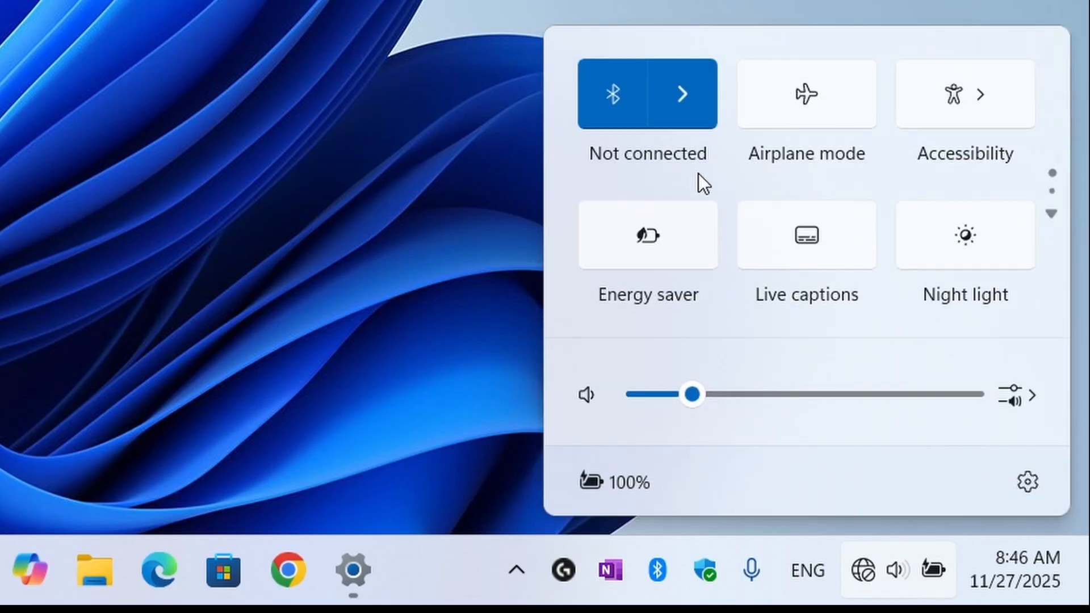
pyautogui.moveTo(633, 196)
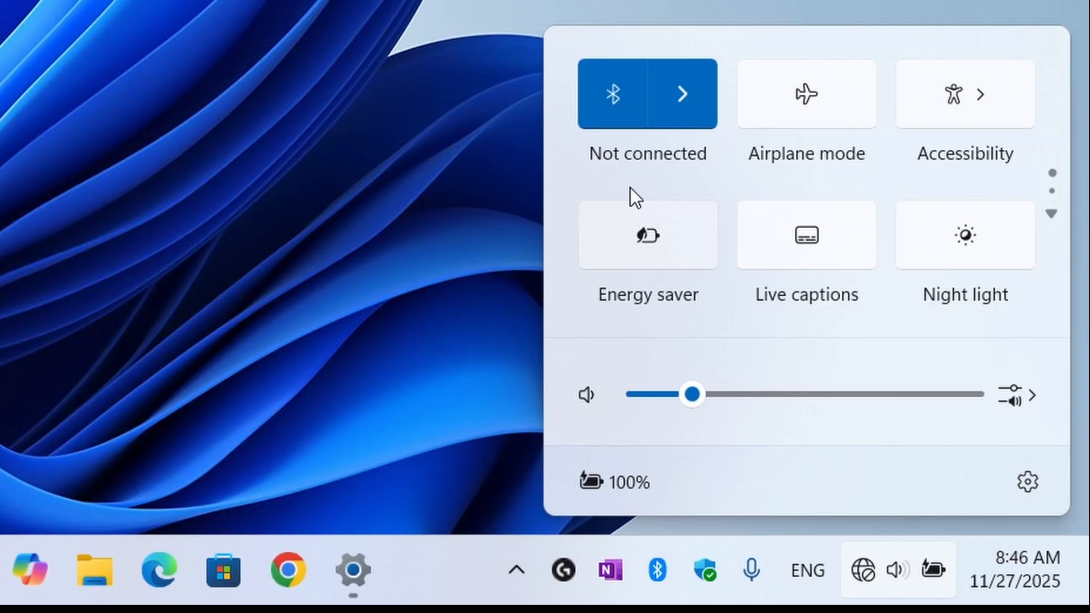
pyautogui.moveTo(873, 535)
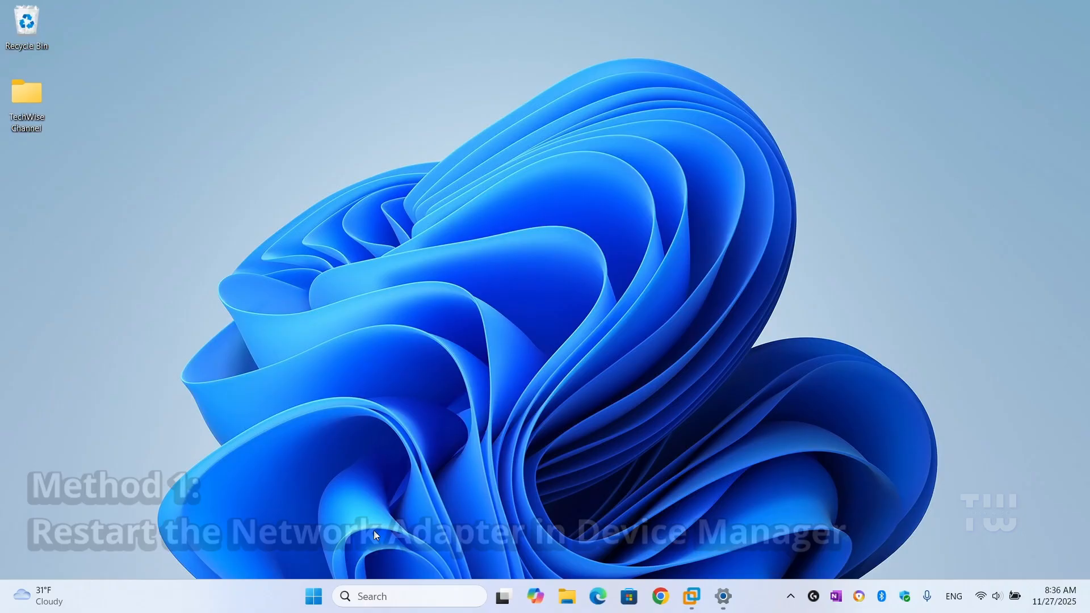
pyautogui.write('de')
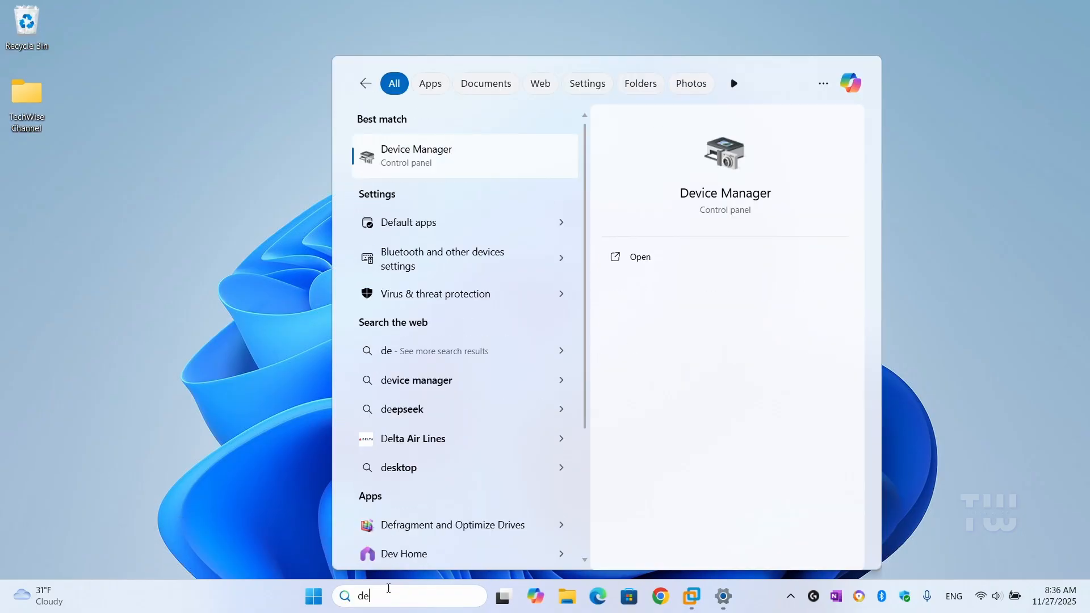
pyautogui.write('vice ma')
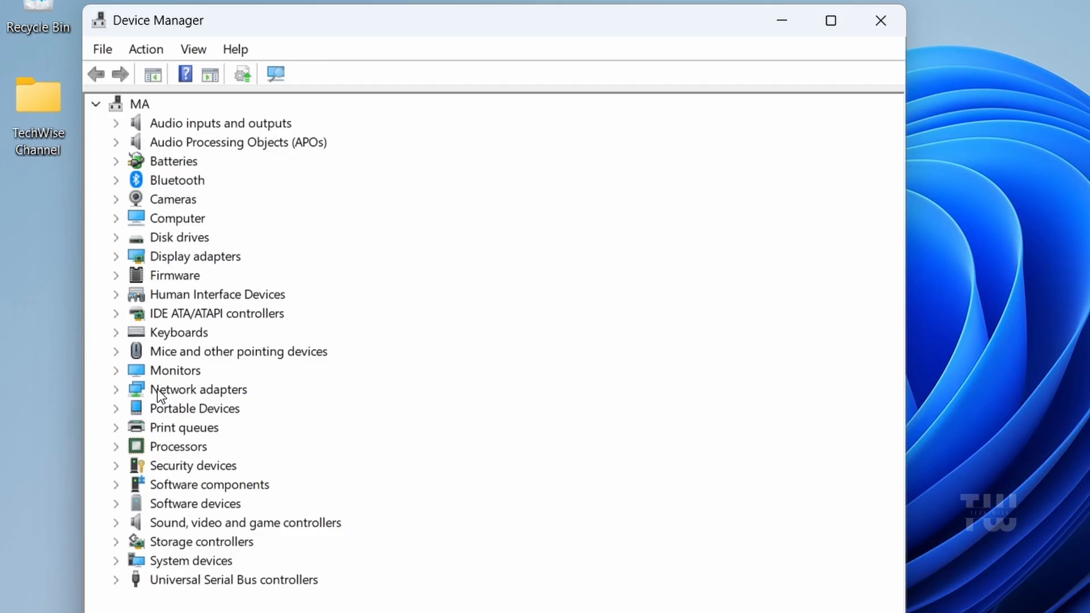
# Expand Network adapters and select the Intel Wi-Fi 6 AX201 and Realtek PCIe GbE entries
pyautogui.click(116, 389)
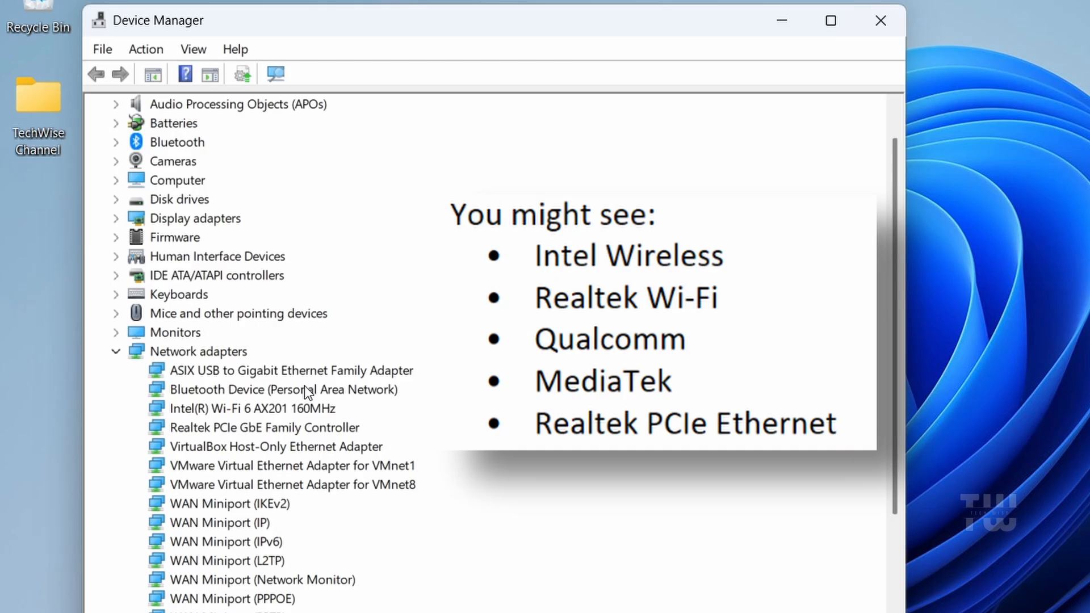
pyautogui.moveTo(352, 411)
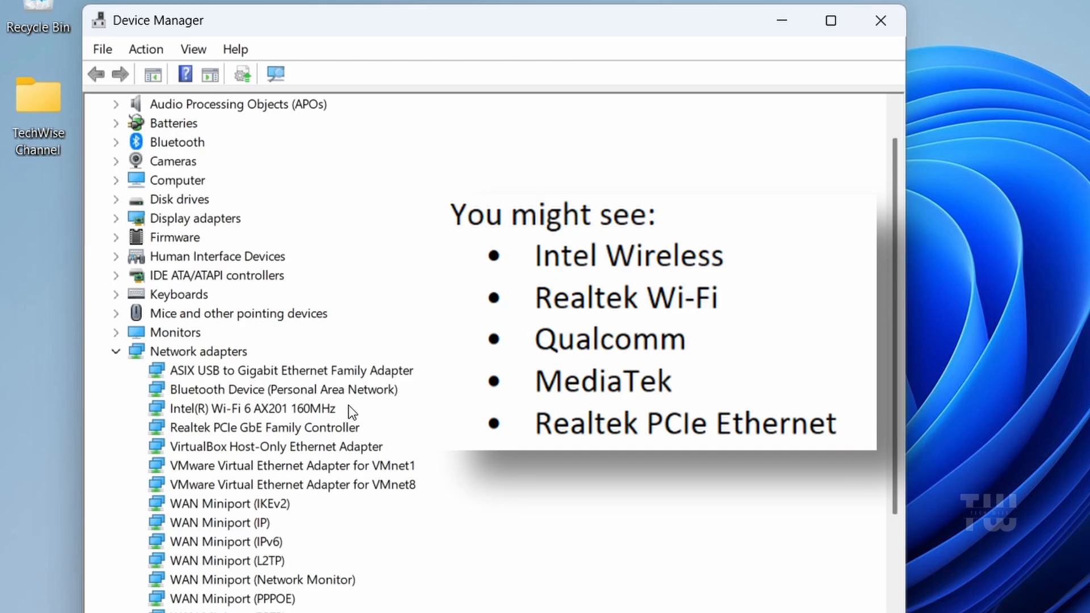
pyautogui.click(251, 409)
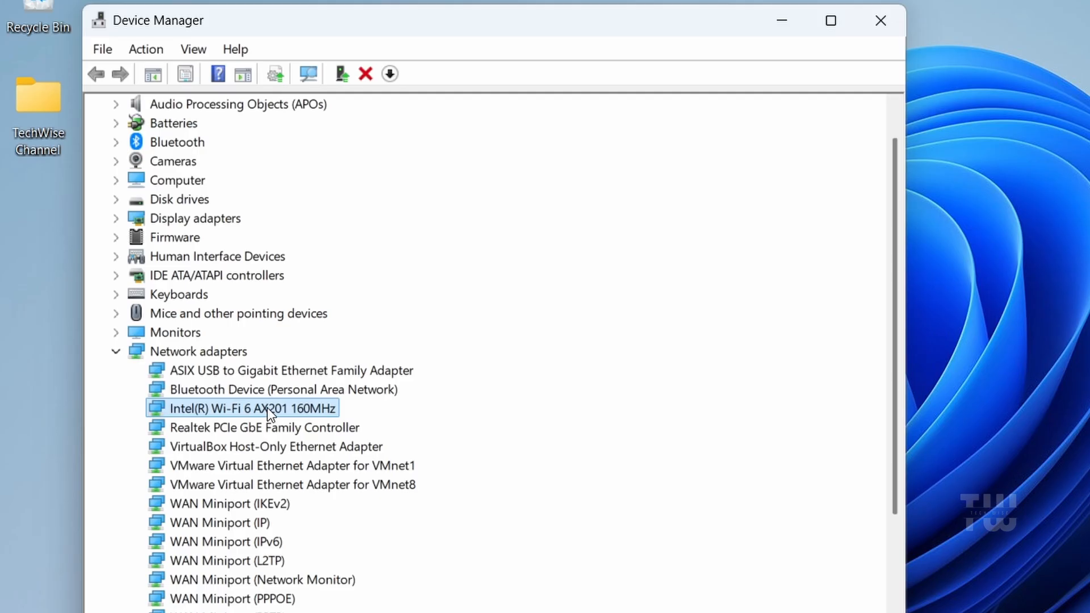
pyautogui.moveTo(231, 441)
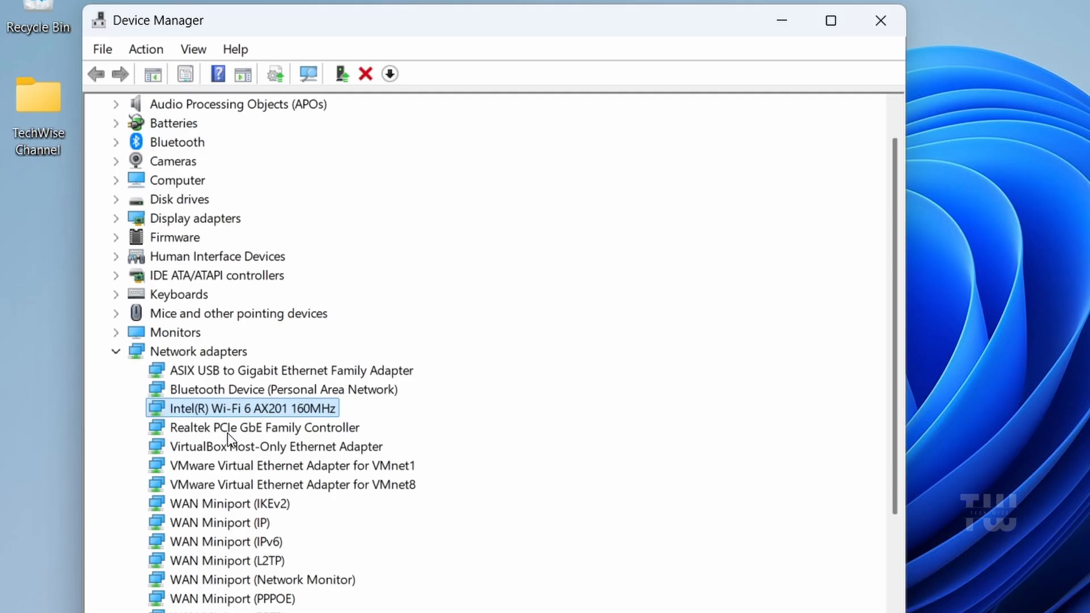
pyautogui.click(265, 427)
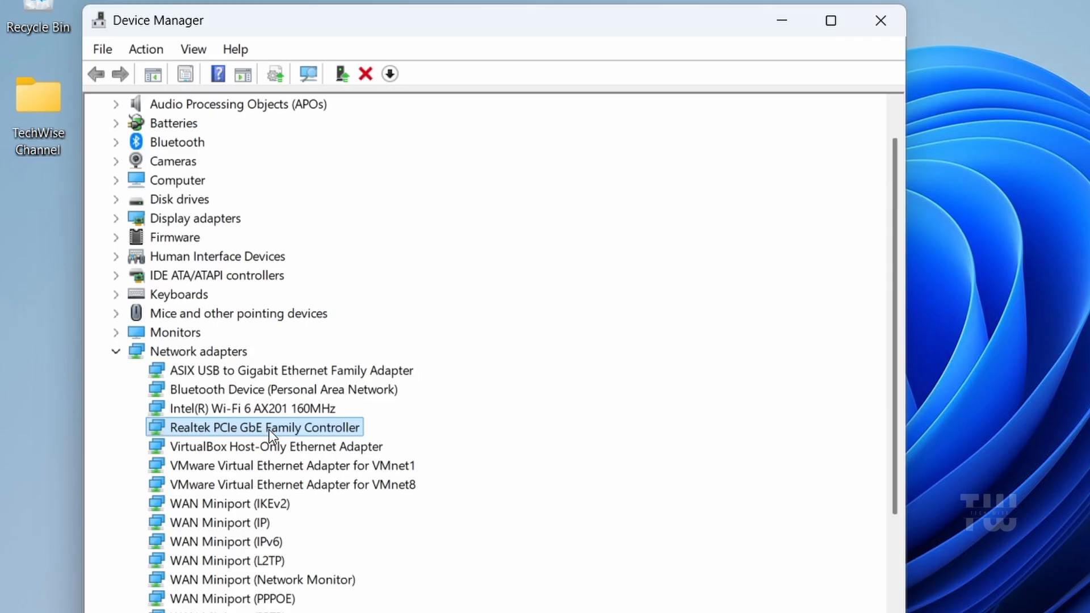
pyautogui.moveTo(283, 413)
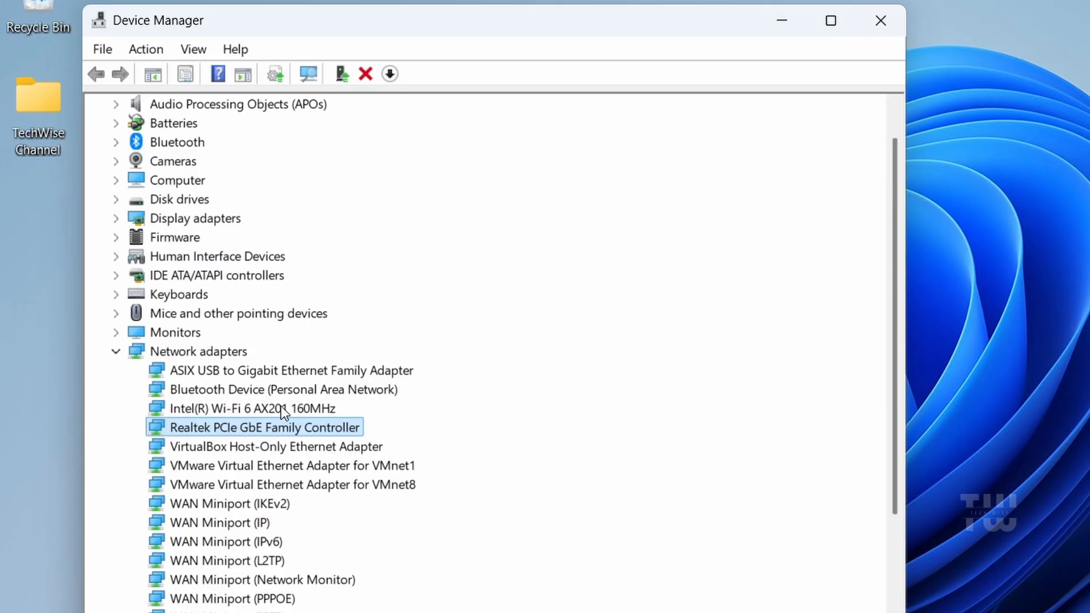
pyautogui.click(250, 408)
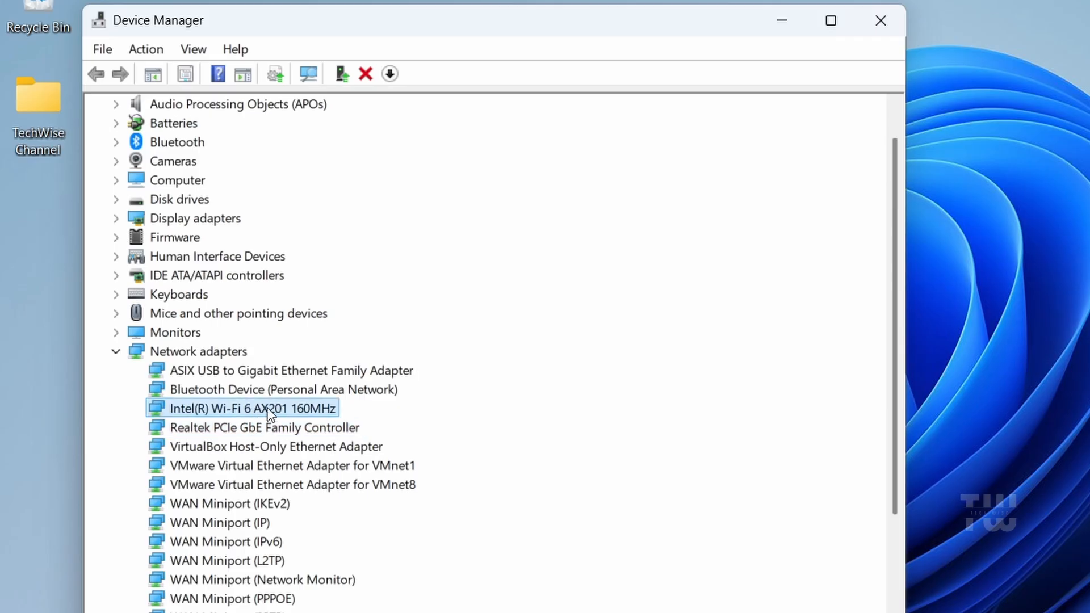
# Disable the Intel Wi-Fi 6 AX201 adapter from its context menu to restart it
pyautogui.rightClick(247, 408)
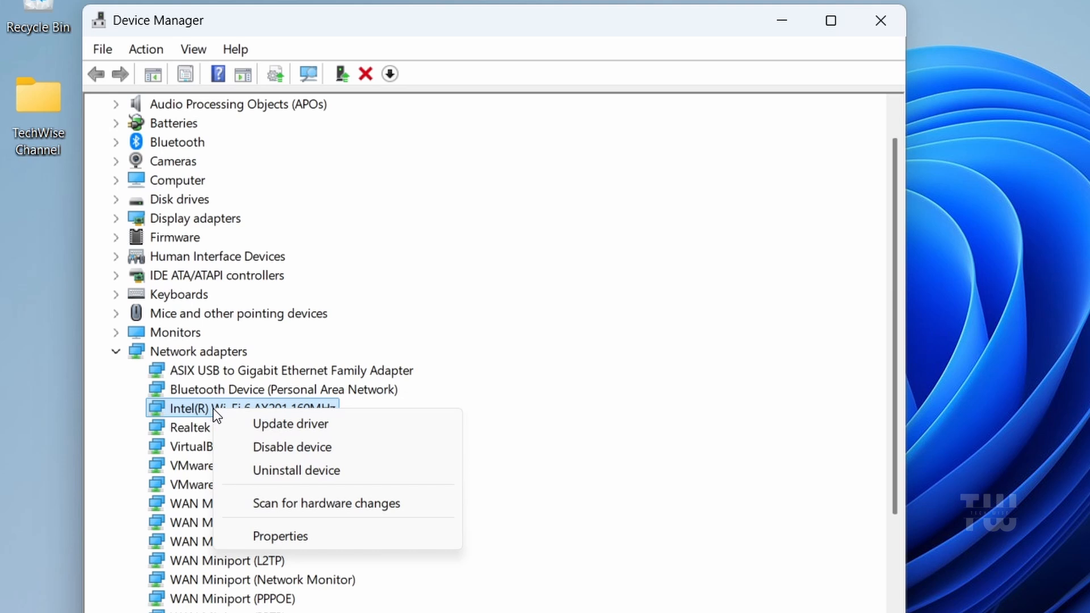
pyautogui.moveTo(309, 446)
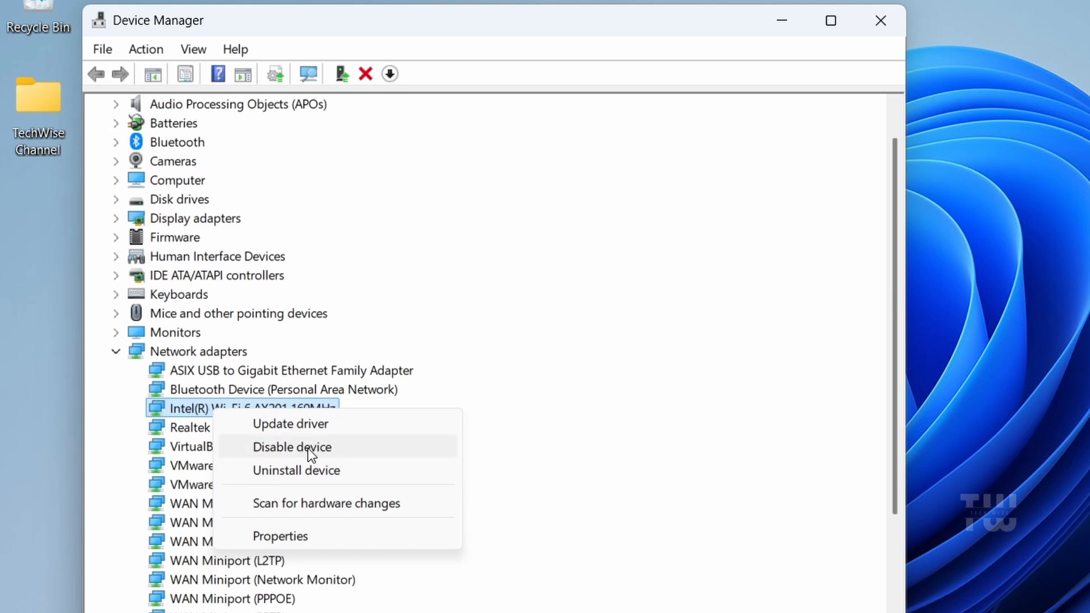
pyautogui.click(292, 447)
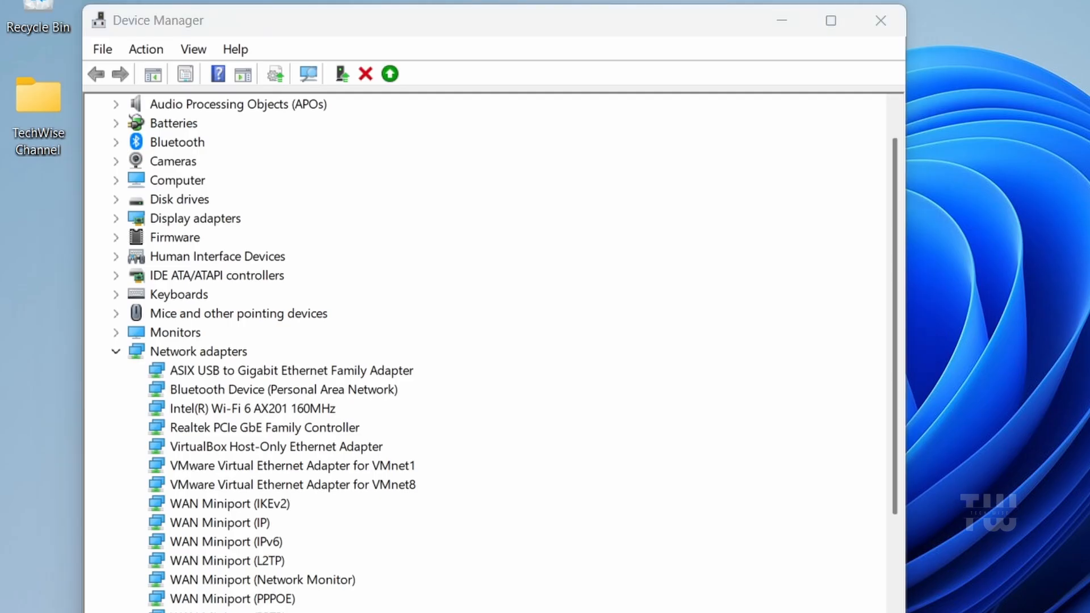
pyautogui.scroll(3)
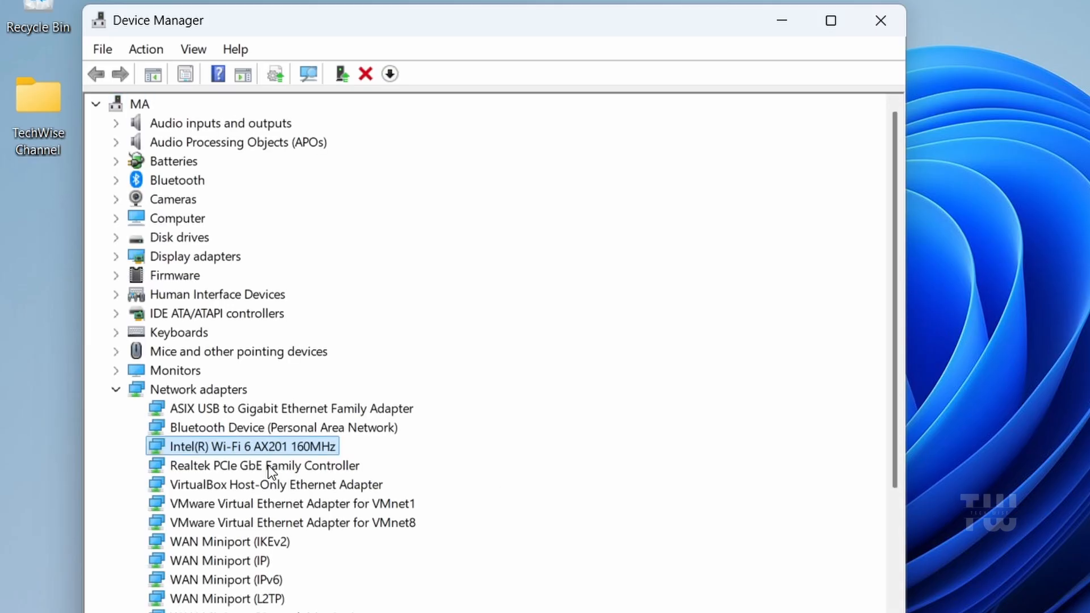
pyautogui.moveTo(306, 455)
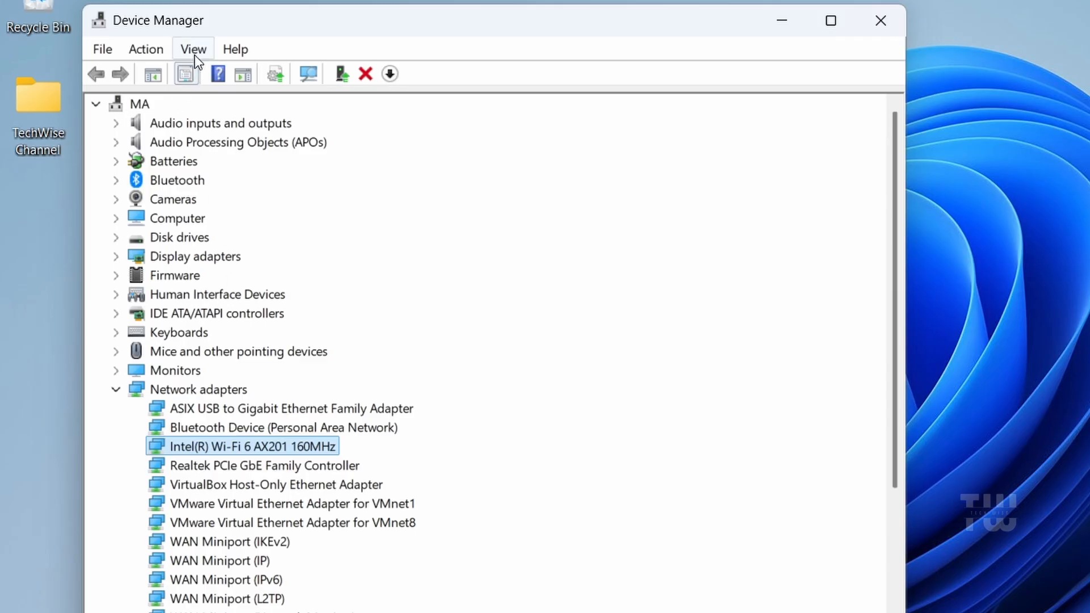
# Enable Show hidden devices so Microsoft Wi-Fi Direct and Kernel Debug adapters appear
pyautogui.click(193, 49)
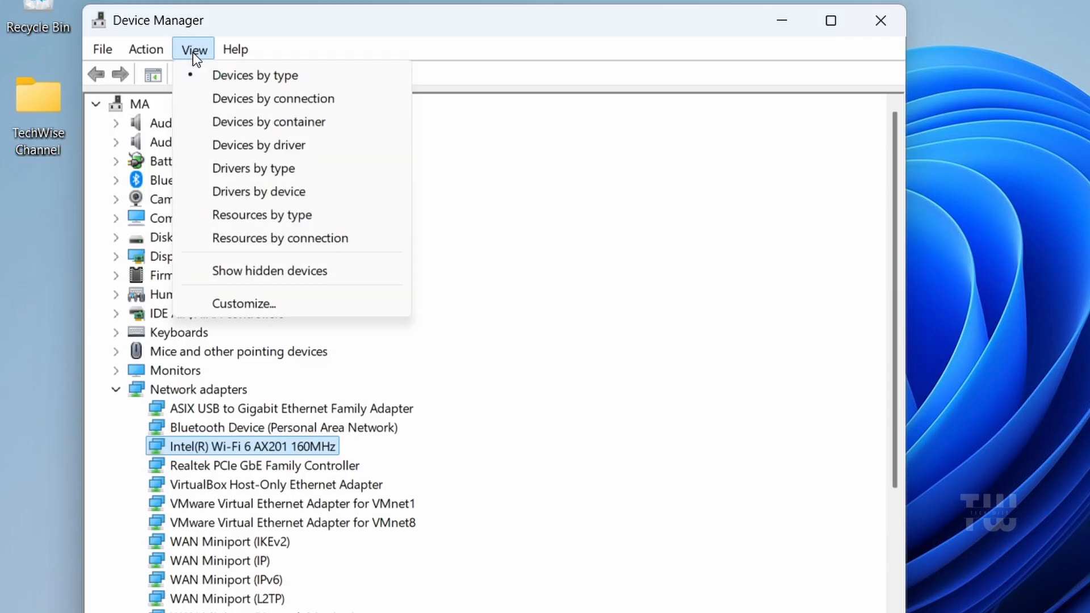
pyautogui.click(270, 270)
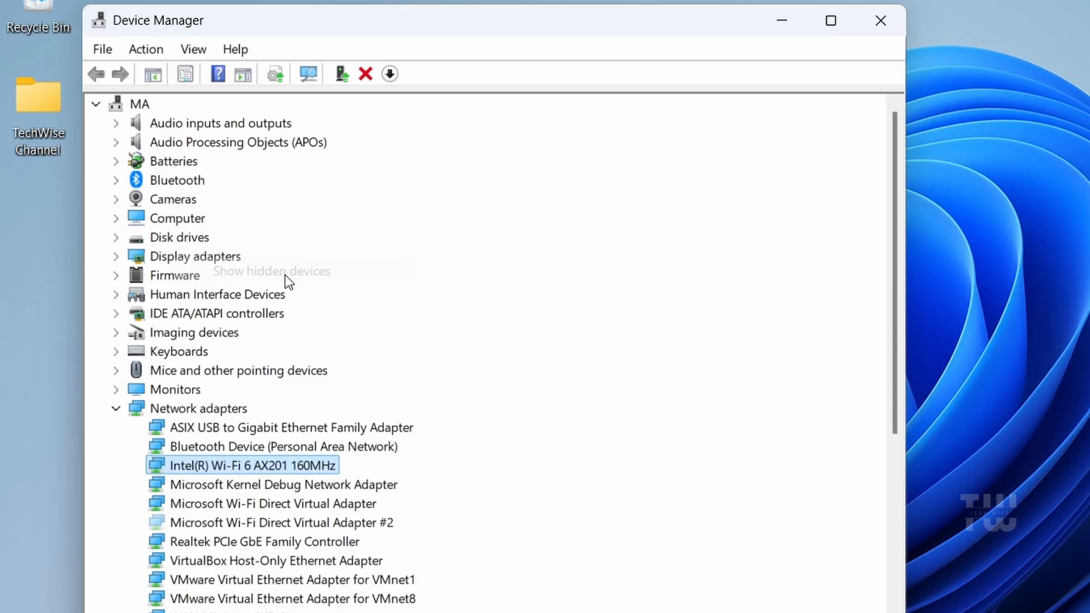
pyautogui.scroll(-3)
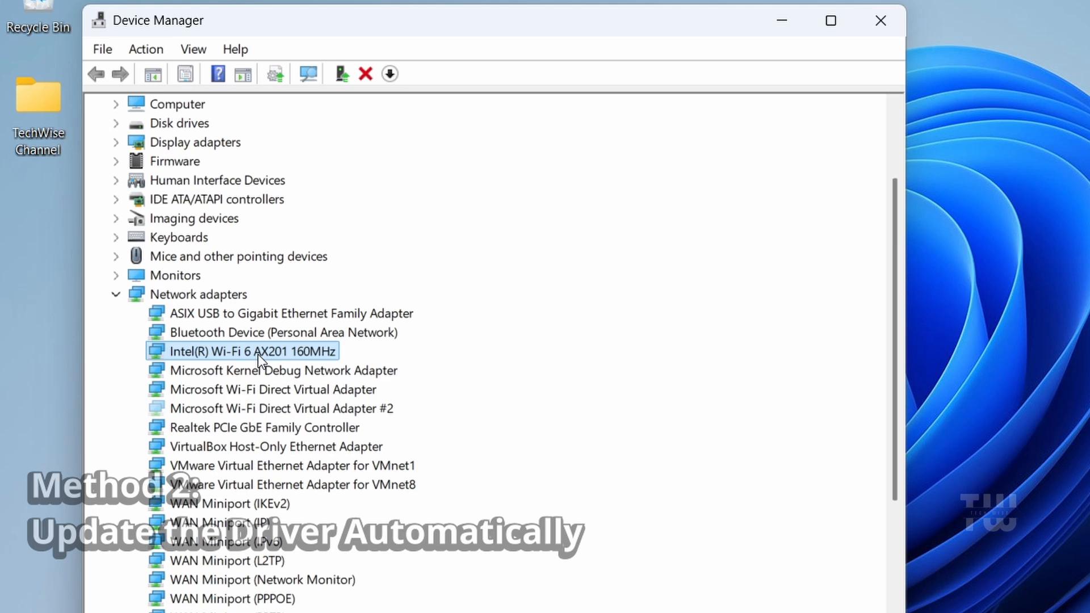
# Run an automatic driver update for the Intel Wi-Fi 6 AX201, see best drivers installed, and close it
pyautogui.rightClick(248, 351)
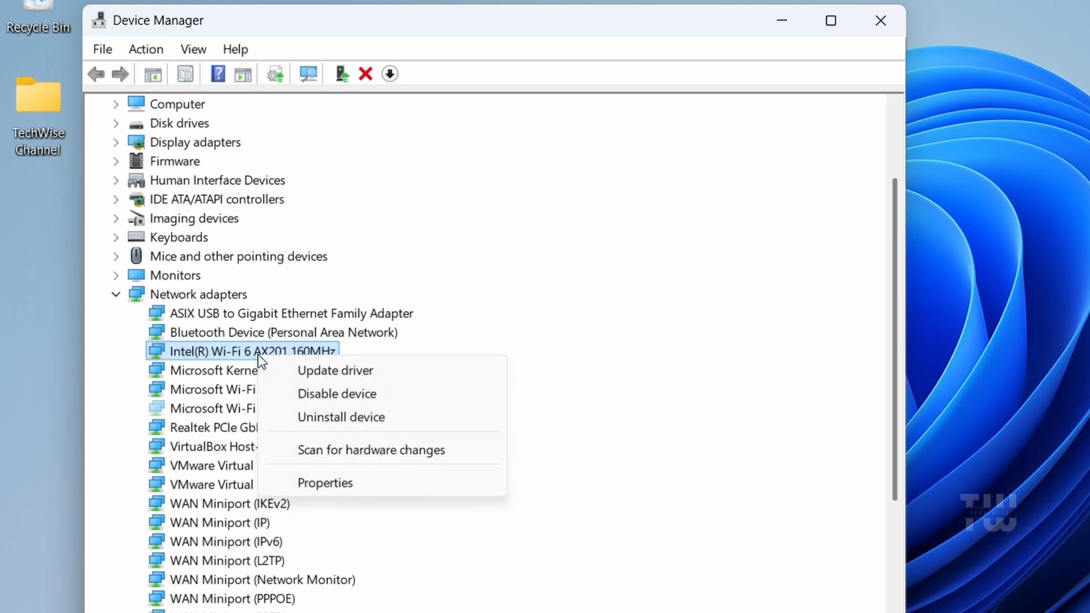
pyautogui.moveTo(361, 370)
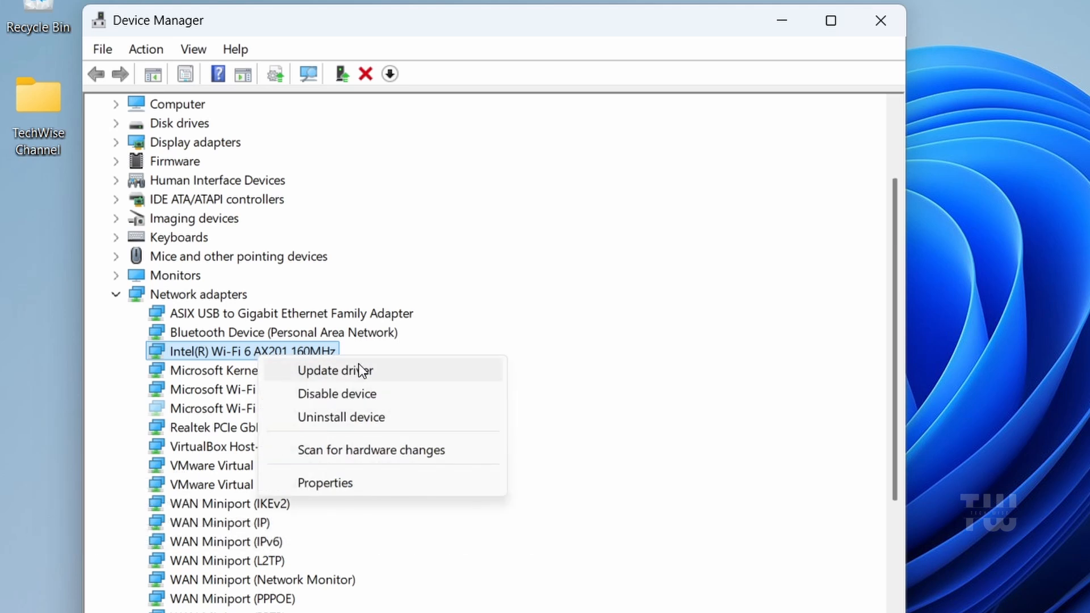
pyautogui.click(337, 370)
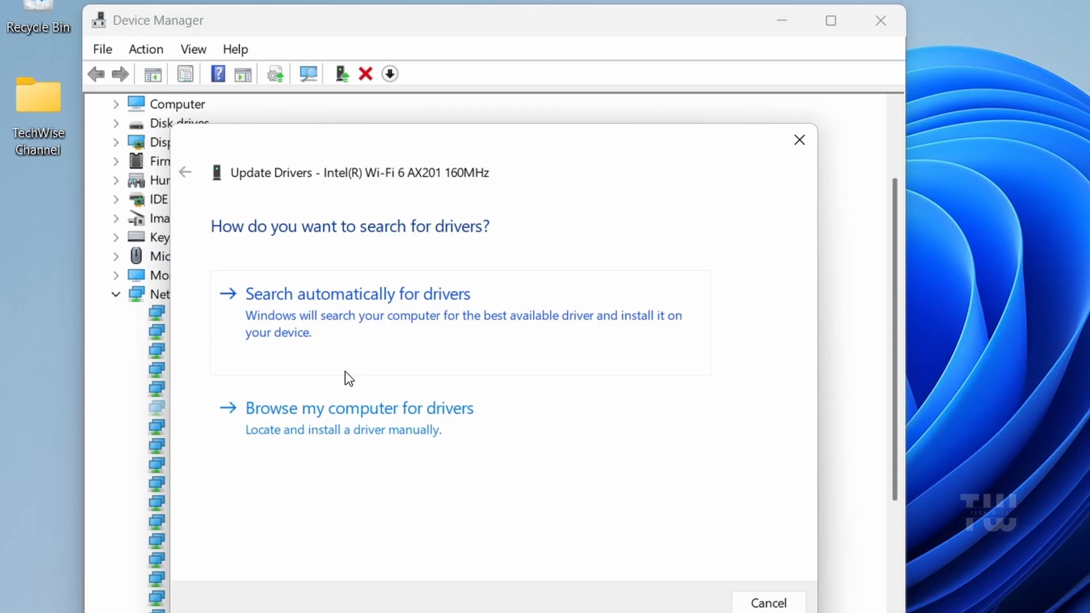
pyautogui.click(357, 293)
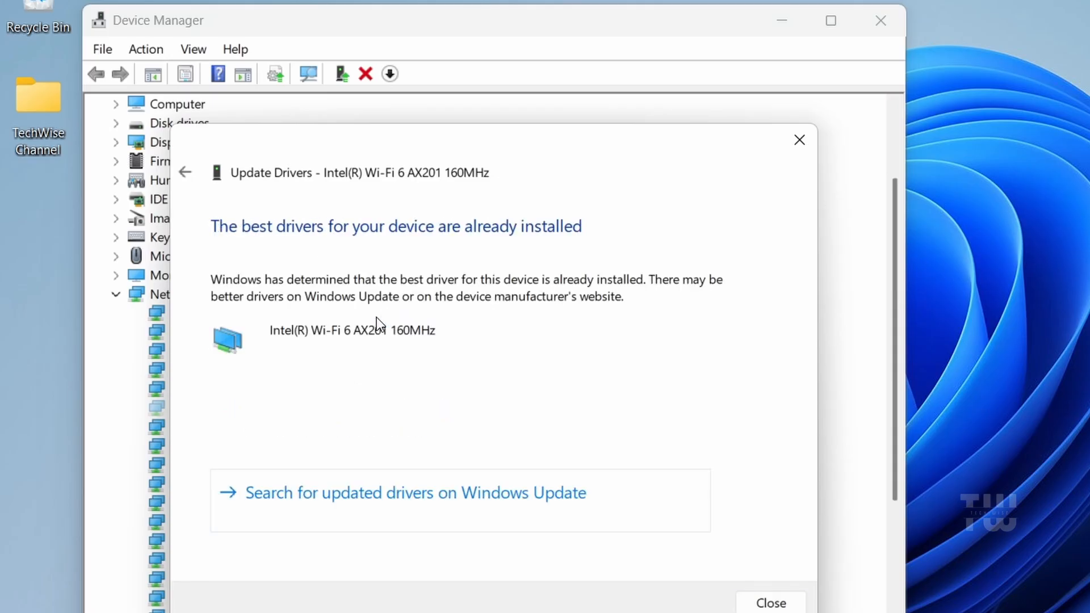
pyautogui.moveTo(219, 243)
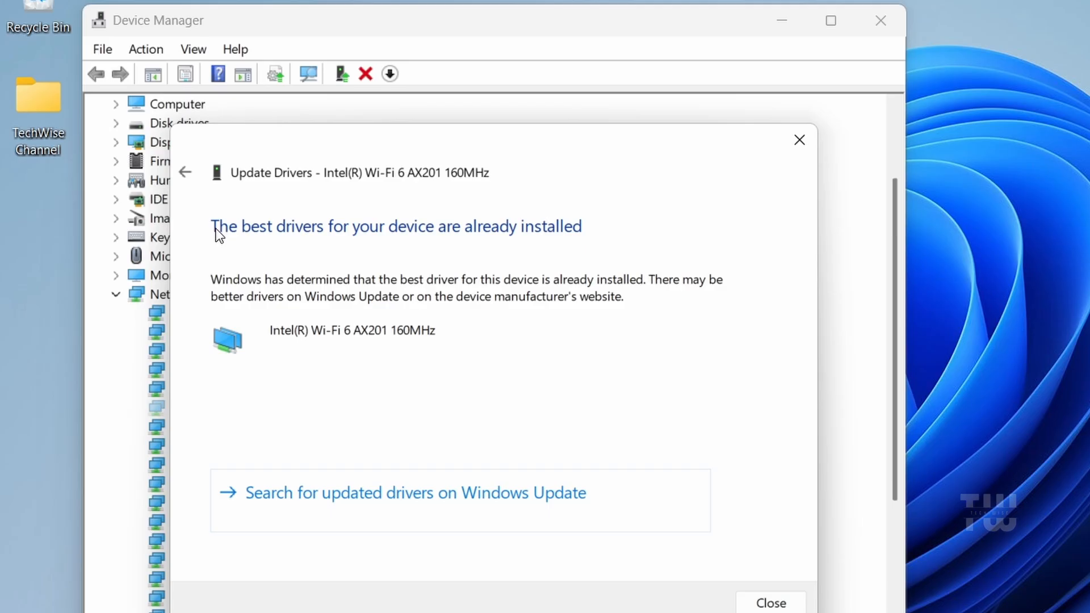
pyautogui.moveTo(614, 241)
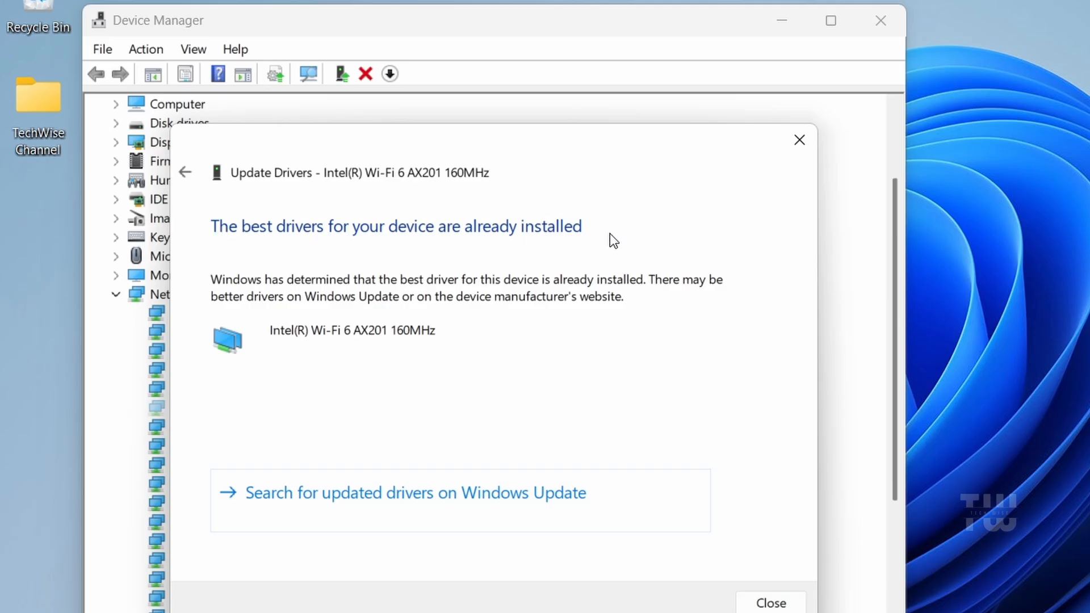
pyautogui.moveTo(799, 138)
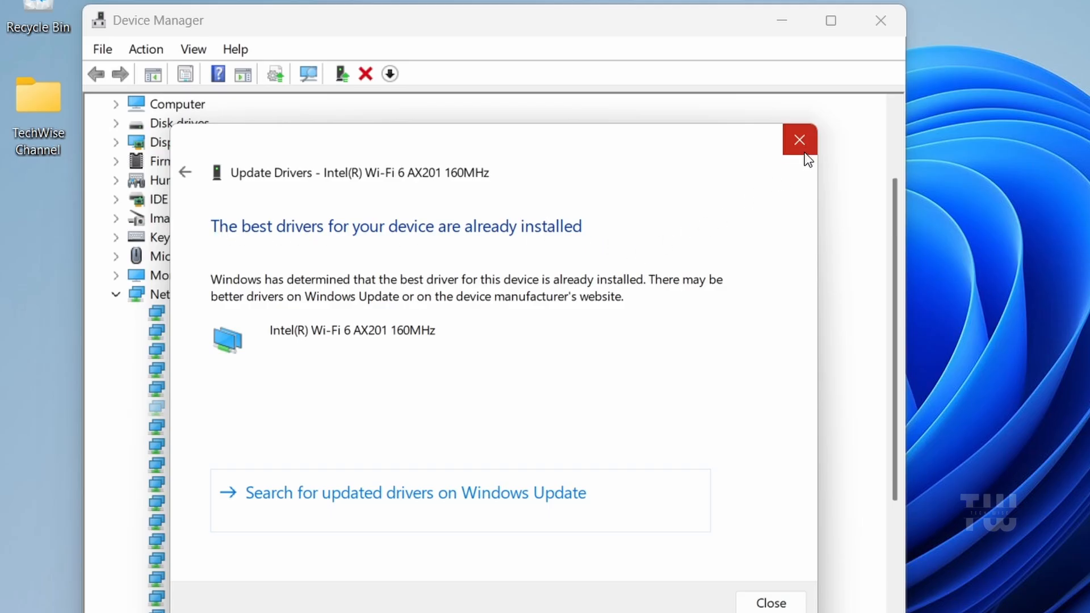
pyautogui.moveTo(800, 140)
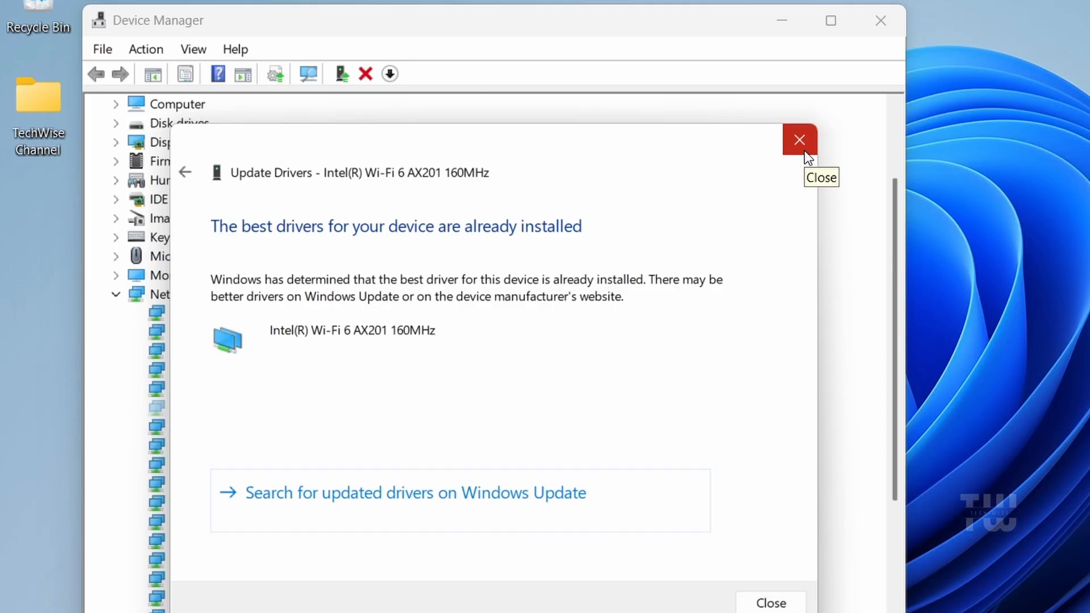
pyautogui.click(798, 139)
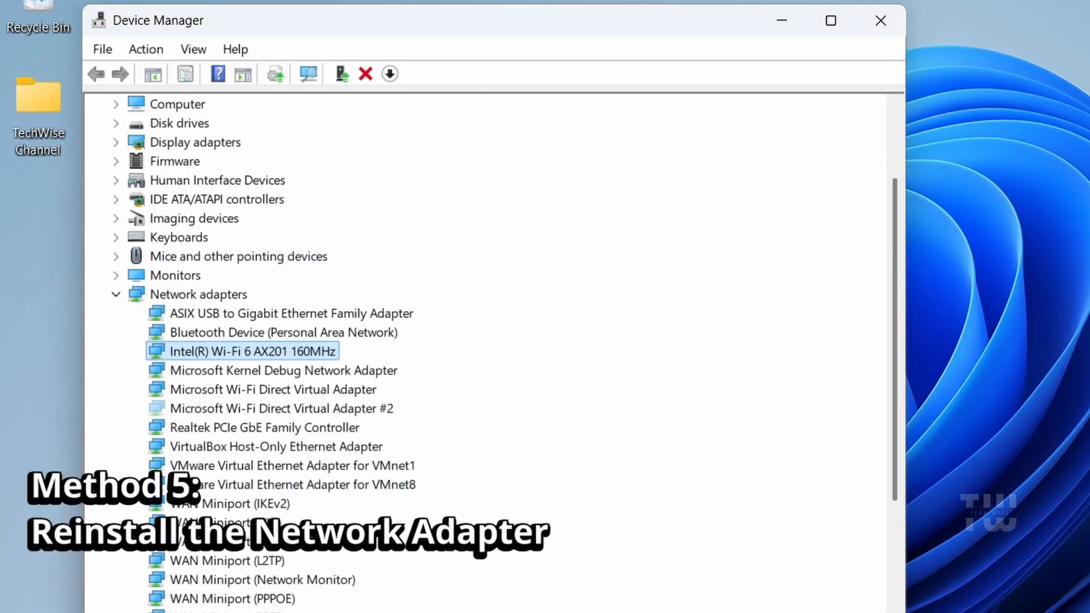
# Uninstall the Intel Wi-Fi 6 AX201 with 'Attempt to remove the driver' ticked, then close Device Manager
pyautogui.scroll(3)
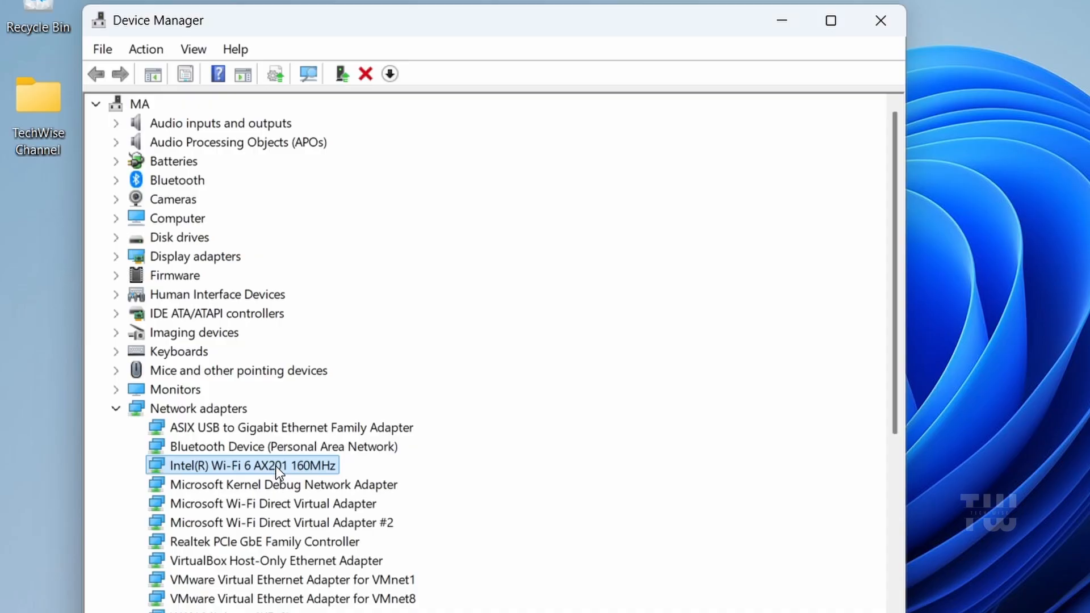
pyautogui.rightClick(249, 466)
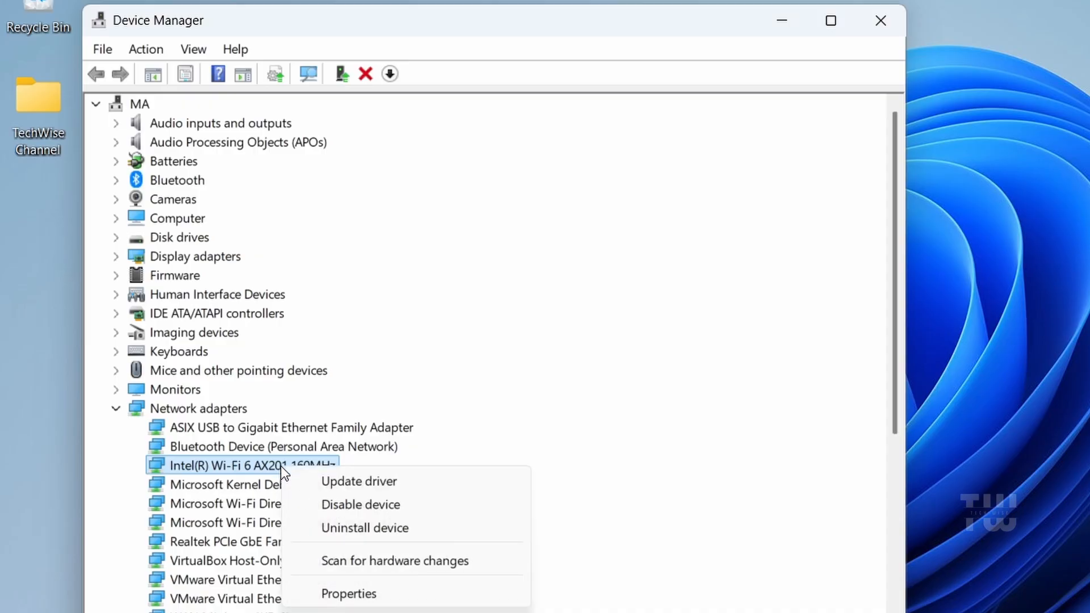
pyautogui.moveTo(367, 528)
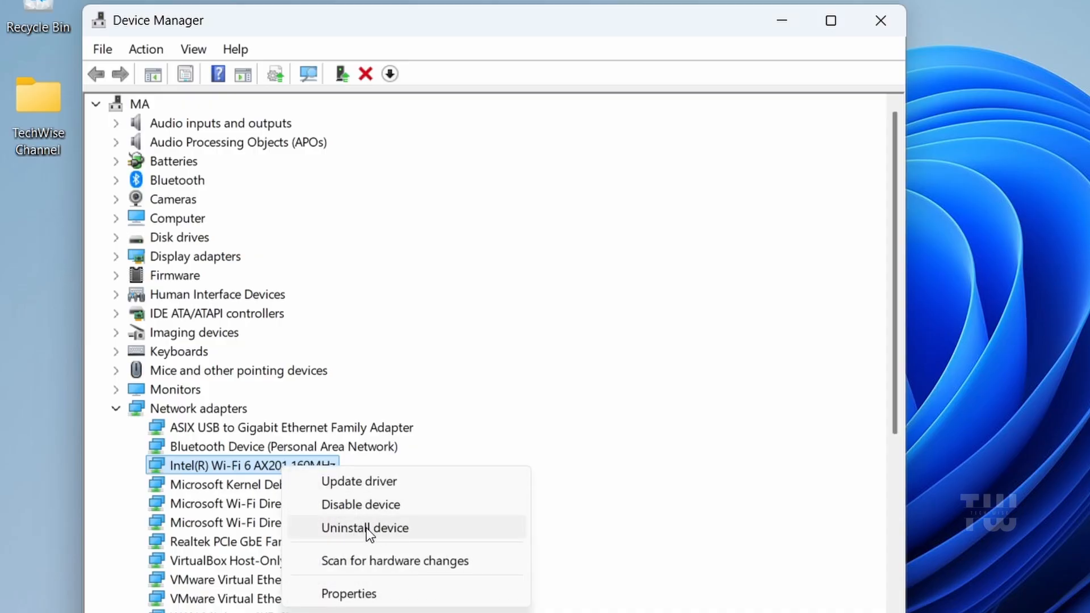
pyautogui.click(365, 528)
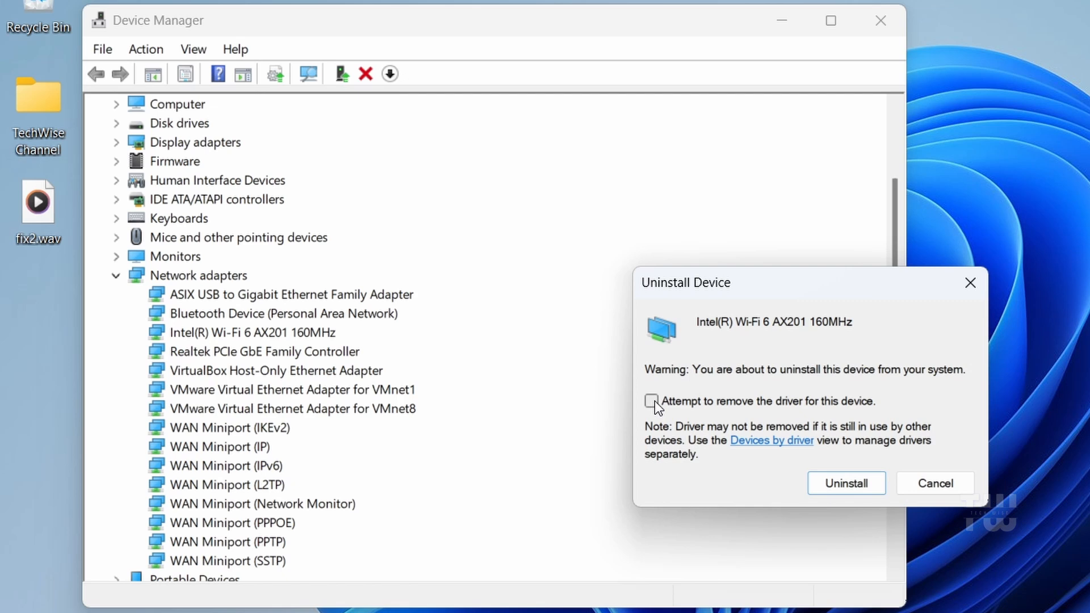
pyautogui.click(652, 401)
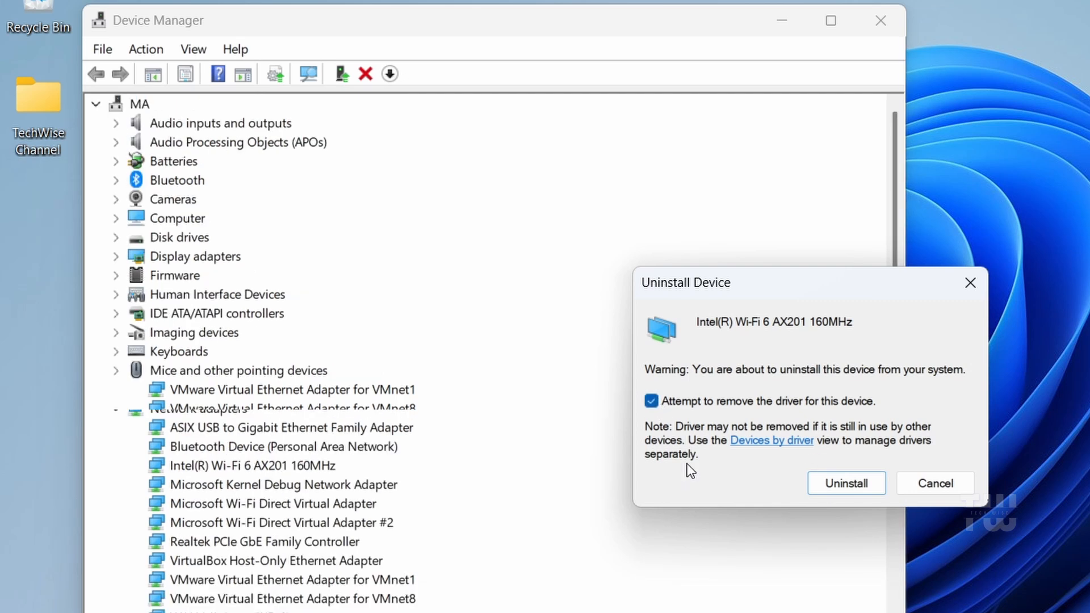
pyautogui.moveTo(730, 467)
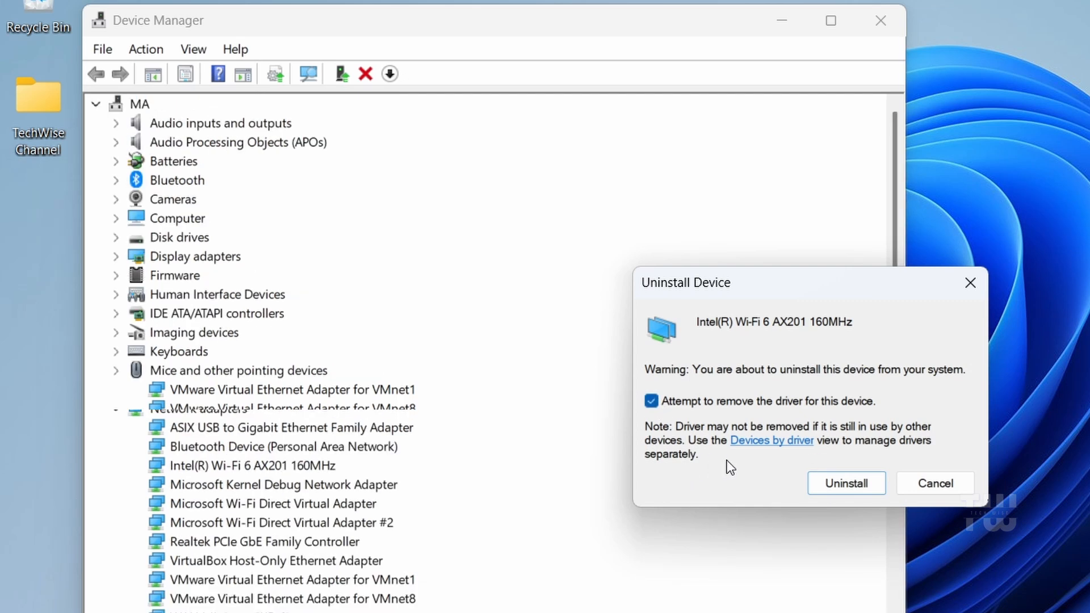
pyautogui.click(846, 484)
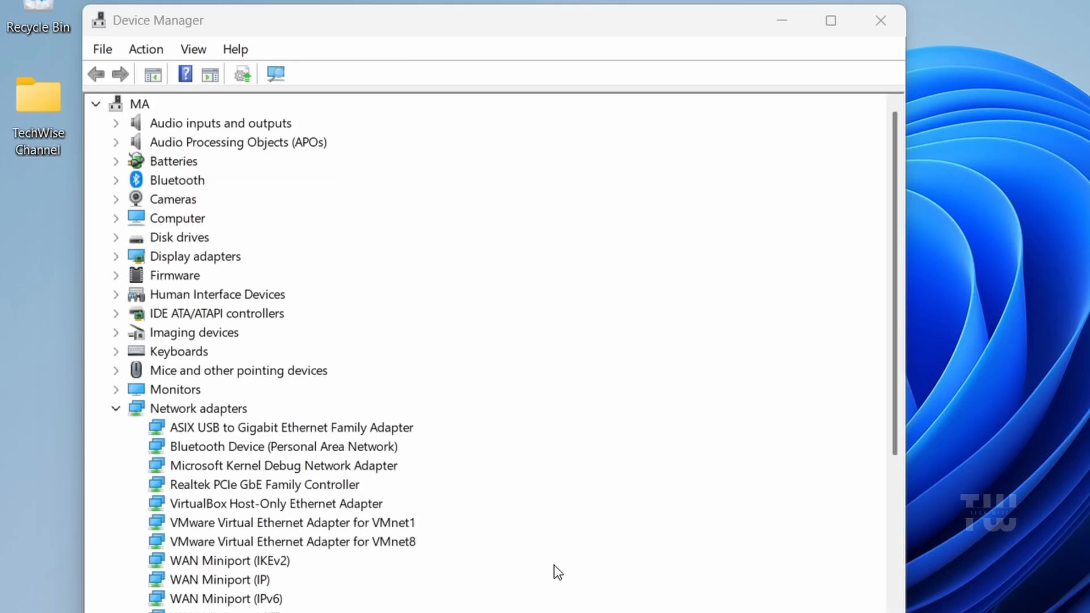
pyautogui.click(880, 20)
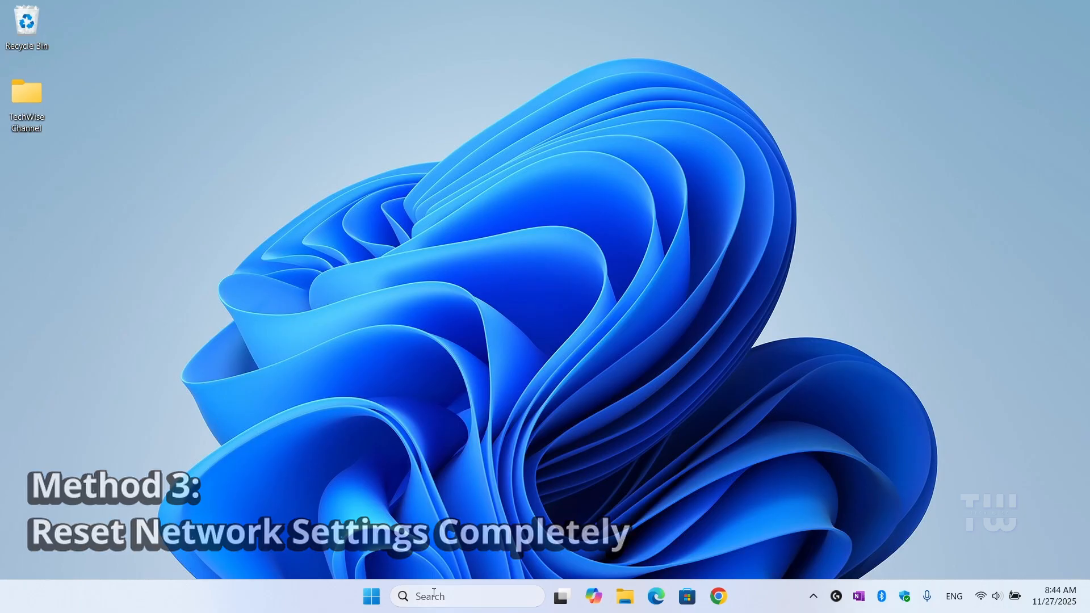
# Search 'settings', launch Settings and go to the Network & internet page
pyautogui.write('settings')
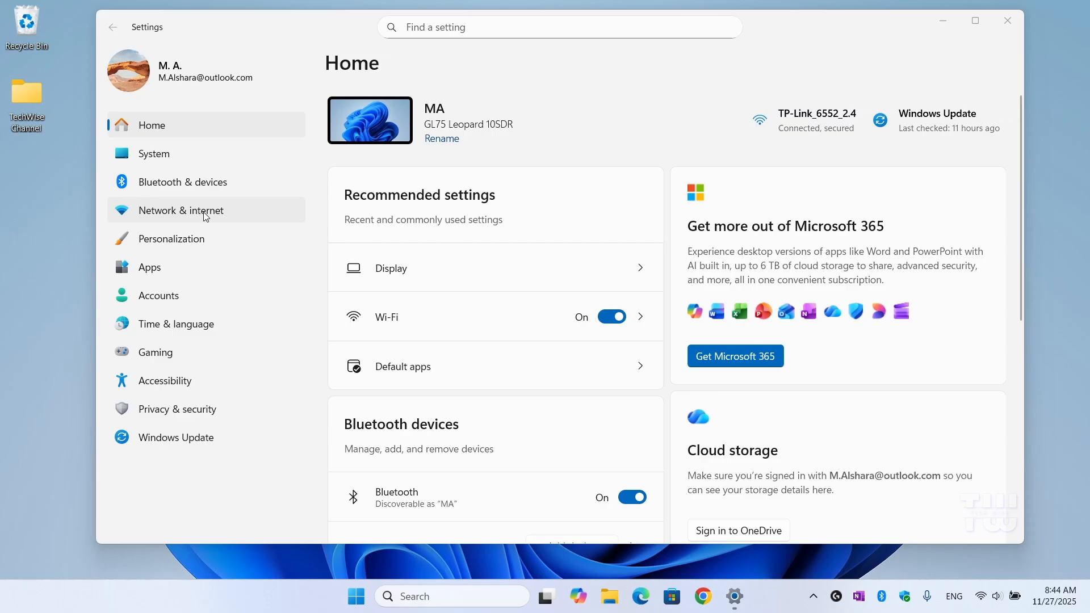
pyautogui.moveTo(214, 218)
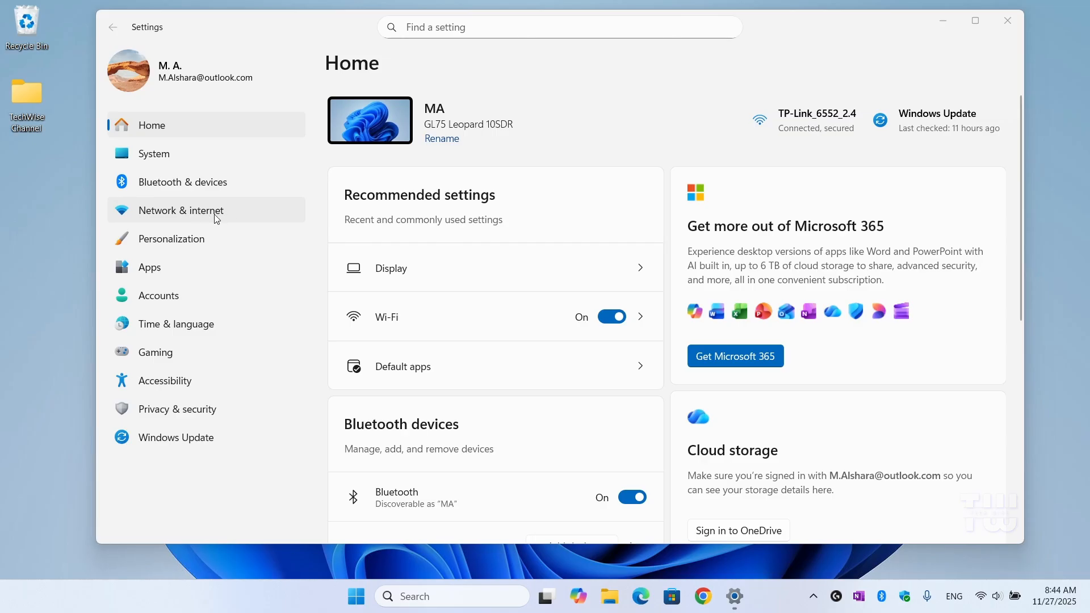
pyautogui.click(181, 211)
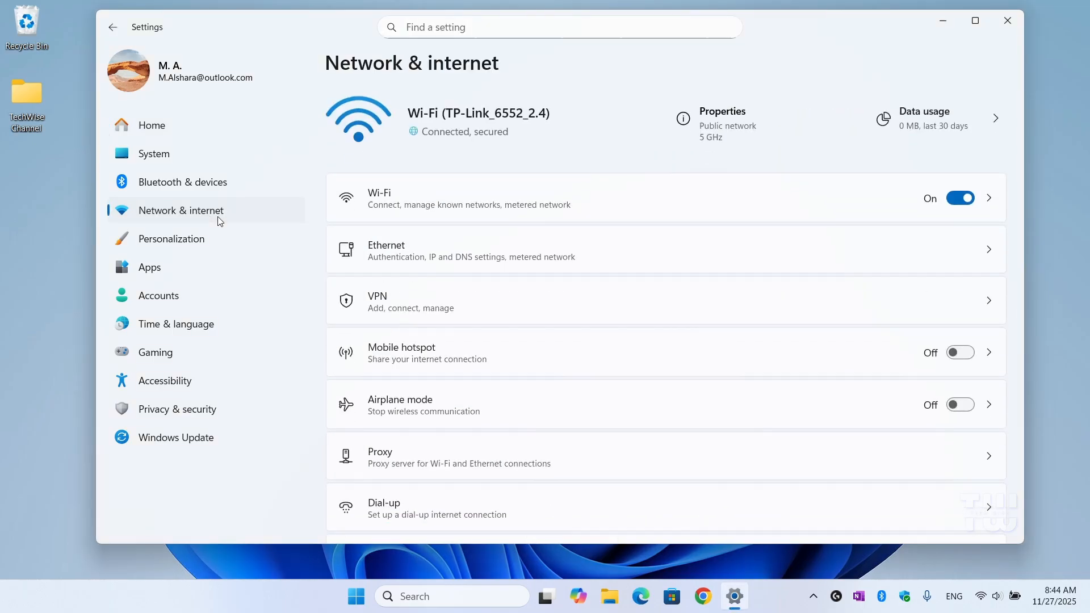
# Under Advanced network settings, run Network reset with Reset now and confirm Yes
pyautogui.scroll(-3)
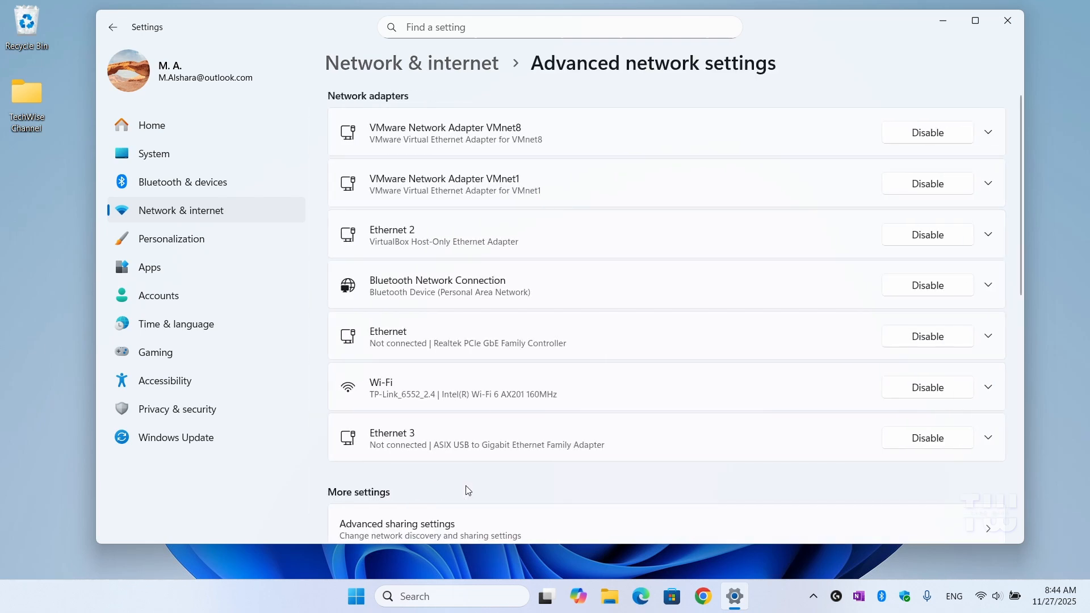
pyautogui.scroll(-3)
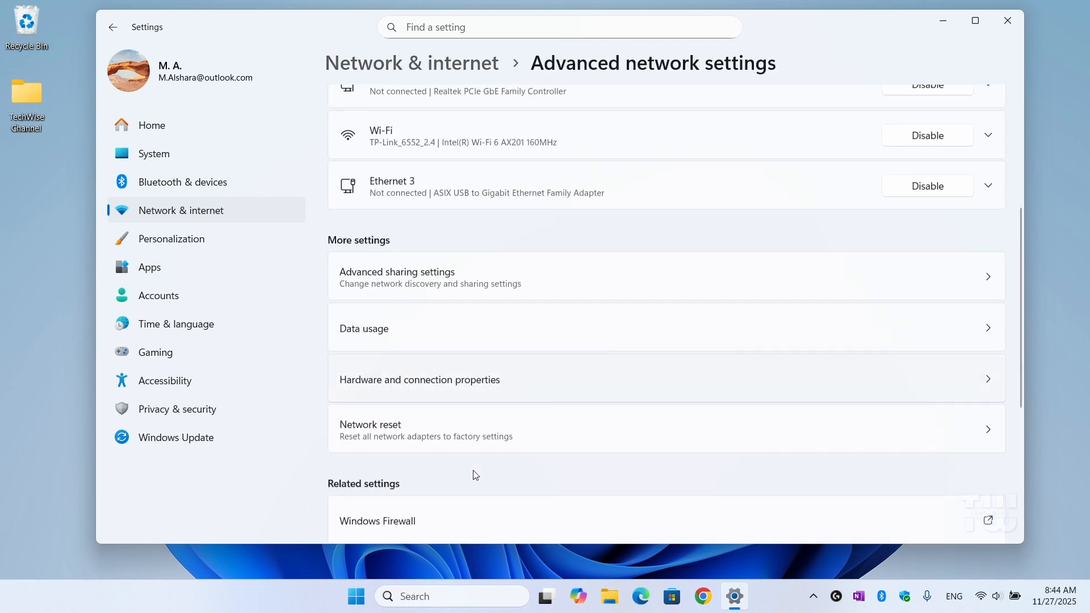
pyautogui.scroll(-3)
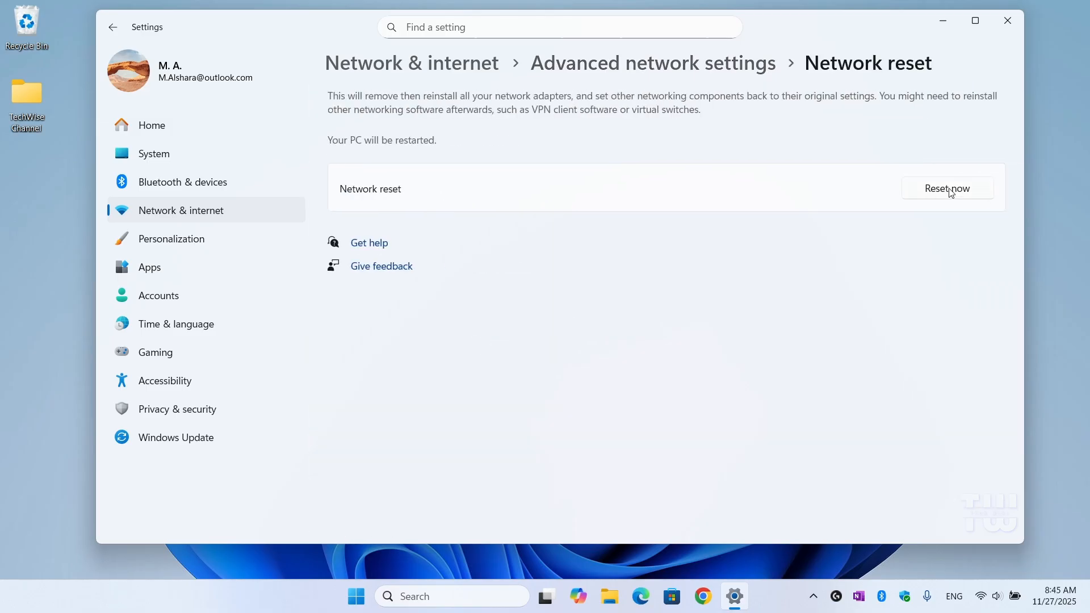
pyautogui.click(947, 189)
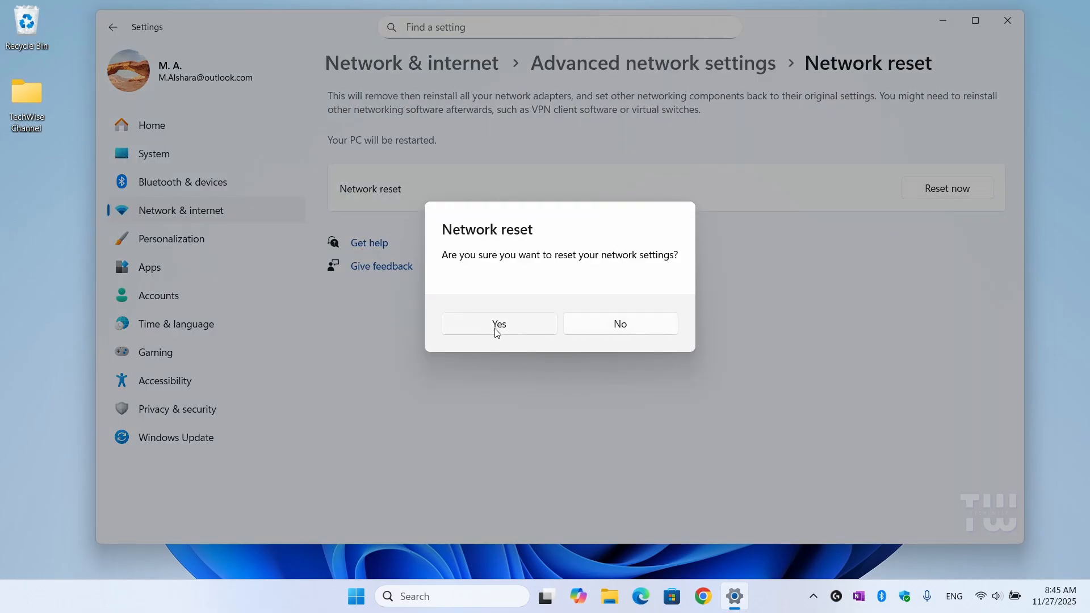
pyautogui.click(619, 323)
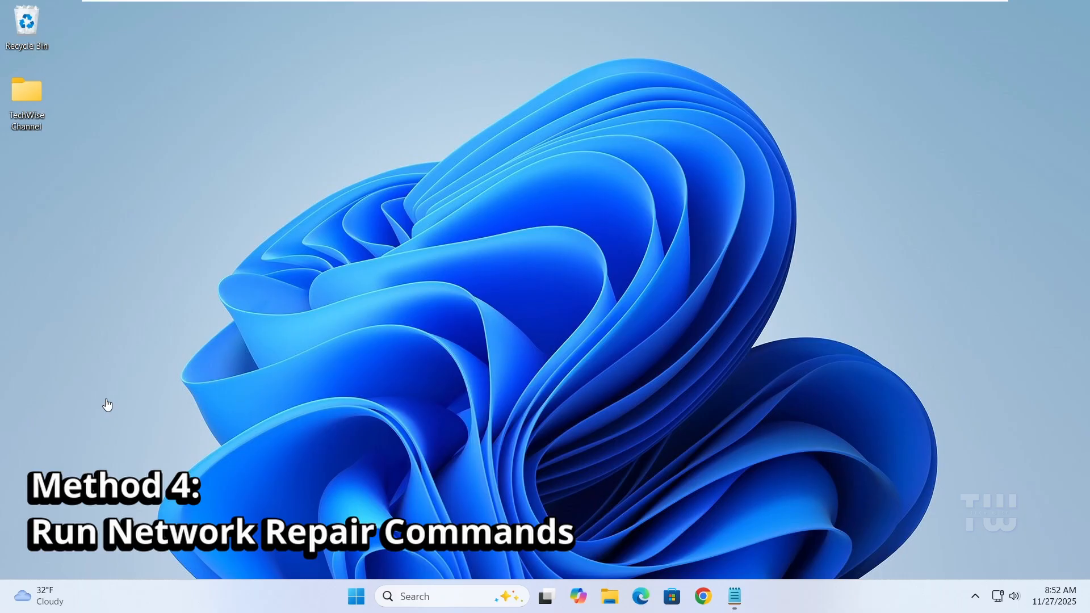
pyautogui.moveTo(216, 416)
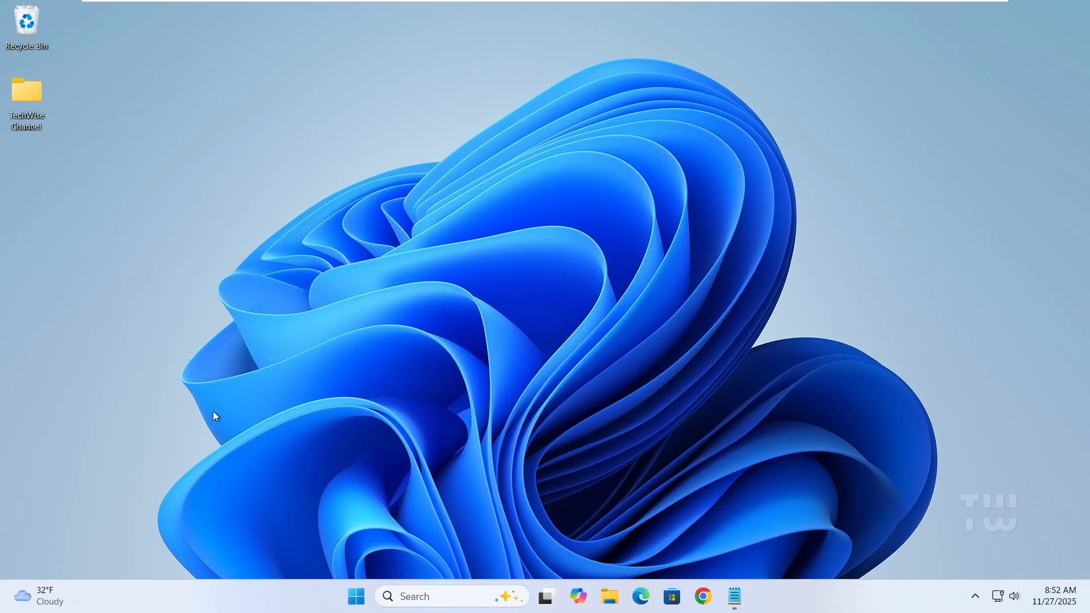
pyautogui.moveTo(312, 453)
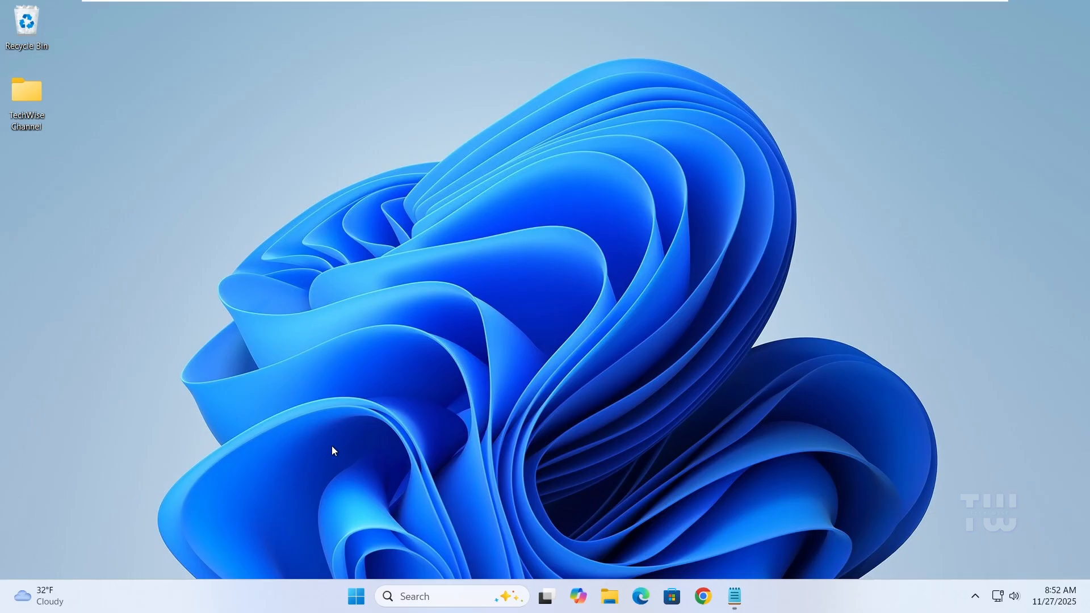
pyautogui.moveTo(453, 455)
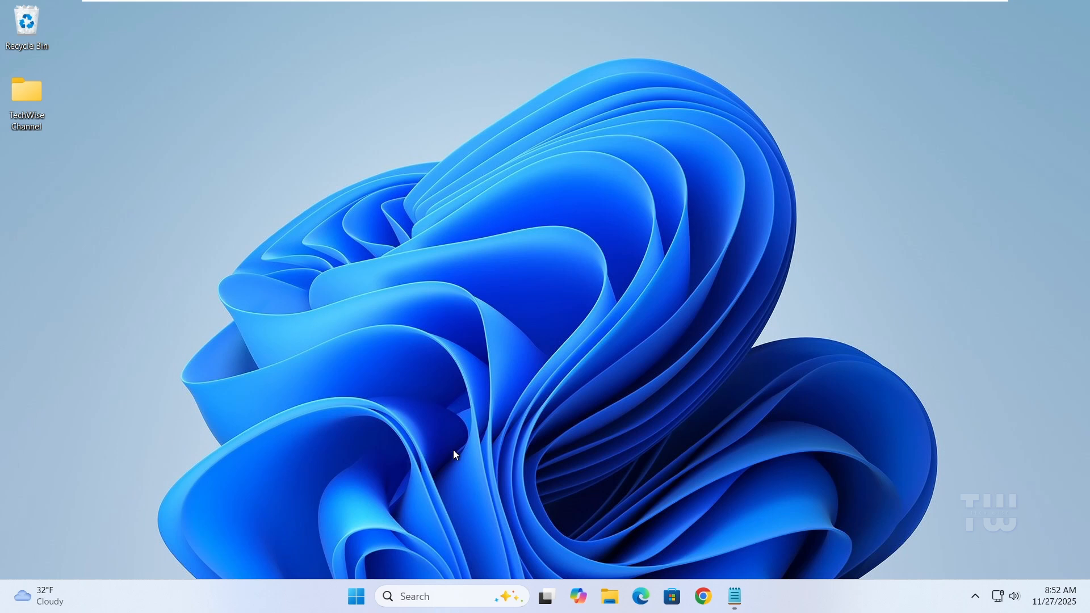
pyautogui.moveTo(508, 453)
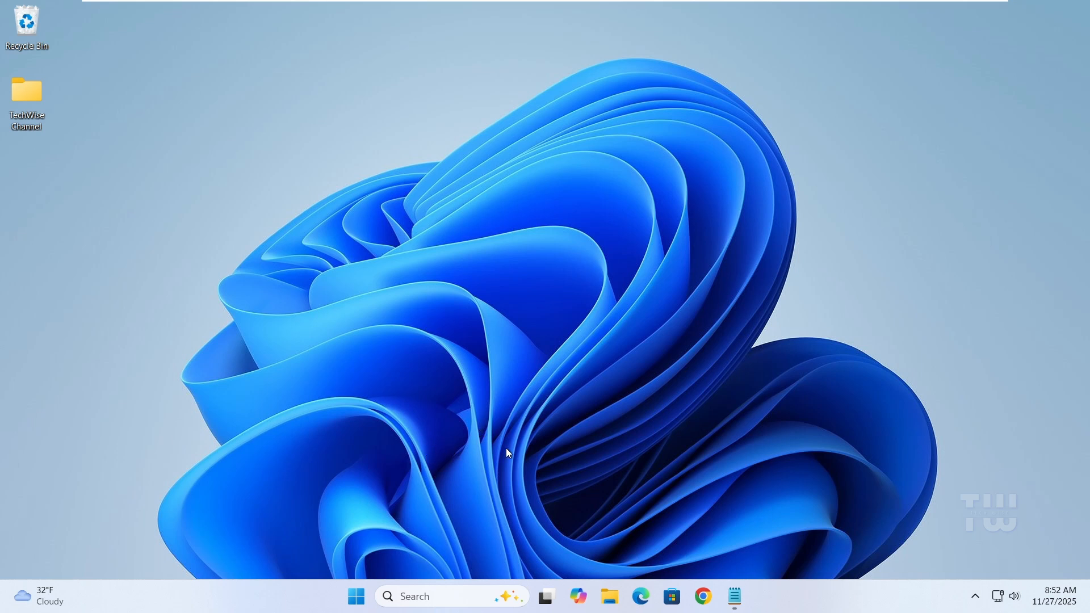
pyautogui.moveTo(444, 564)
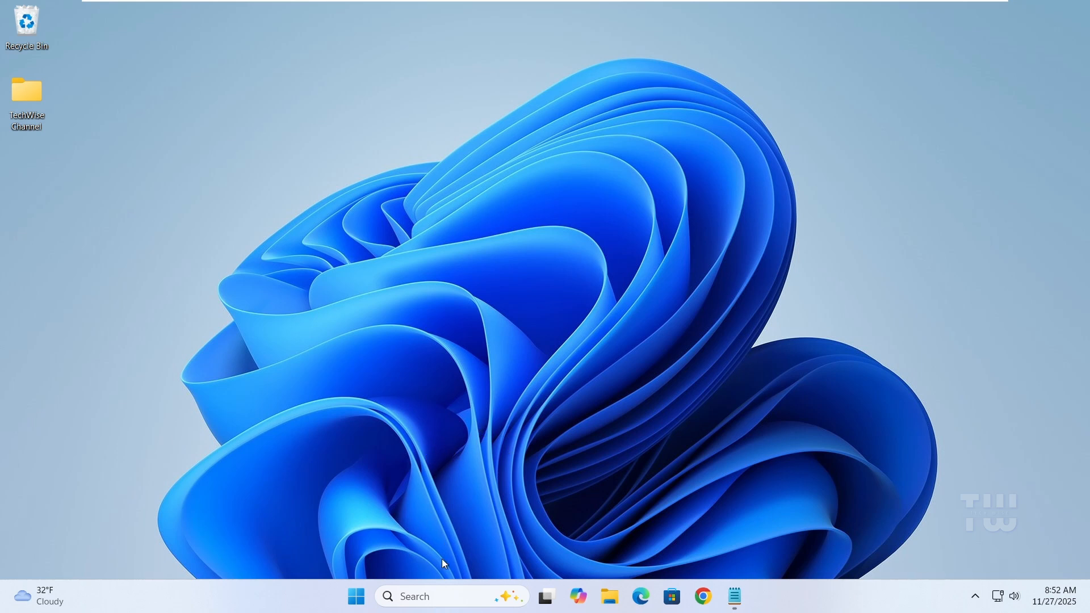
# Search 'cmd' and launch Command Prompt with Run as administrator
pyautogui.write('cm')
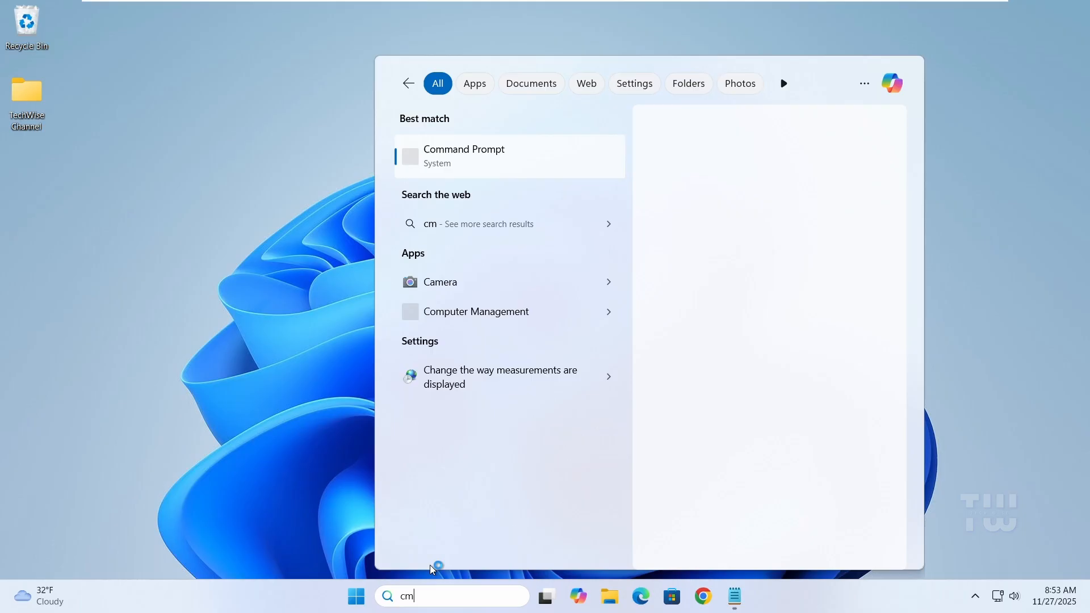
pyautogui.write('d')
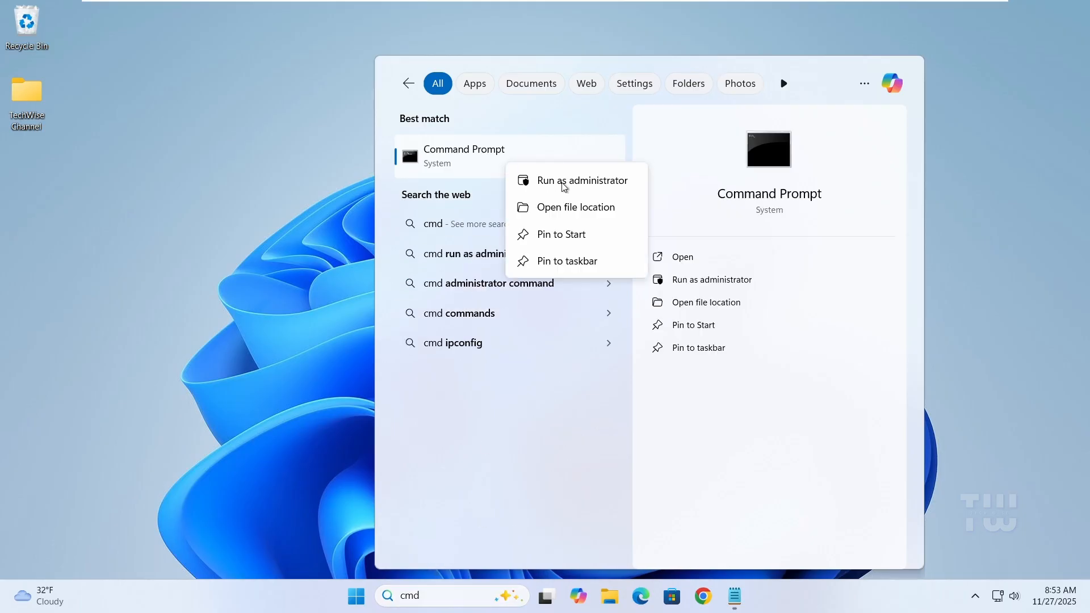
pyautogui.click(584, 180)
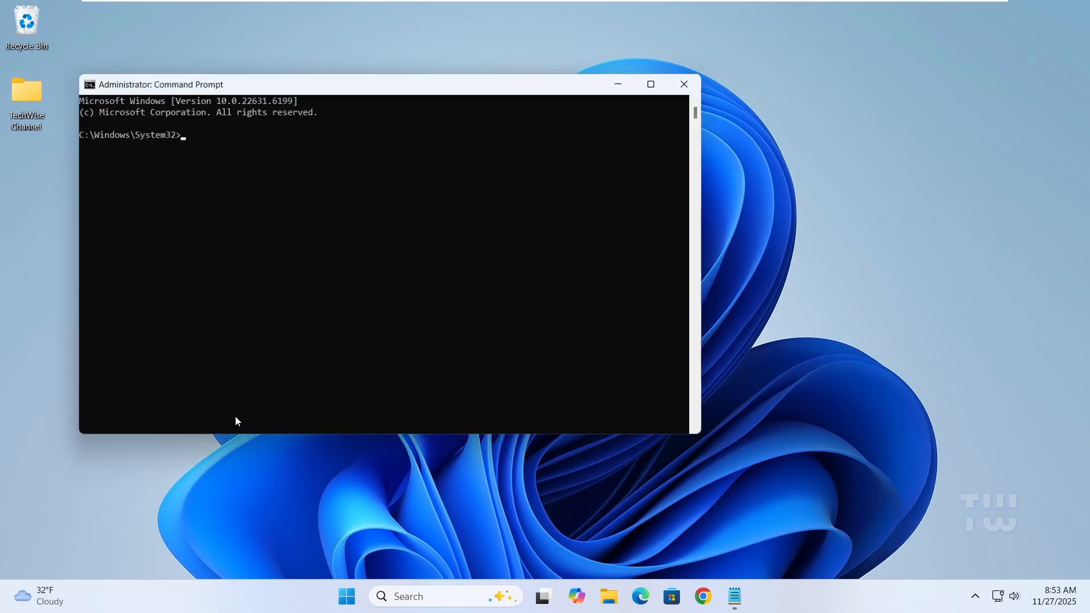
# Paste netsh winsock reset, int ip reset, ipconfig /release and /renew from Notepad into the console, then close it
pyautogui.click(734, 596)
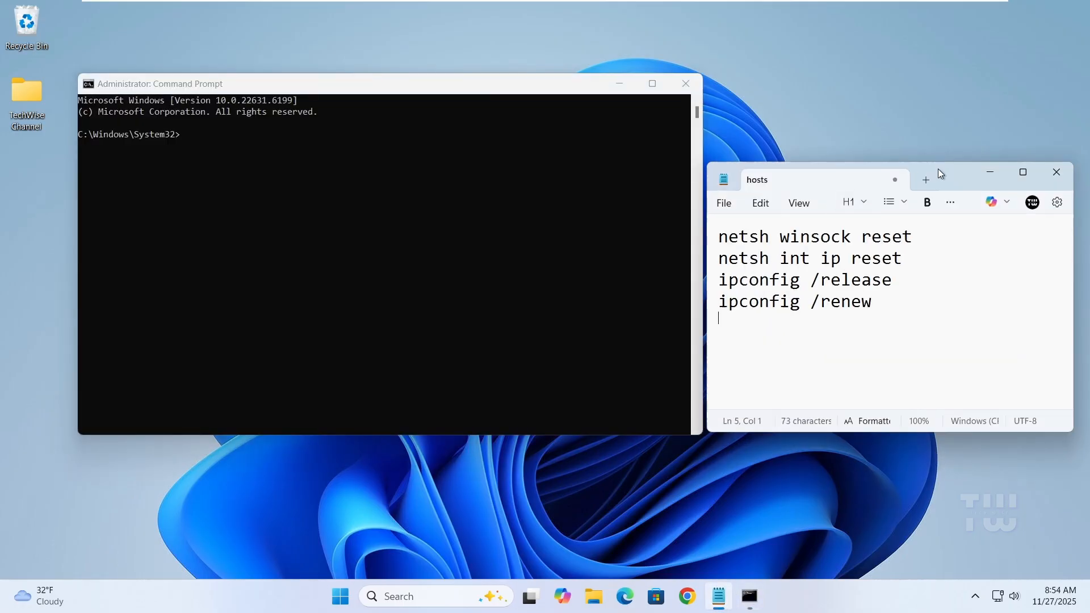
pyautogui.moveTo(807, 180); pyautogui.dragTo(807, 93)
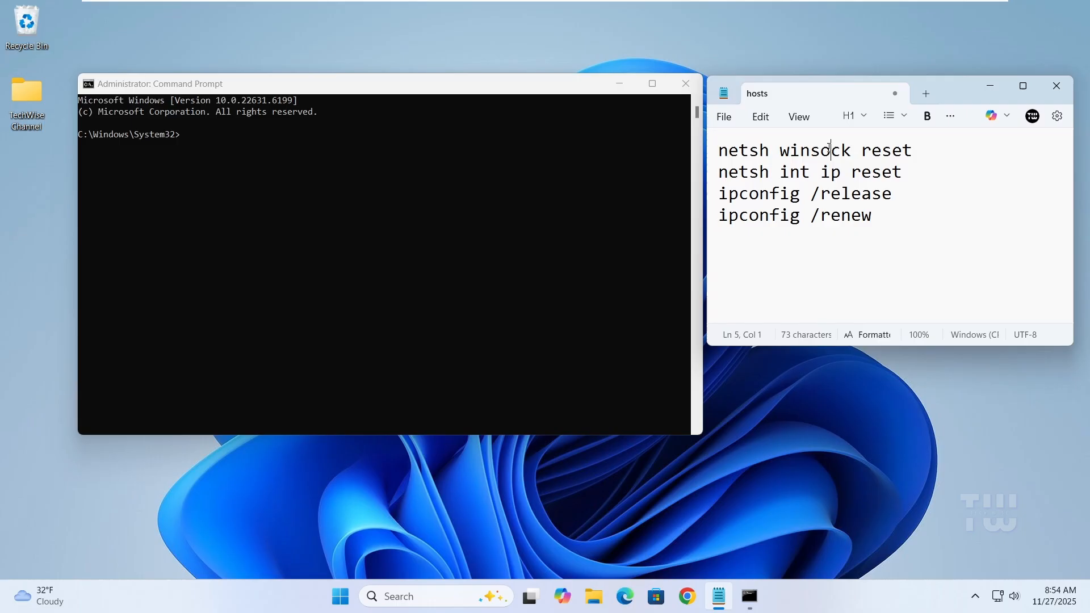
pyautogui.rightClick(813, 150)
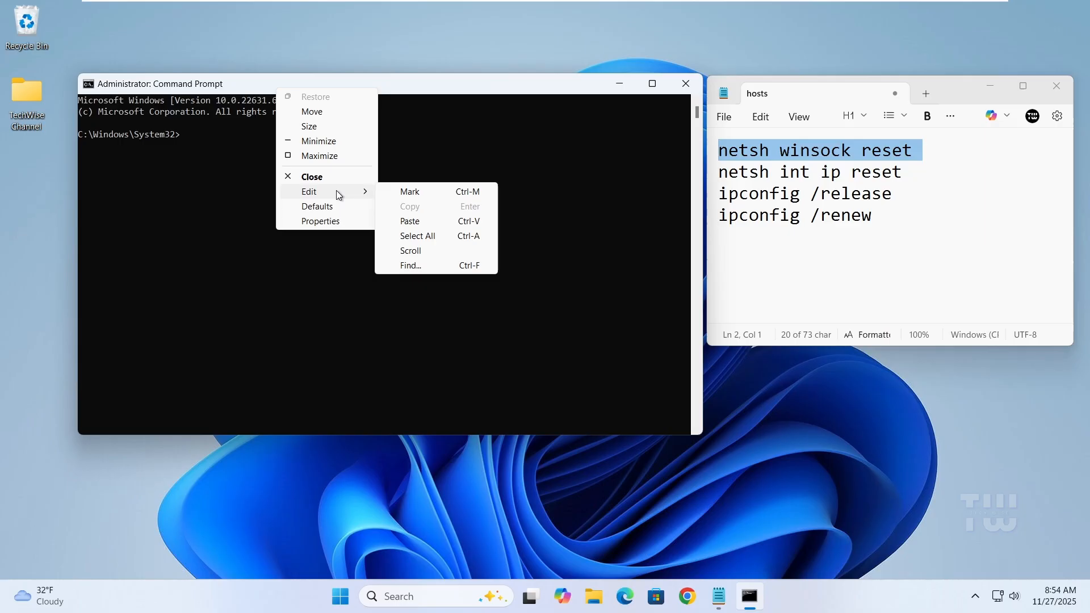
pyautogui.click(410, 222)
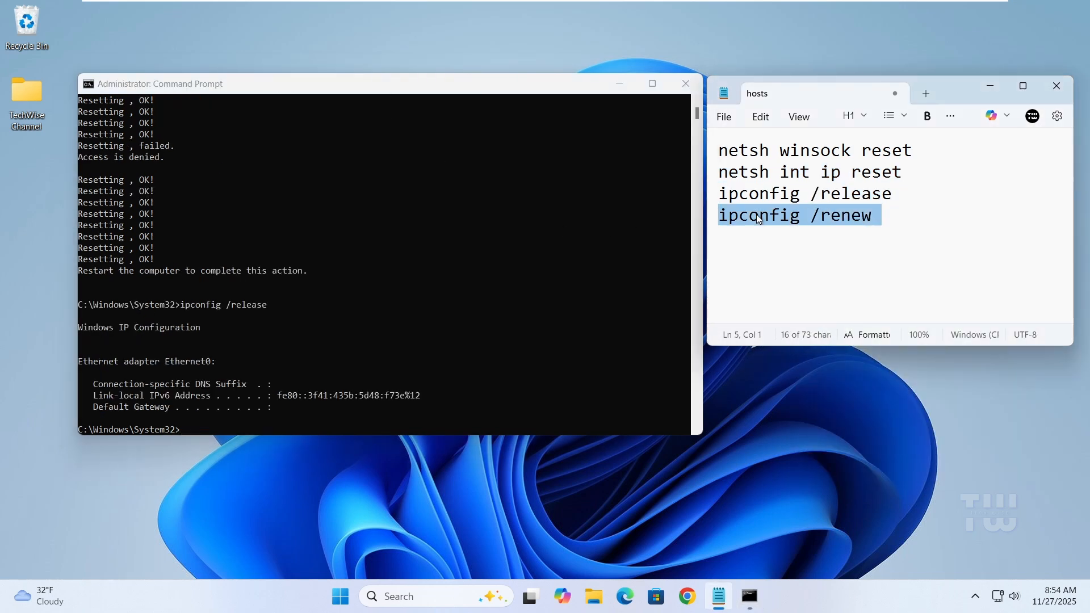
pyautogui.rightClick(160, 83)
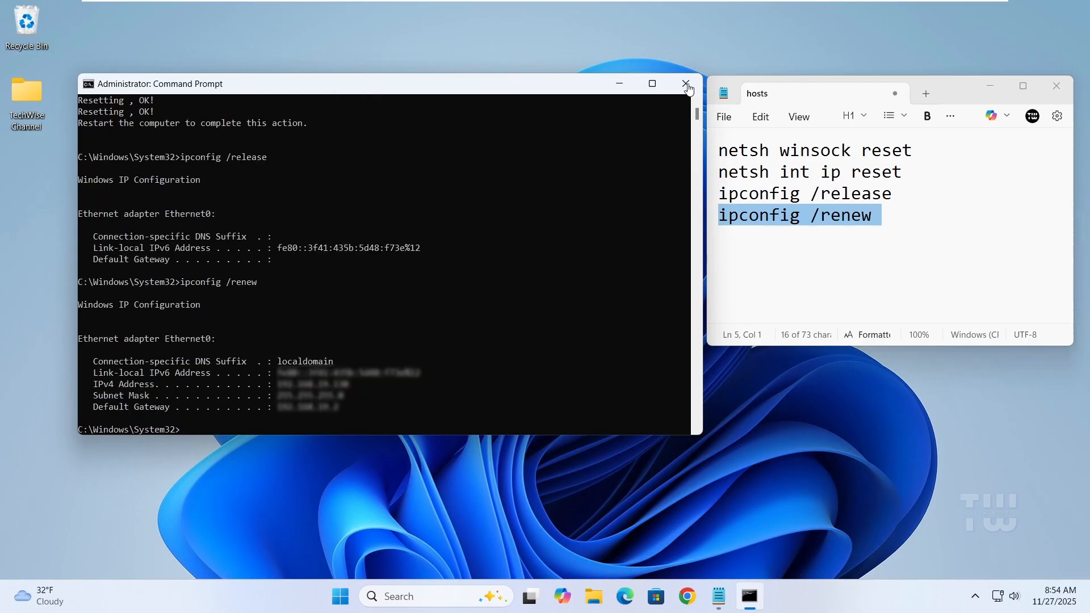
pyautogui.click(686, 83)
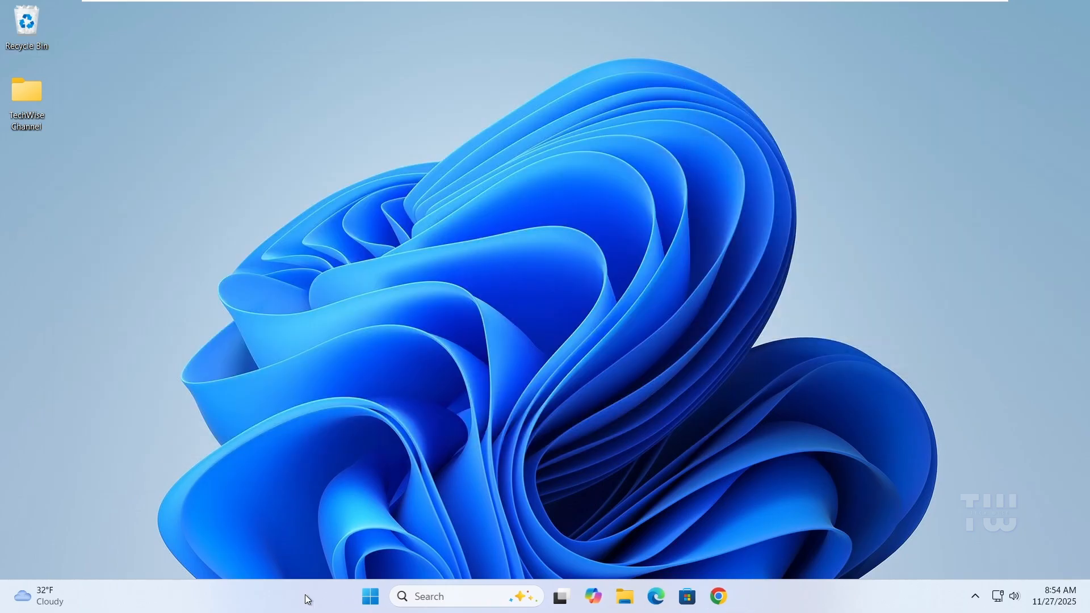
pyautogui.click(724, 547)
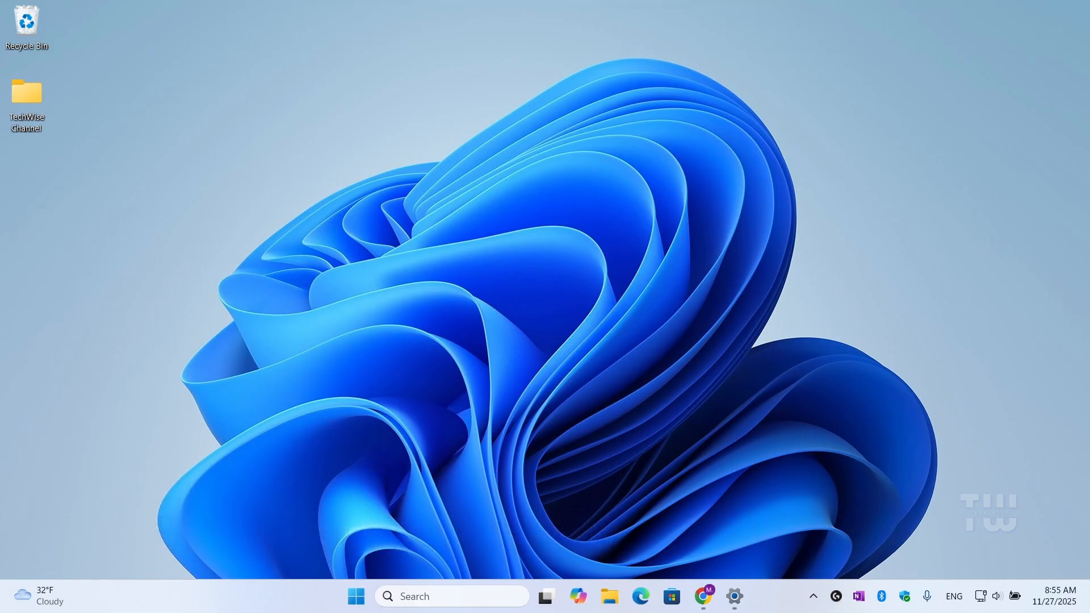
pyautogui.moveTo(388, 388)
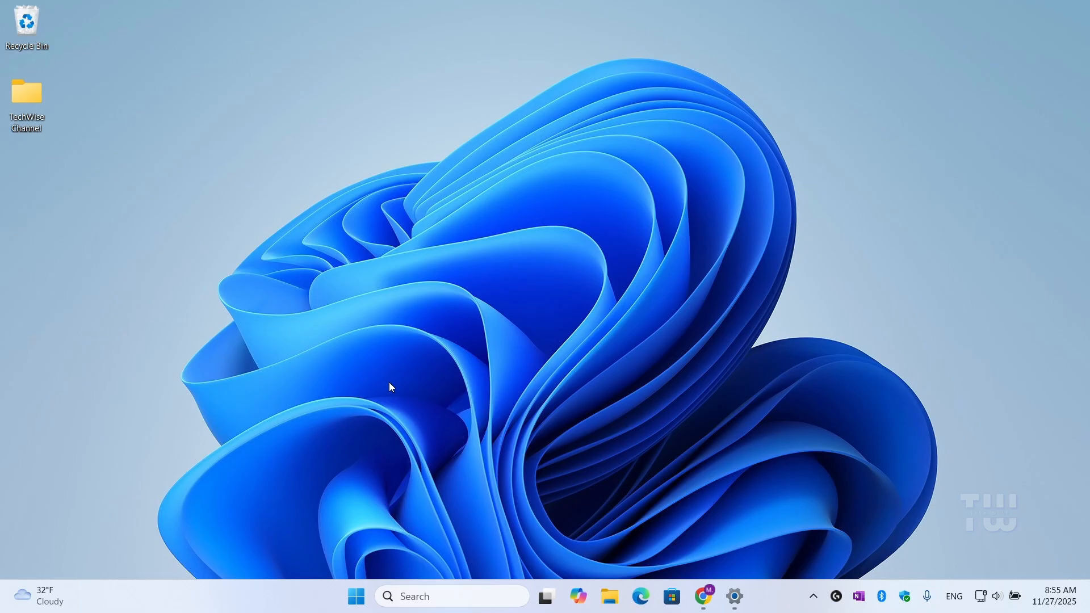
pyautogui.moveTo(540, 433)
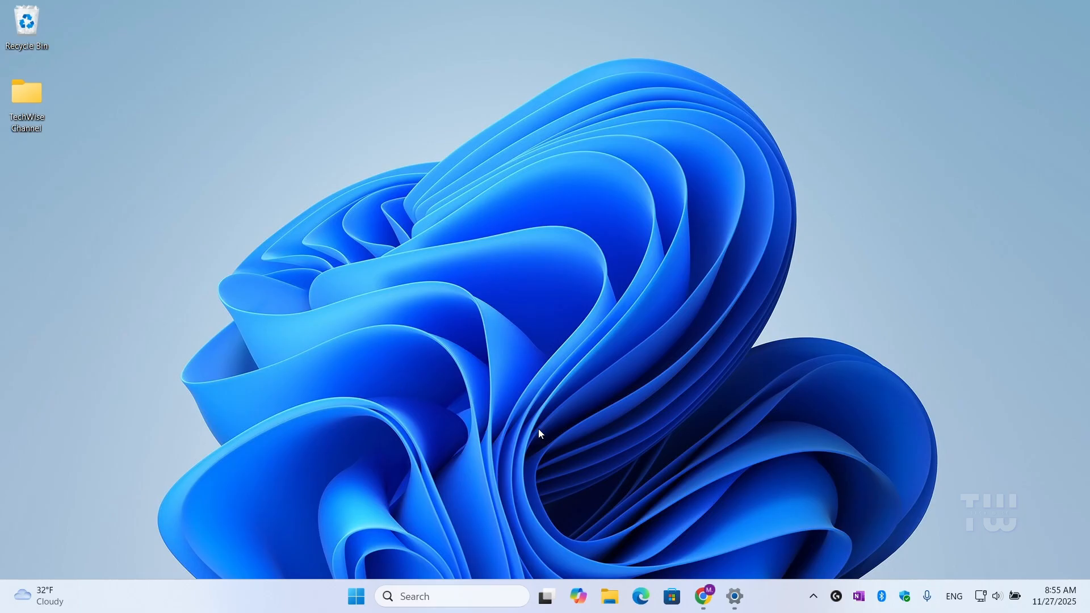
# Search Windows for msinfo32 and launch System Information
pyautogui.click(452, 596)
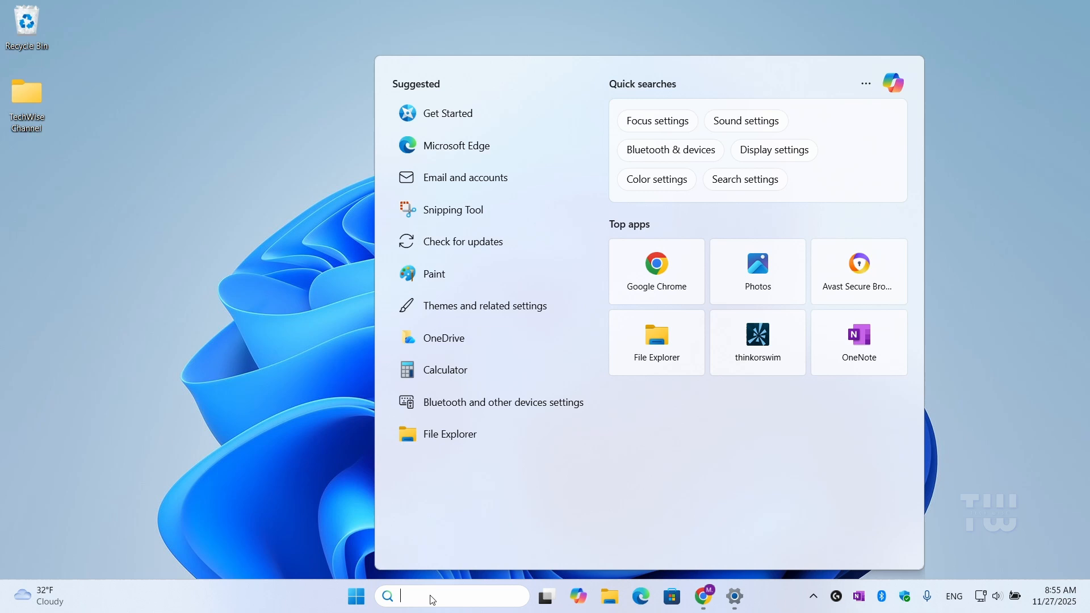
pyautogui.write('msinfo32')
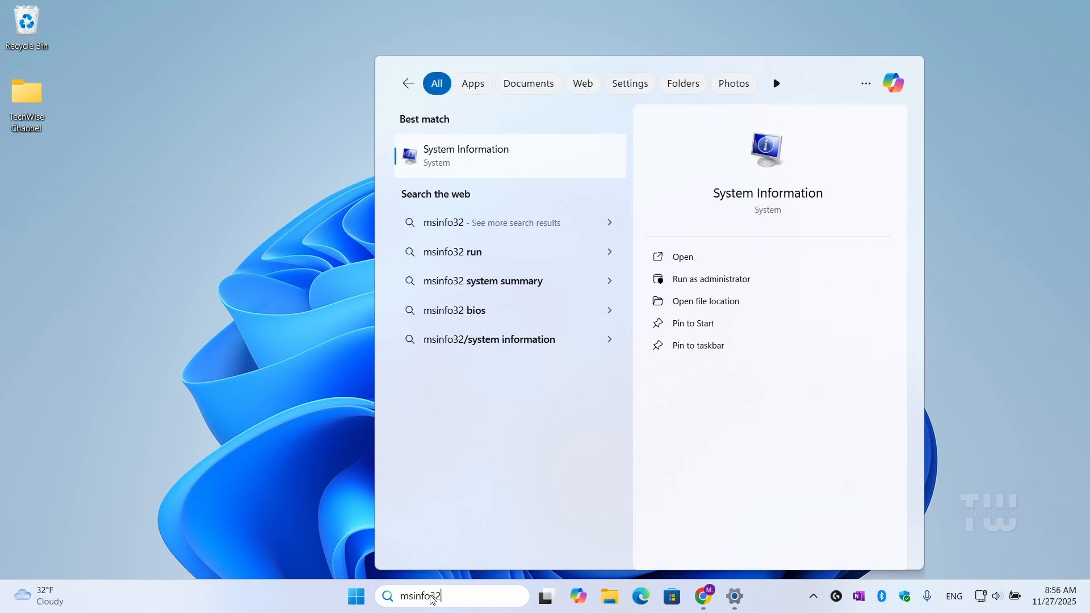
pyautogui.click(682, 256)
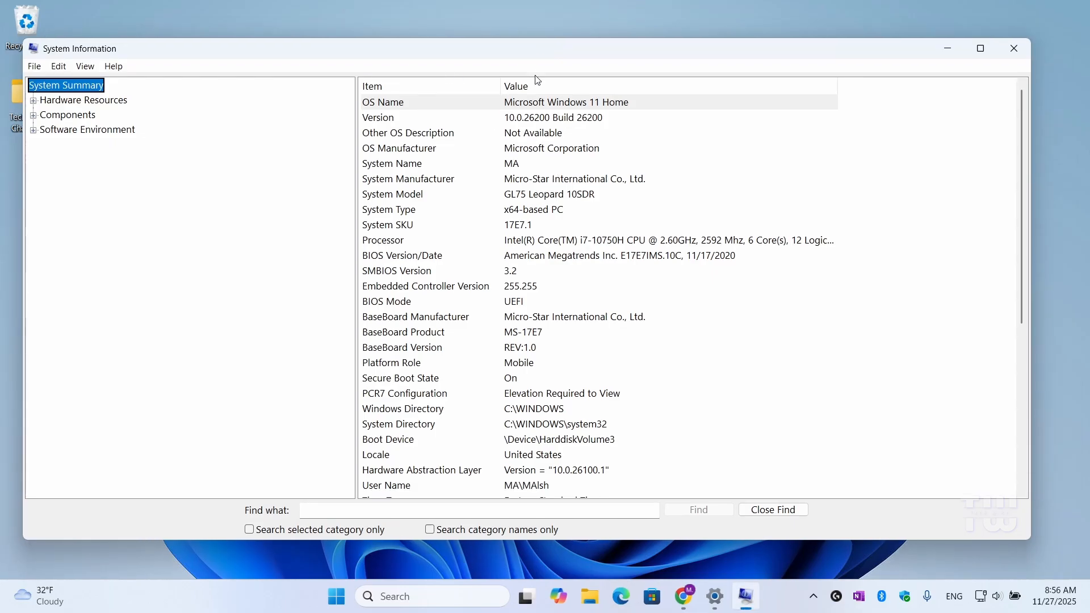
# Pick out the System Model row (GL75 Leopard 10SDR) and launch Chrome beside it
pyautogui.click(392, 194)
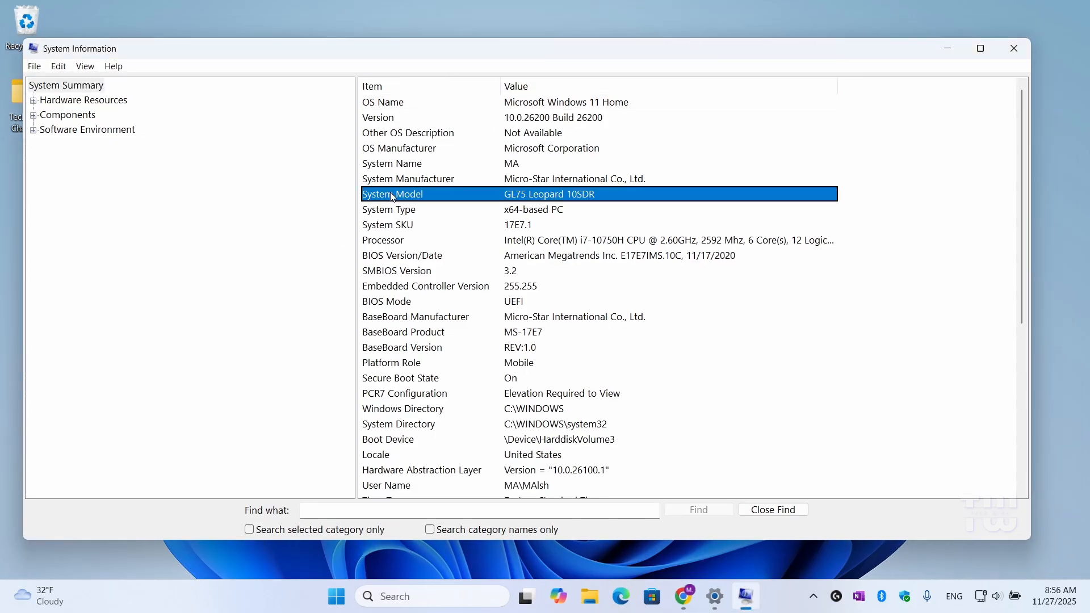
pyautogui.click(387, 225)
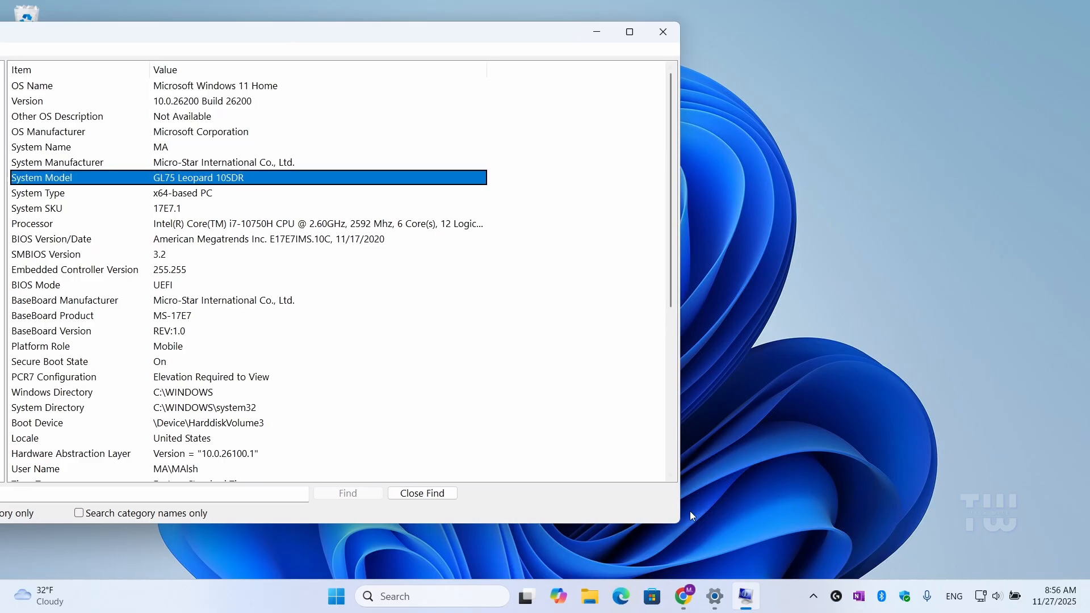
pyautogui.click(684, 596)
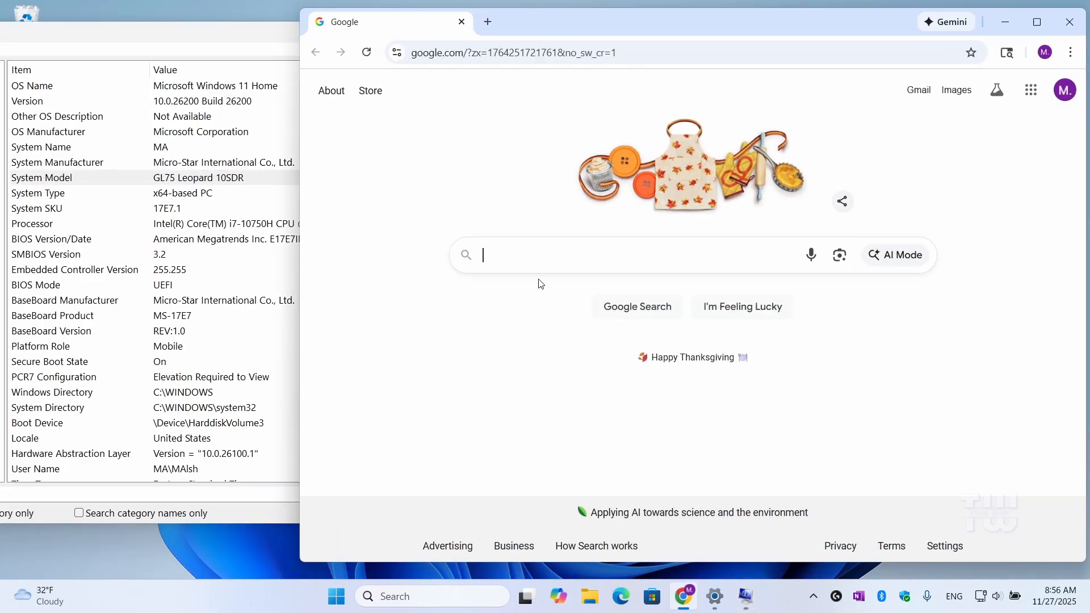
# Google 'MSI support', go to MSI's Download page and accept its cookie notice
pyautogui.click(626, 254)
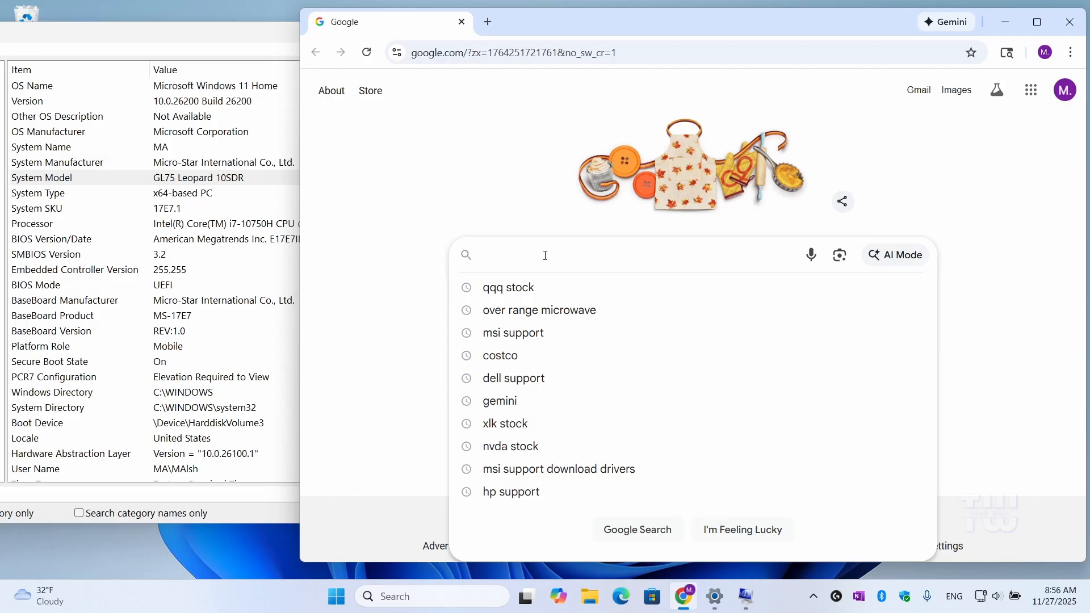
pyautogui.write('MS')
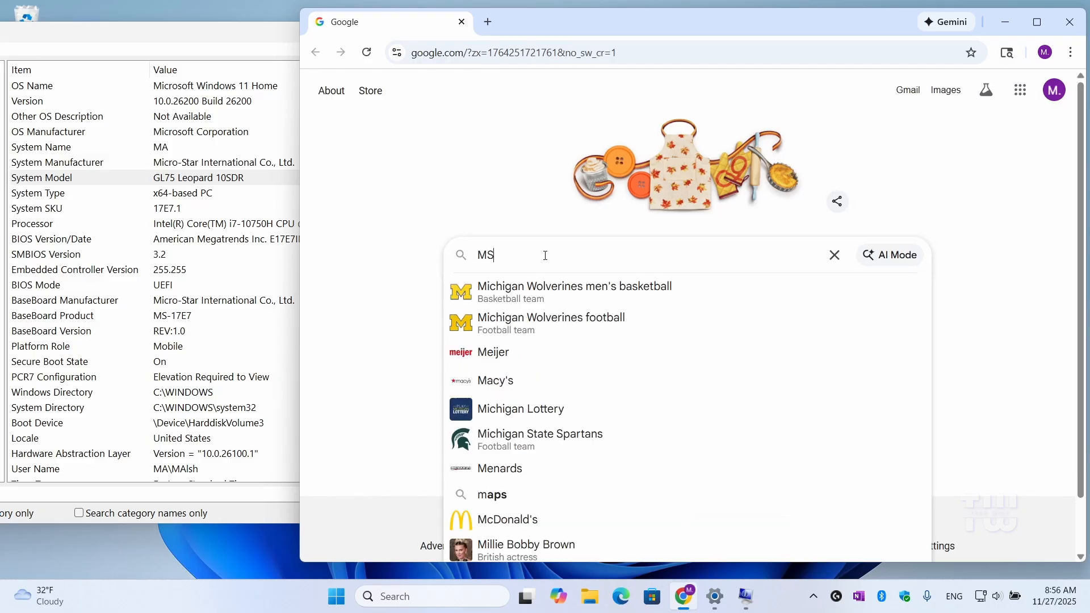
pyautogui.write('I')
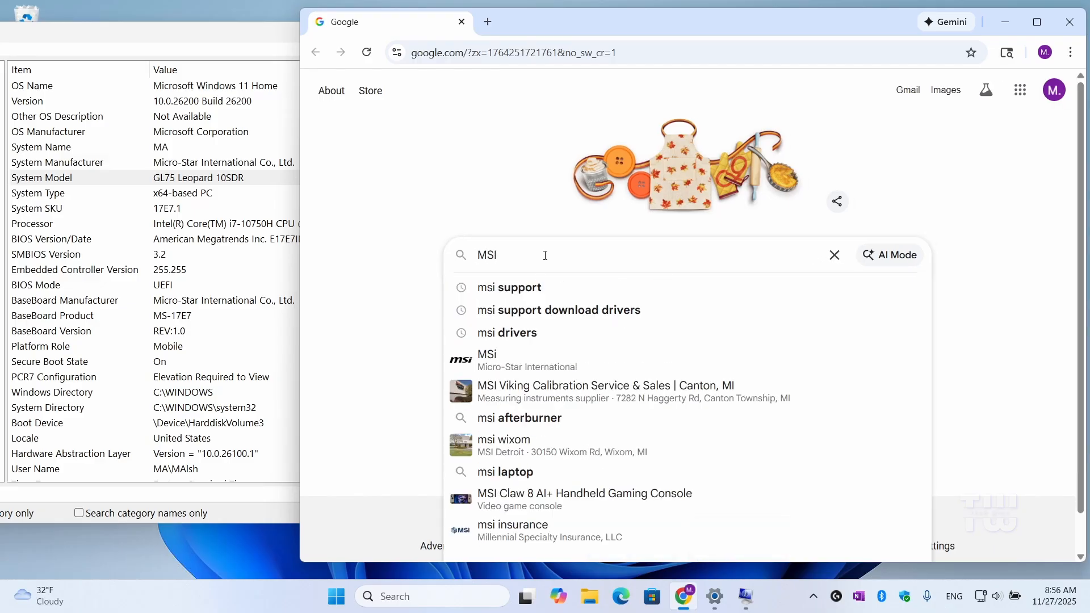
pyautogui.write('support')
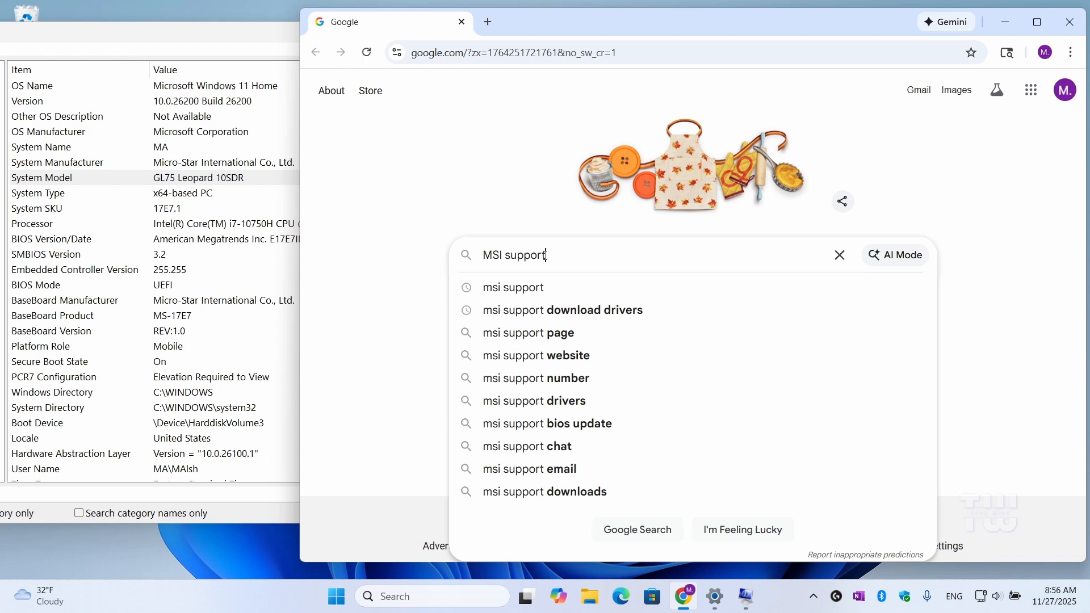
pyautogui.press('Return')
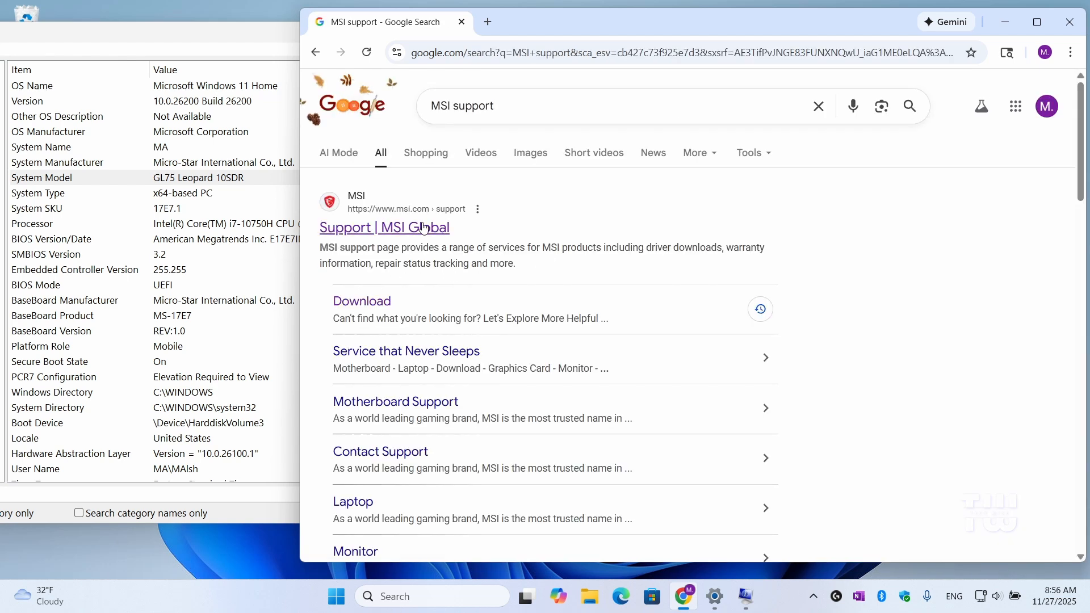
pyautogui.moveTo(362, 301)
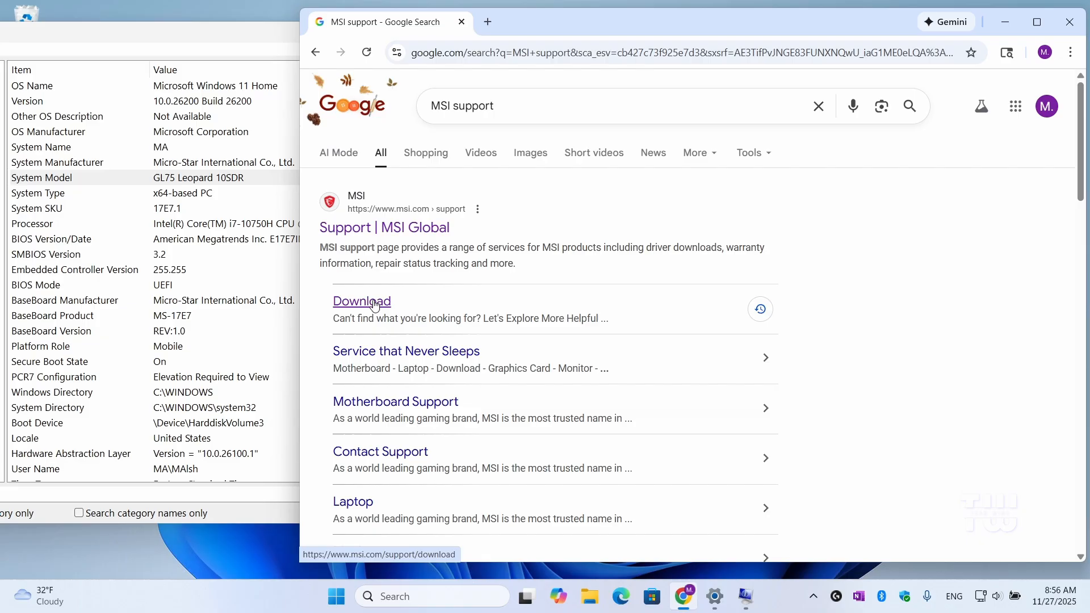
pyautogui.click(361, 301)
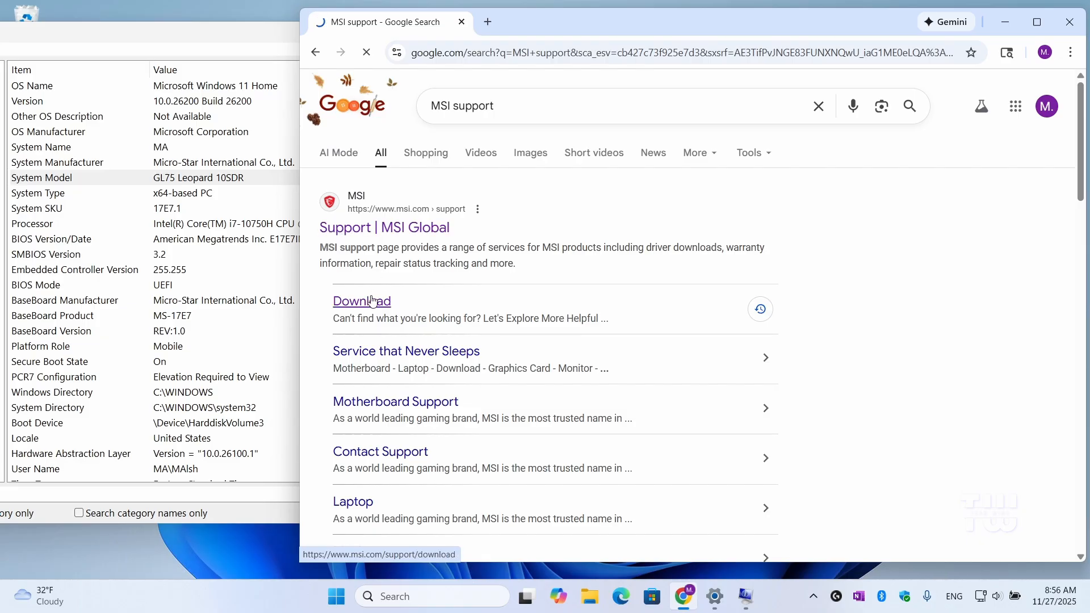
pyautogui.click(362, 300)
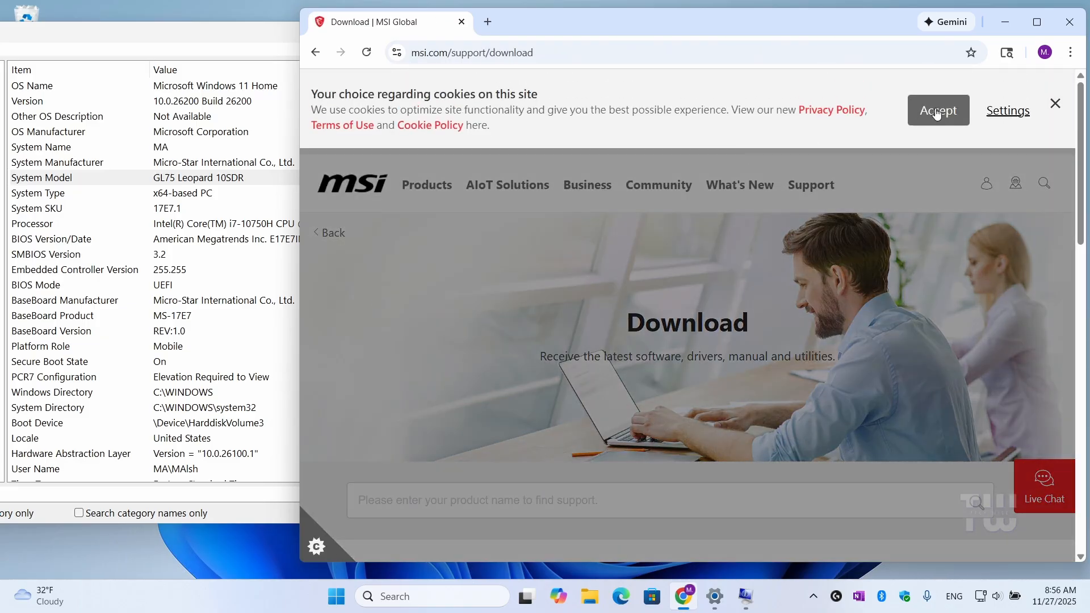
# In a new tab search 'HP support', reach Software and Drivers, then return to the MSI tab
pyautogui.click(487, 21)
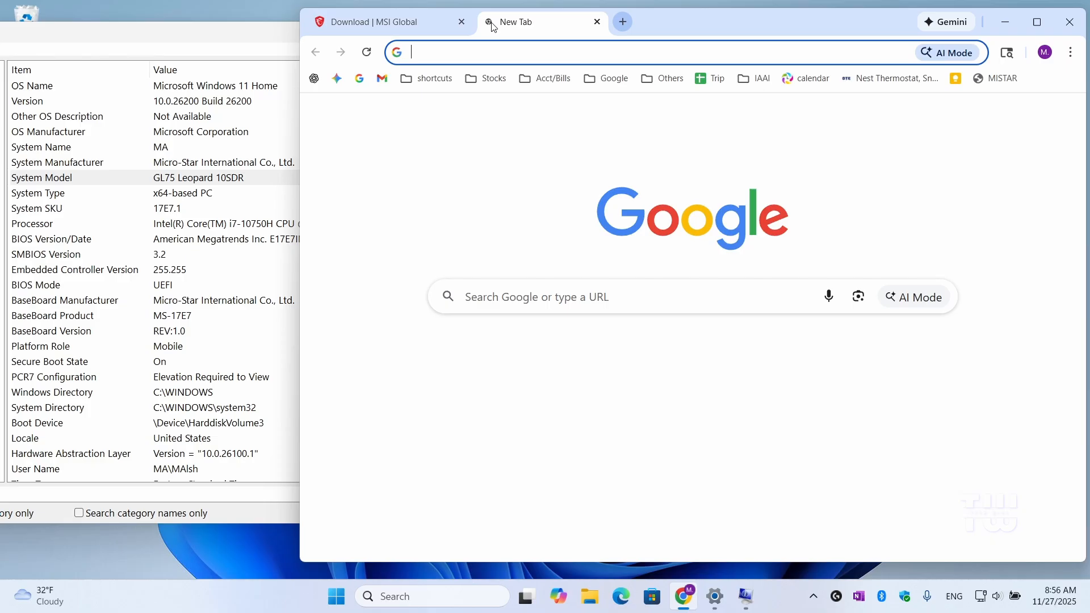
pyautogui.click(626, 296)
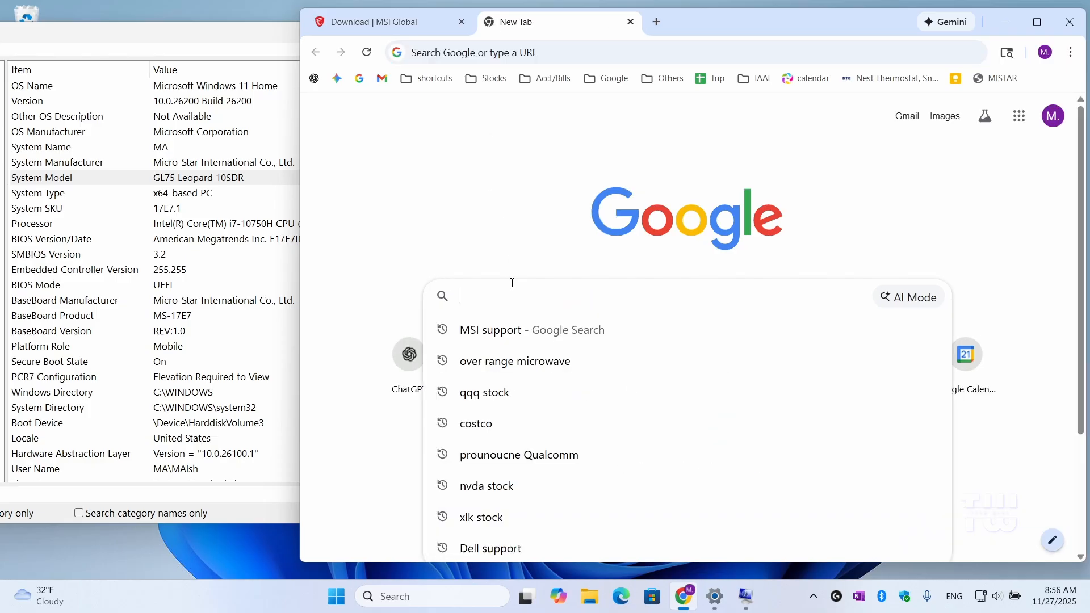
pyautogui.write('HP support')
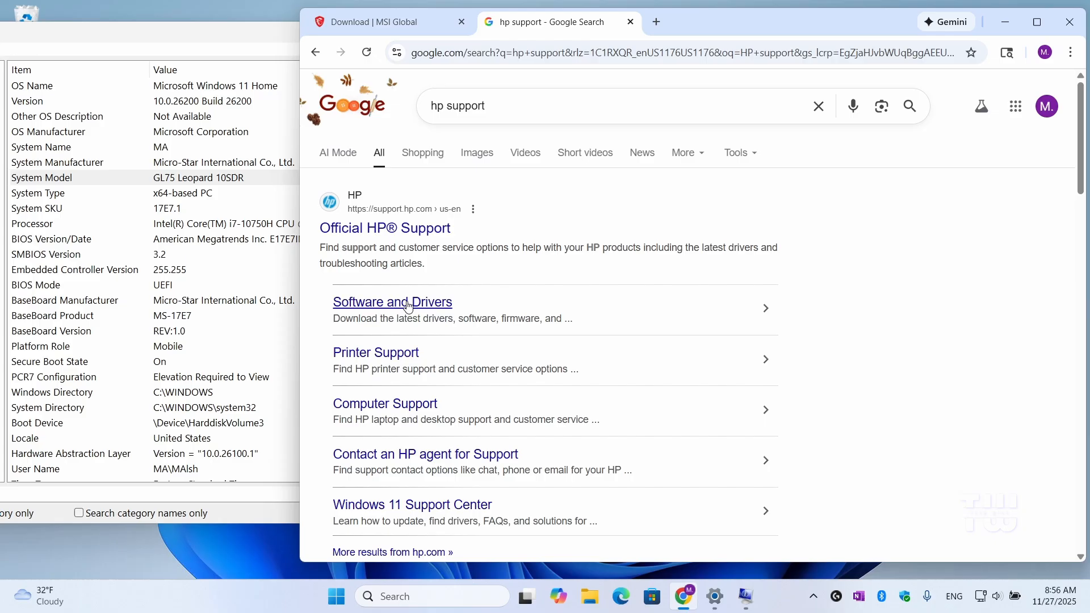
pyautogui.click(391, 302)
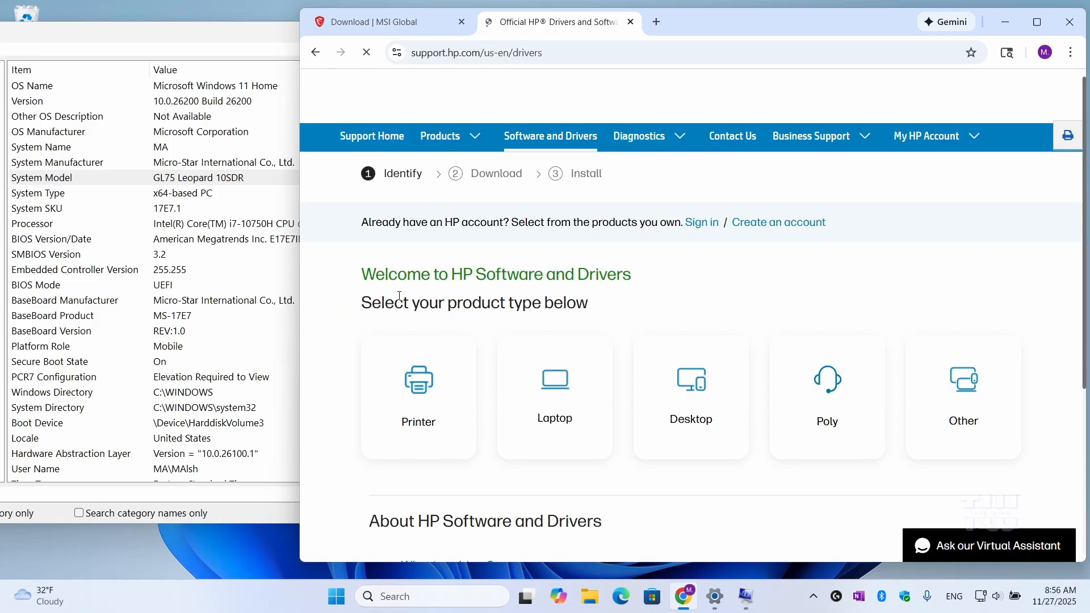
pyautogui.click(379, 21)
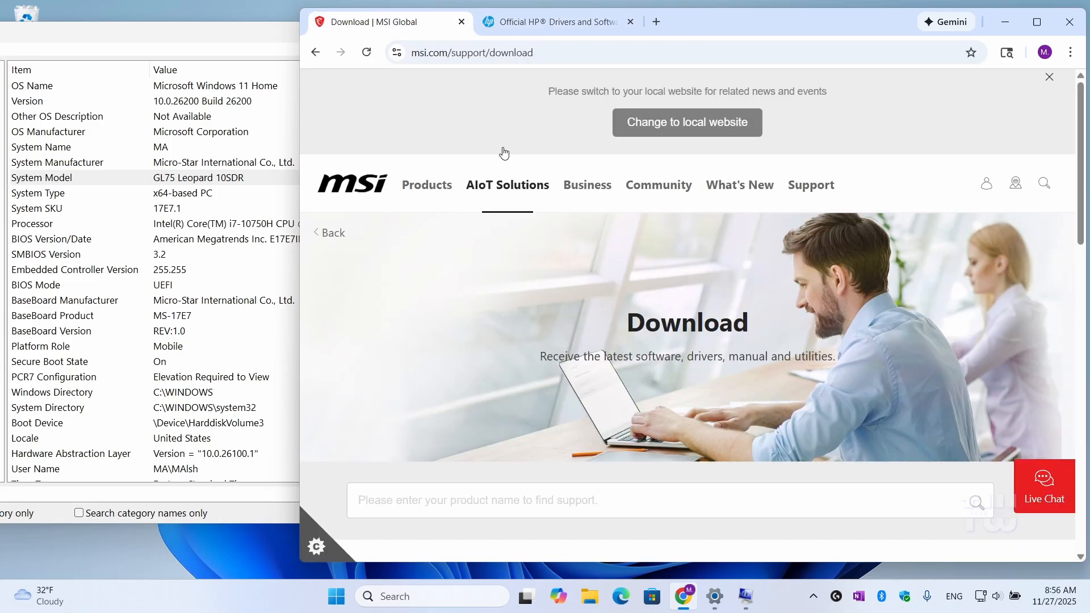
pyautogui.scroll(-3)
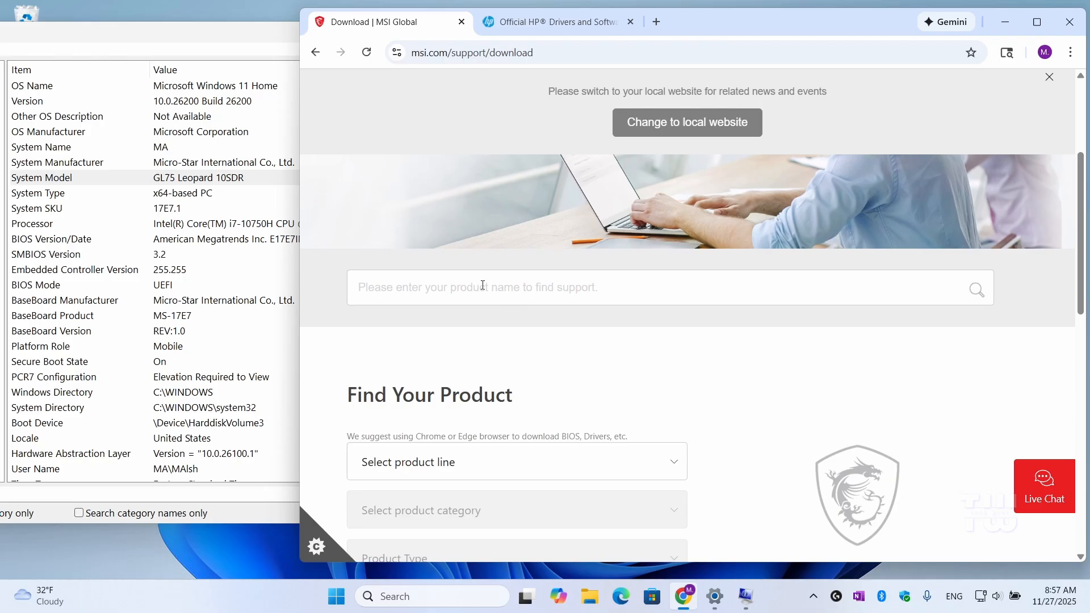
# Search GL75 and select the GL75 Leopard 10SDR-011 model
pyautogui.write('GL75')
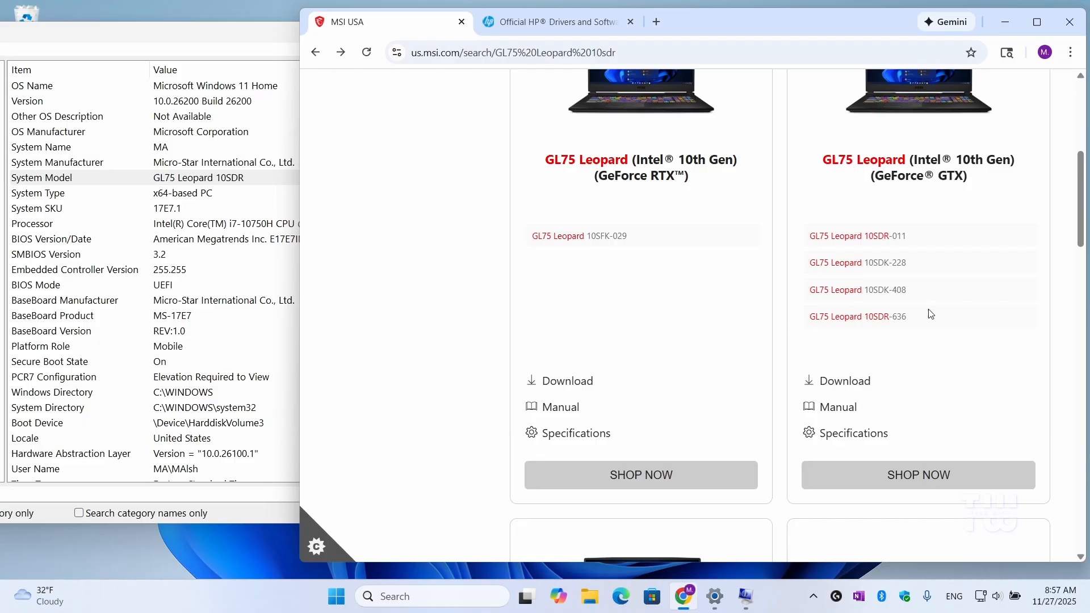
pyautogui.click(844, 382)
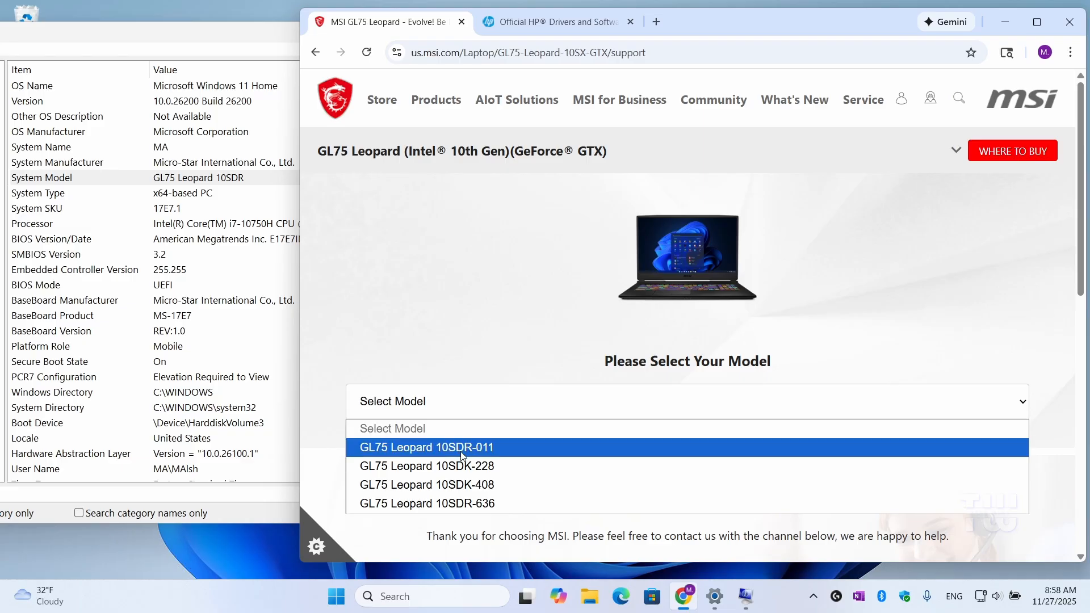
pyautogui.click(426, 448)
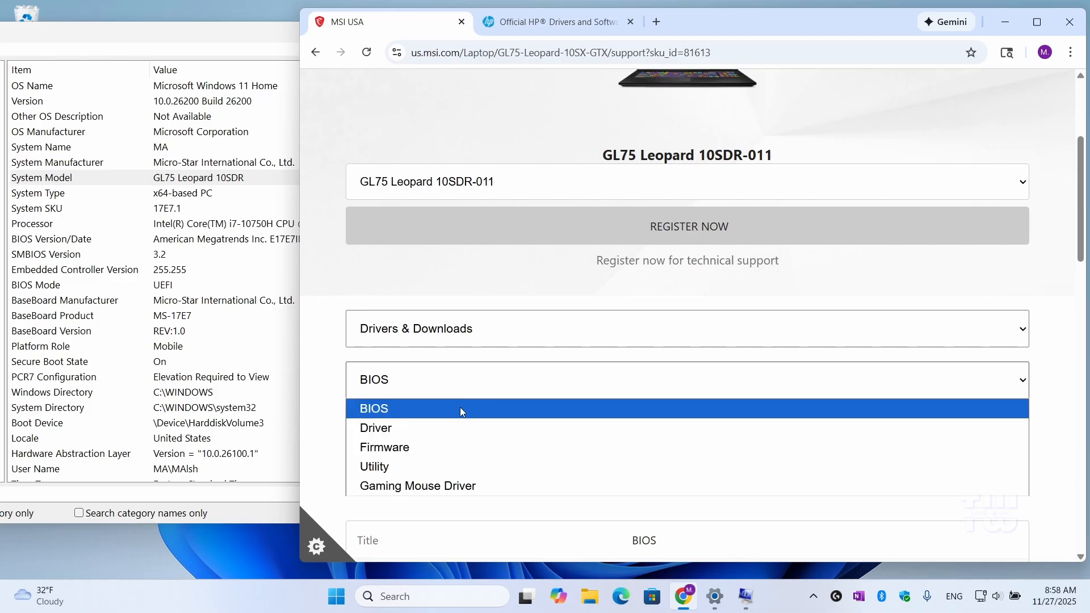
# Under Driver for Win10 64, choose Wireless LAN and download the Intel Wireless LAN Driver
pyautogui.click(375, 428)
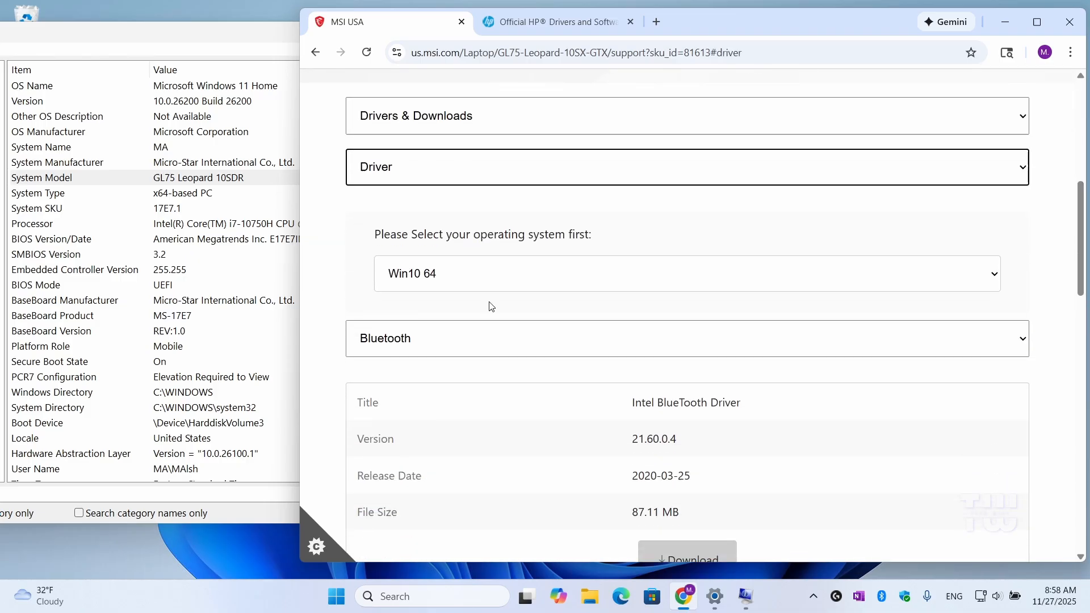
pyautogui.scroll(-3)
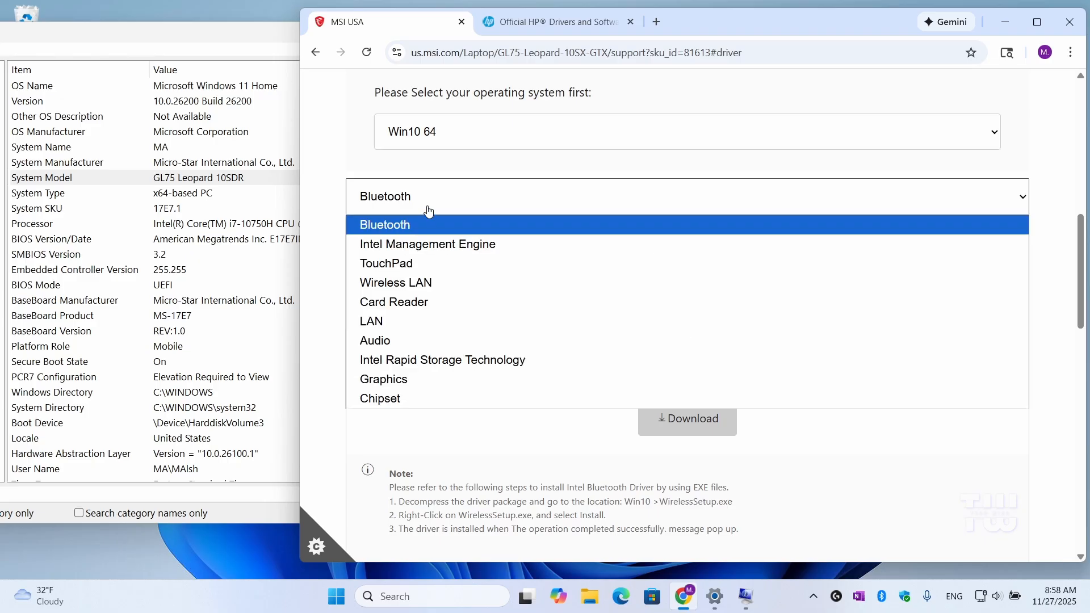
pyautogui.moveTo(370, 321)
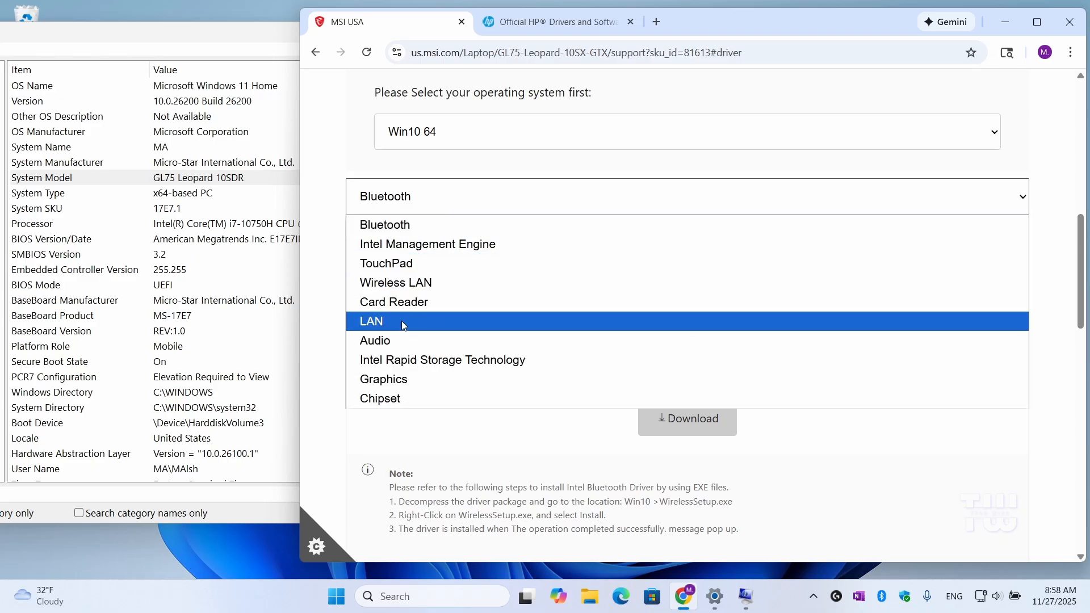
pyautogui.click(395, 283)
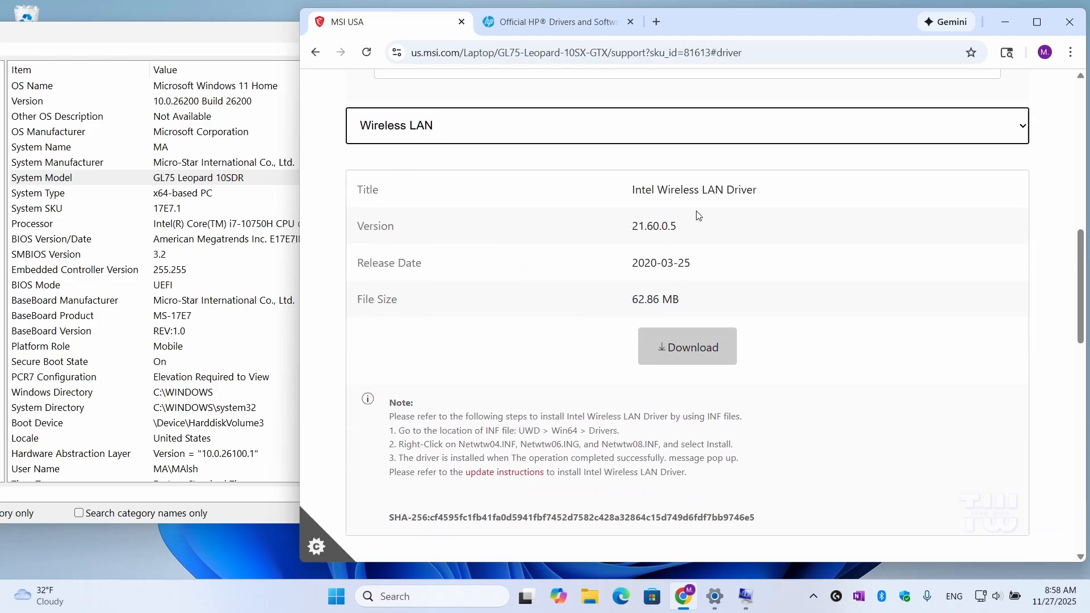
pyautogui.click(686, 348)
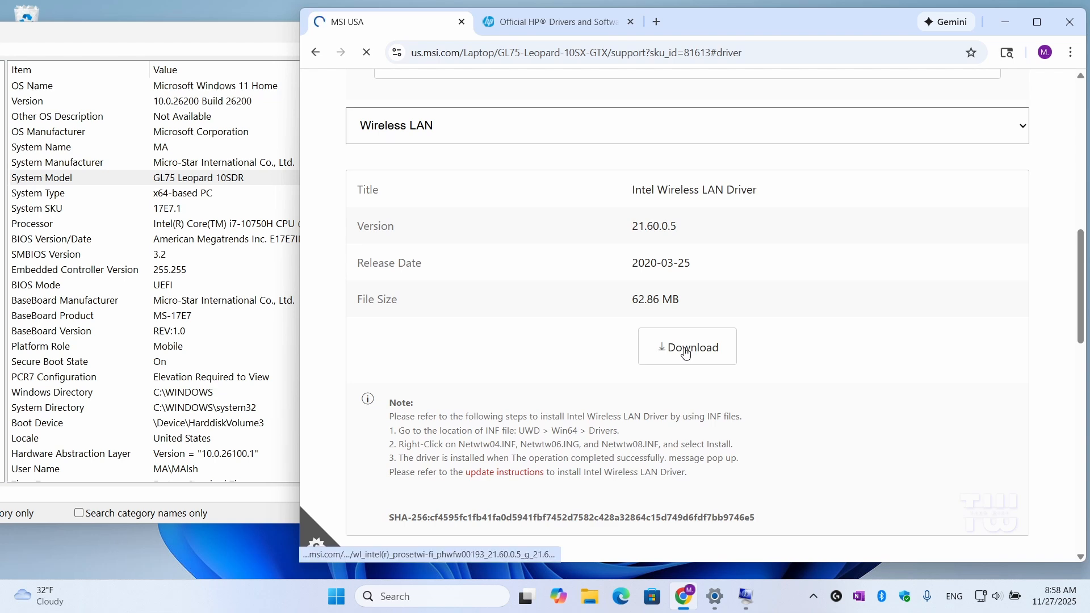
# From Chrome's download history, show the finished driver zip in its Downloads folder
pyautogui.click(686, 346)
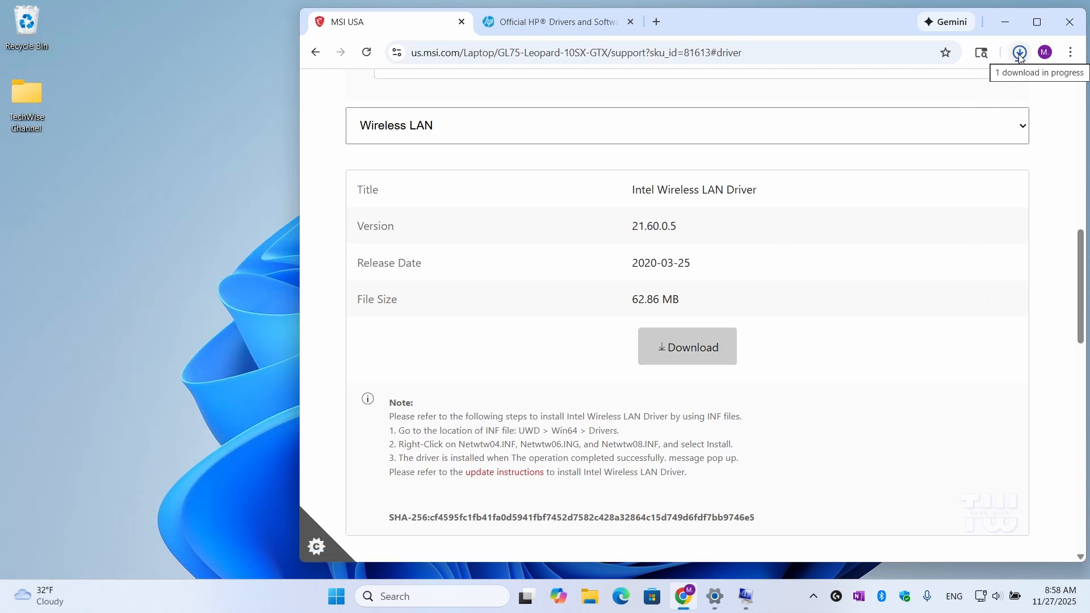
pyautogui.click(1020, 52)
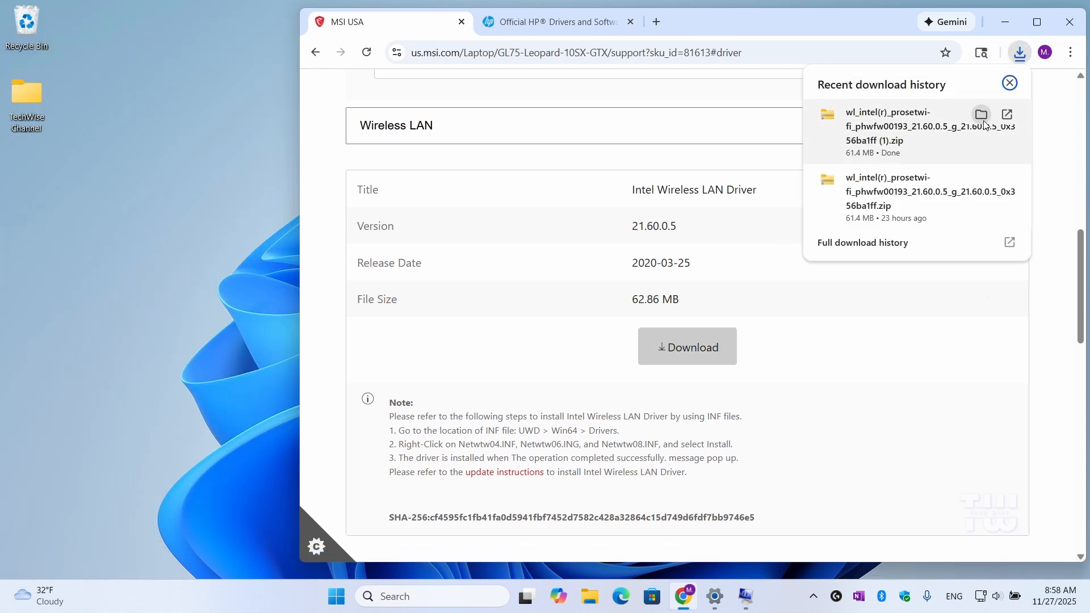
pyautogui.click(981, 113)
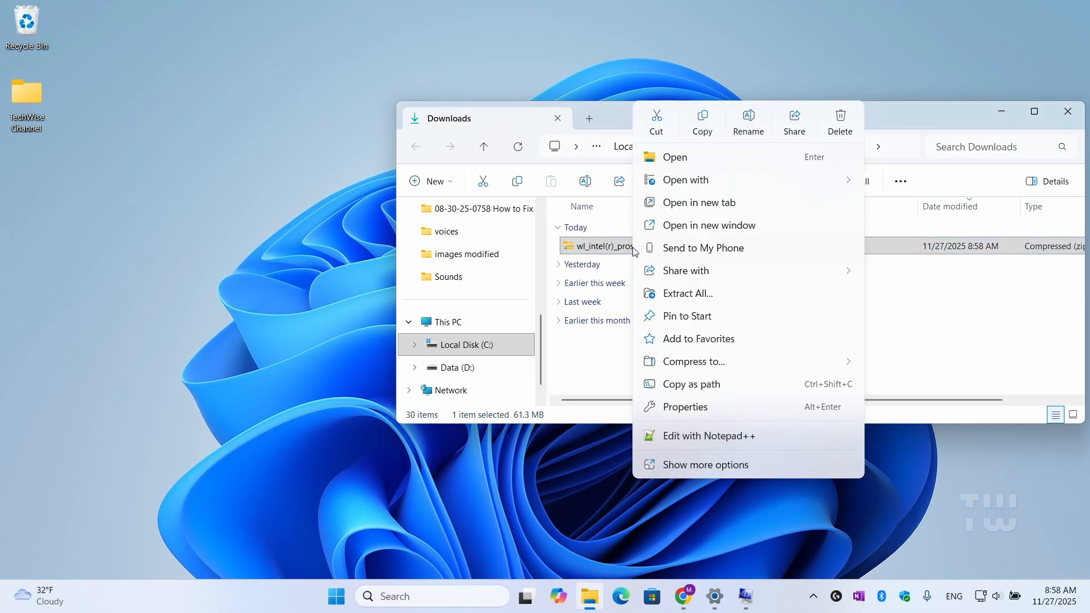
# Extract the Intel Wireless LAN driver zip into the suggested folder in Downloads
pyautogui.click(686, 293)
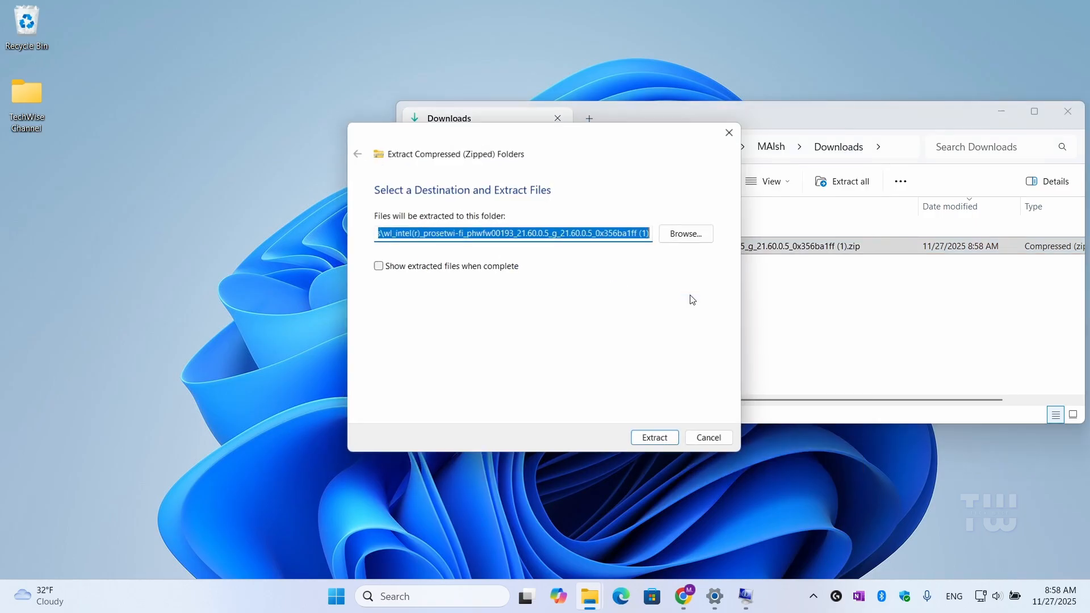
pyautogui.click(655, 437)
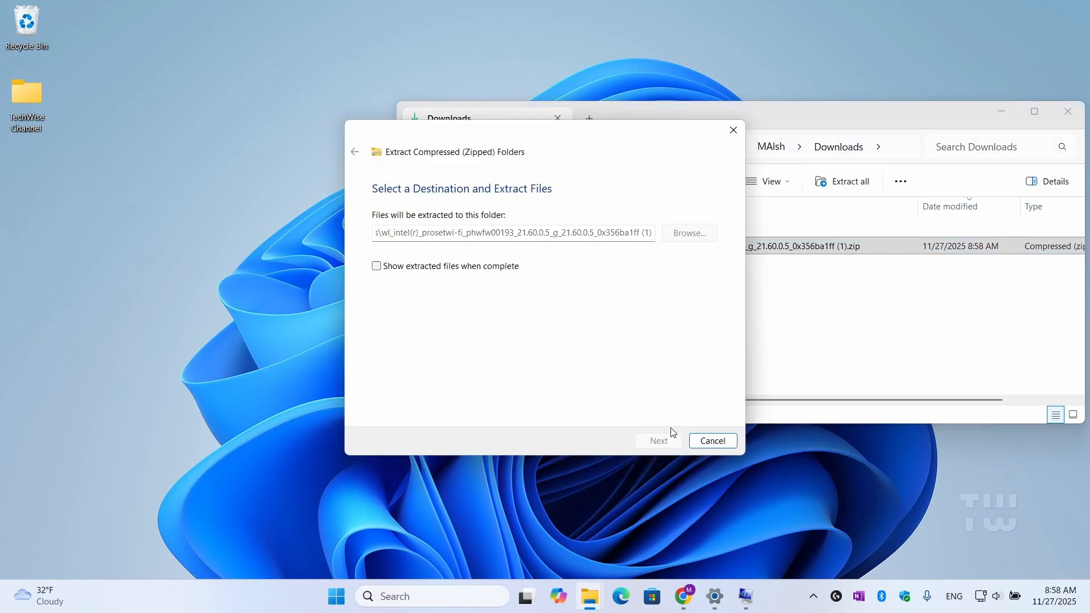
pyautogui.click(658, 441)
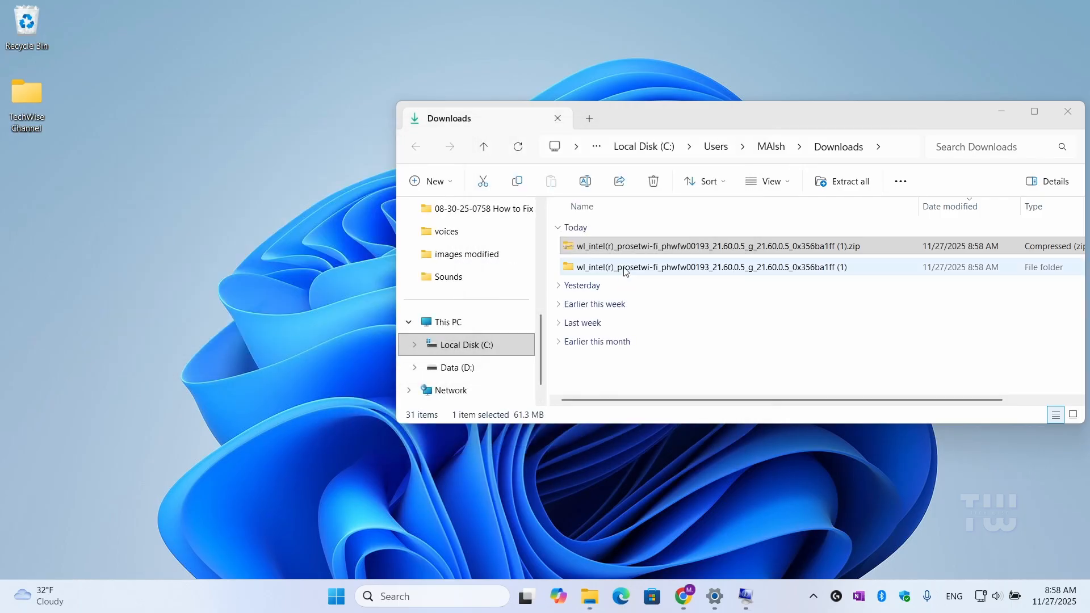
# Go into the extracted folder's UWD > Win64 > Installer and select WirelessSetup.exe
pyautogui.doubleClick(707, 267)
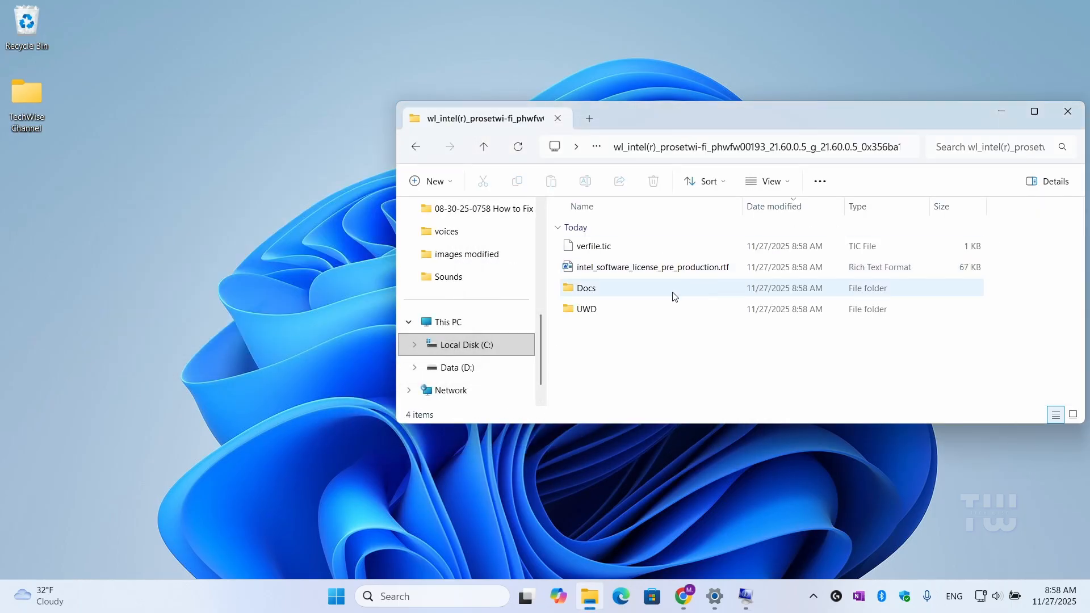
pyautogui.click(626, 333)
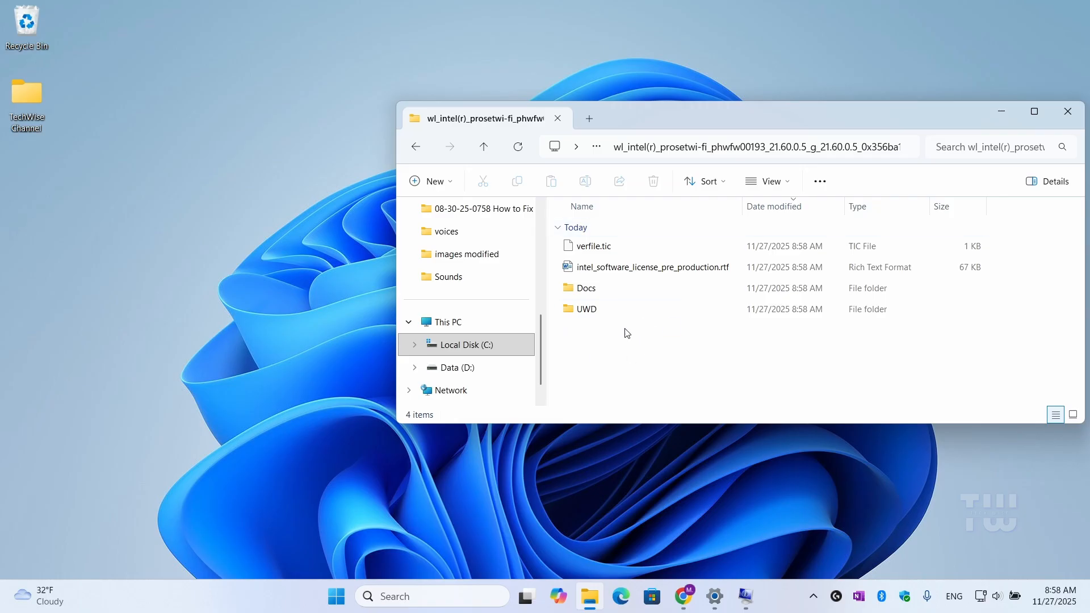
pyautogui.moveTo(586, 309)
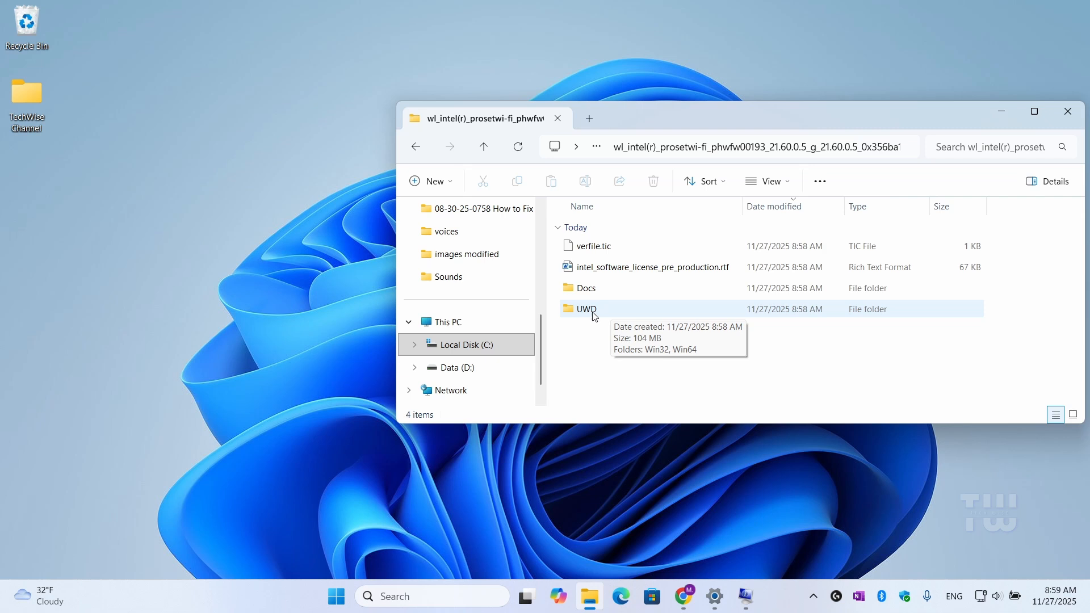
pyautogui.doubleClick(586, 309)
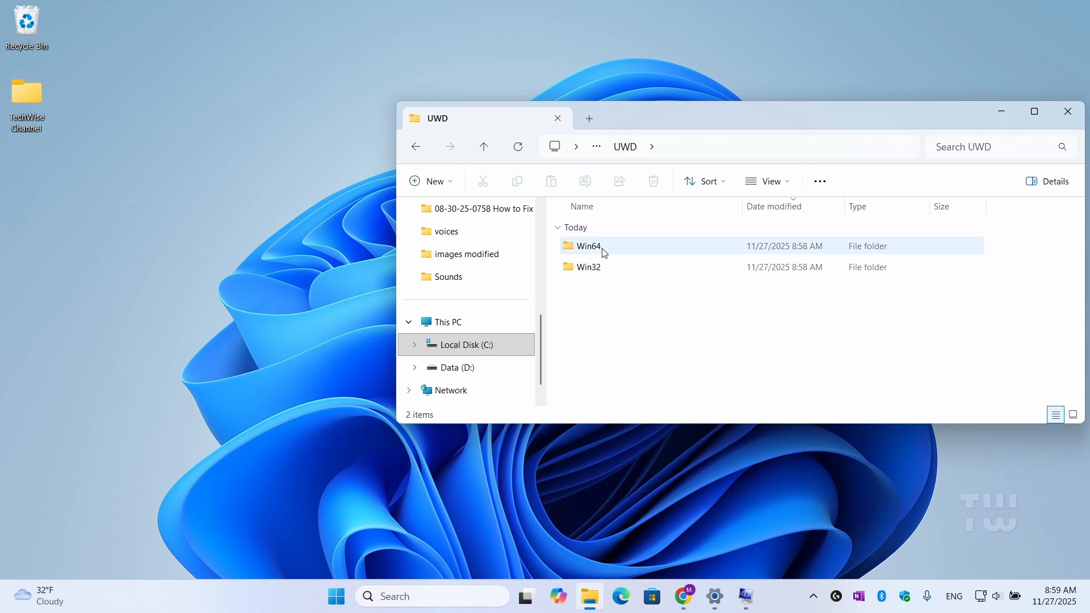
pyautogui.doubleClick(587, 246)
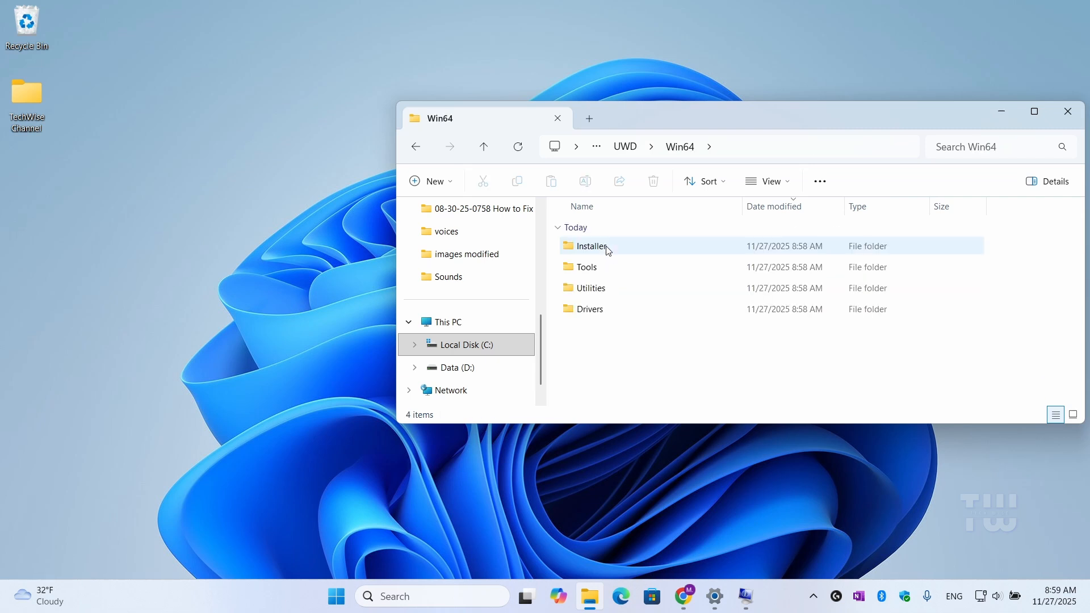
pyautogui.moveTo(610, 266)
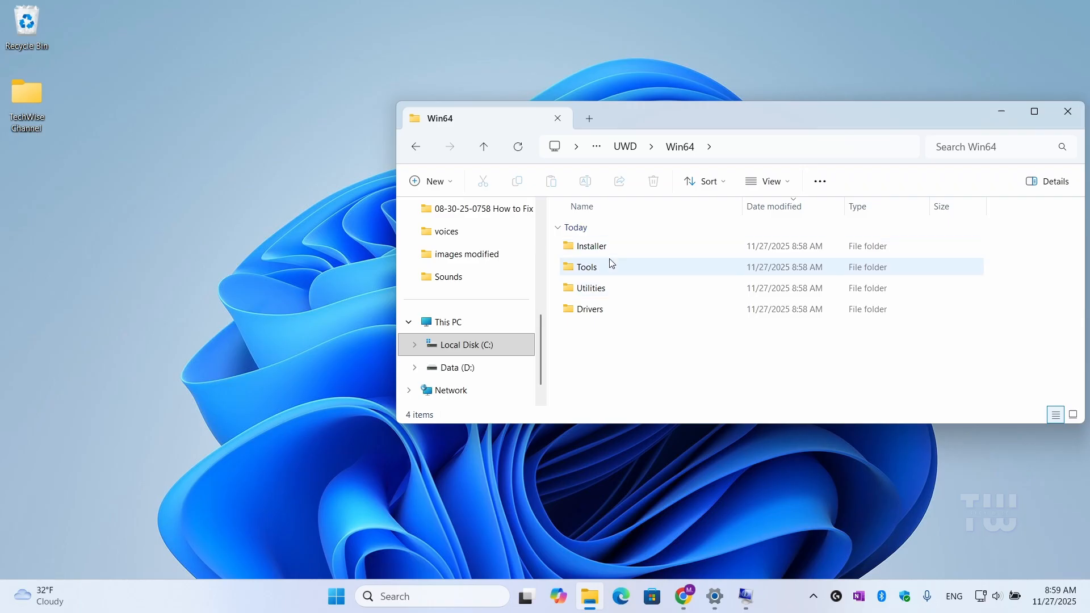
pyautogui.doubleClick(591, 246)
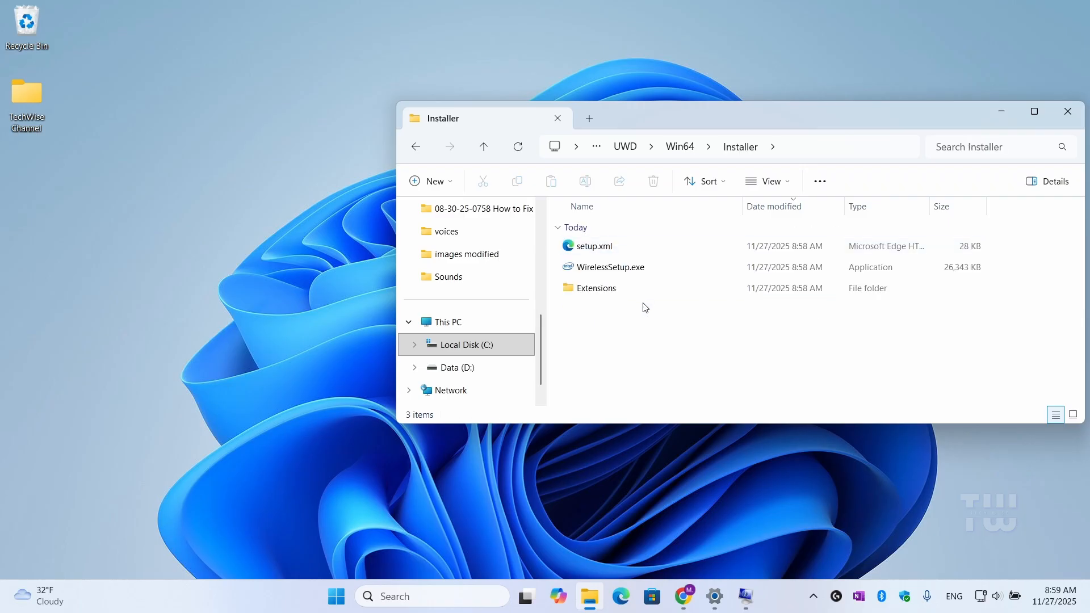
pyautogui.click(610, 267)
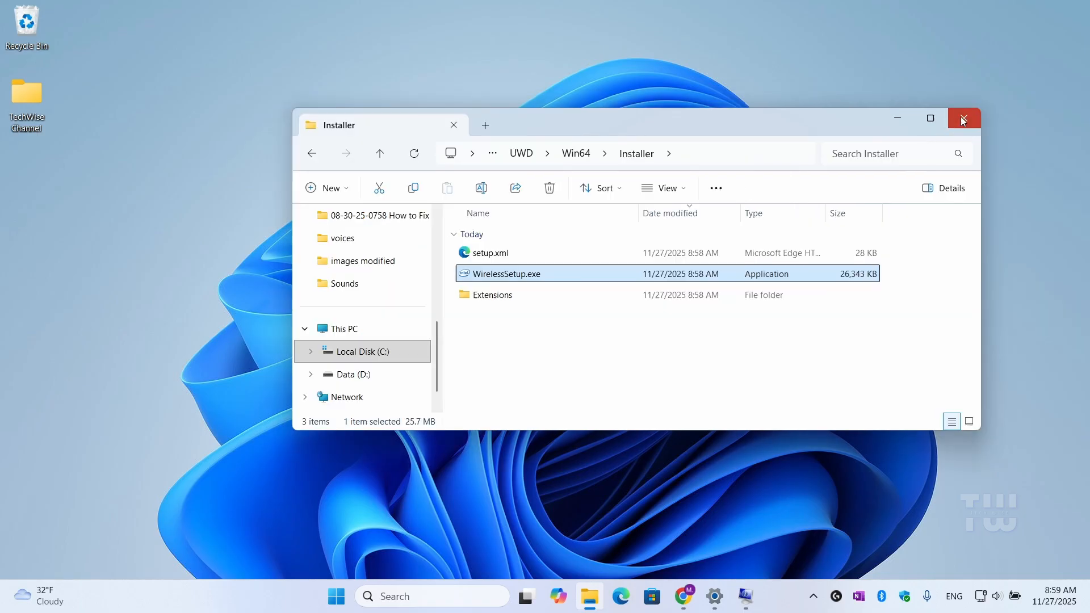
# Close File Explorer, confirm Wi-Fi connected to TP-Link_6552_2.4 in Quick Settings, then dismiss it
pyautogui.click(963, 118)
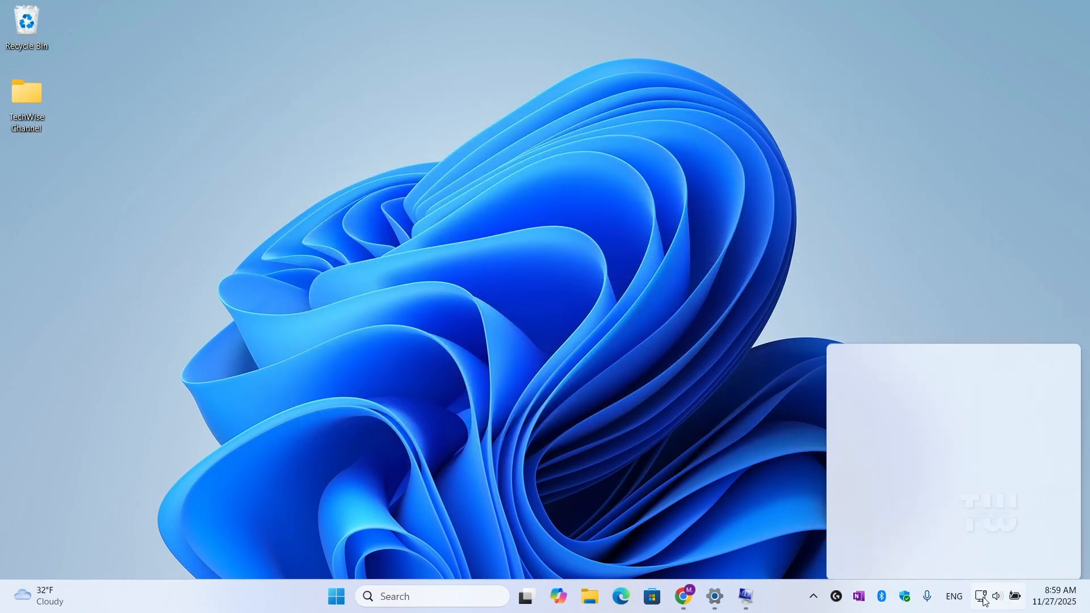
pyautogui.click(982, 596)
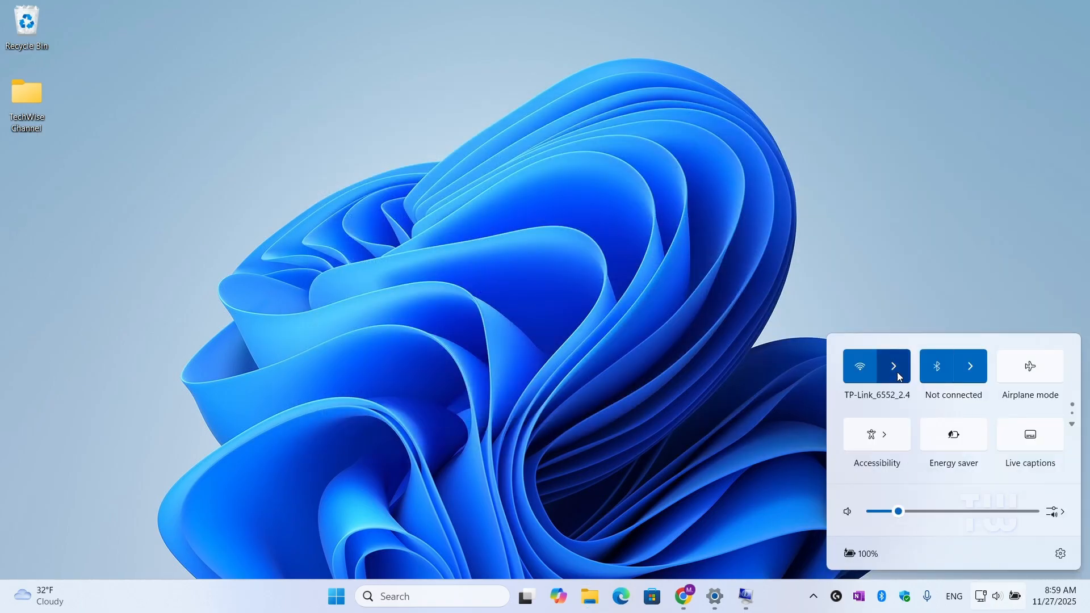
pyautogui.click(894, 366)
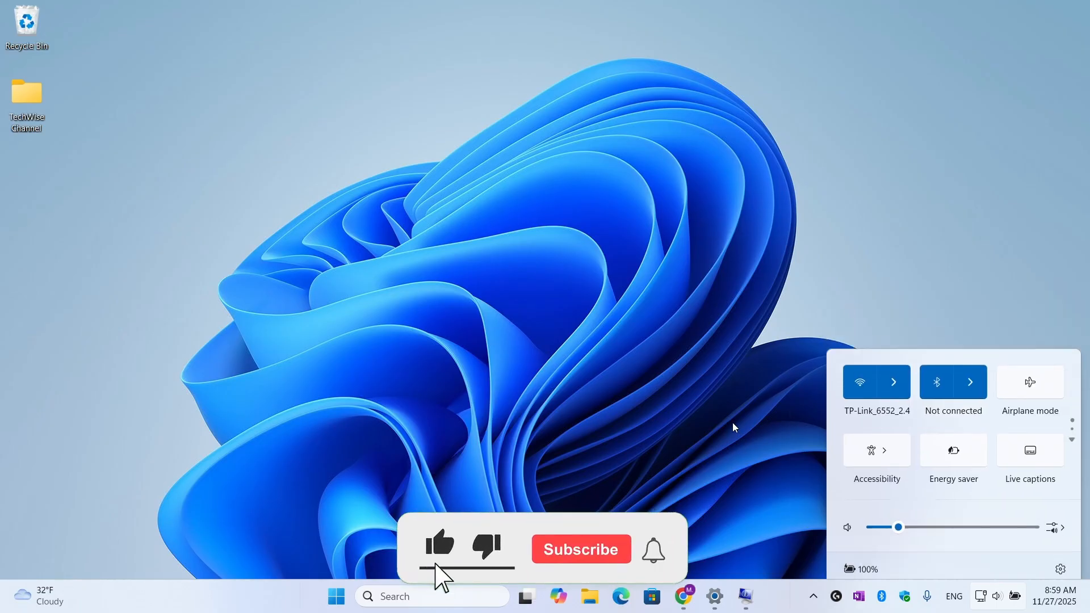
pyautogui.click(580, 550)
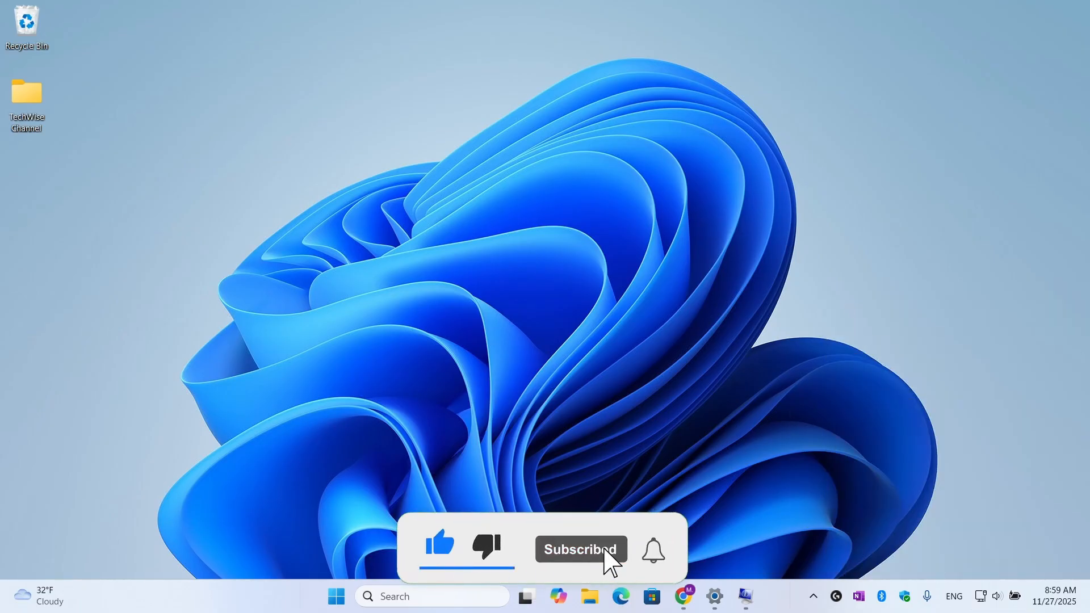